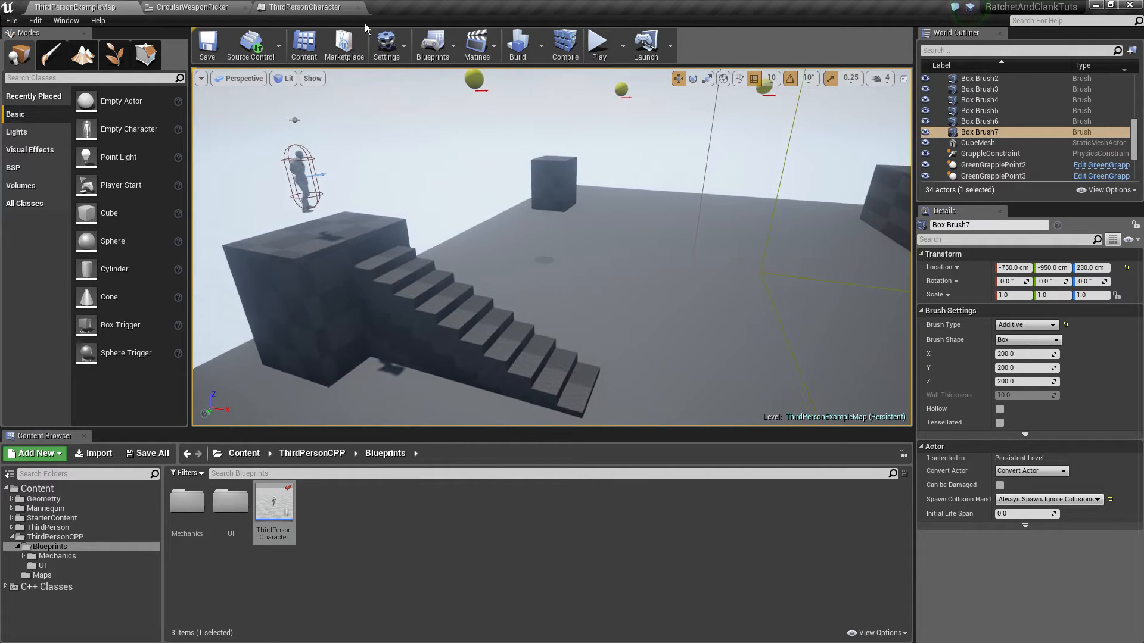
# - Look over the CircularWeaponPicker graph and layout, then select the arena floor
pyautogui.click(192, 7)
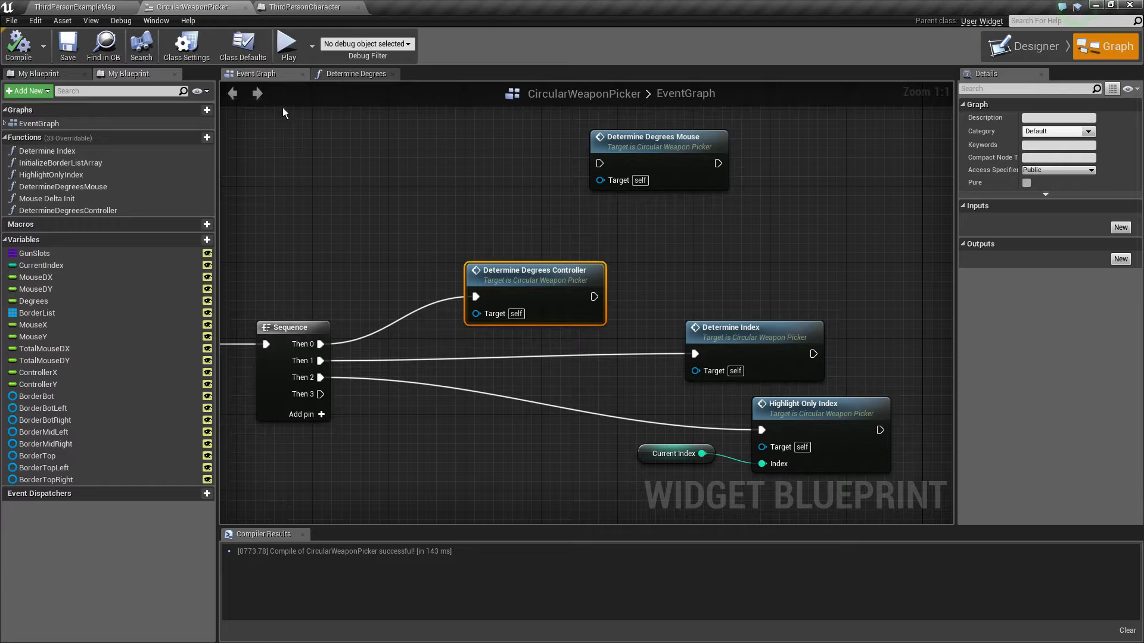
pyautogui.click(1029, 46)
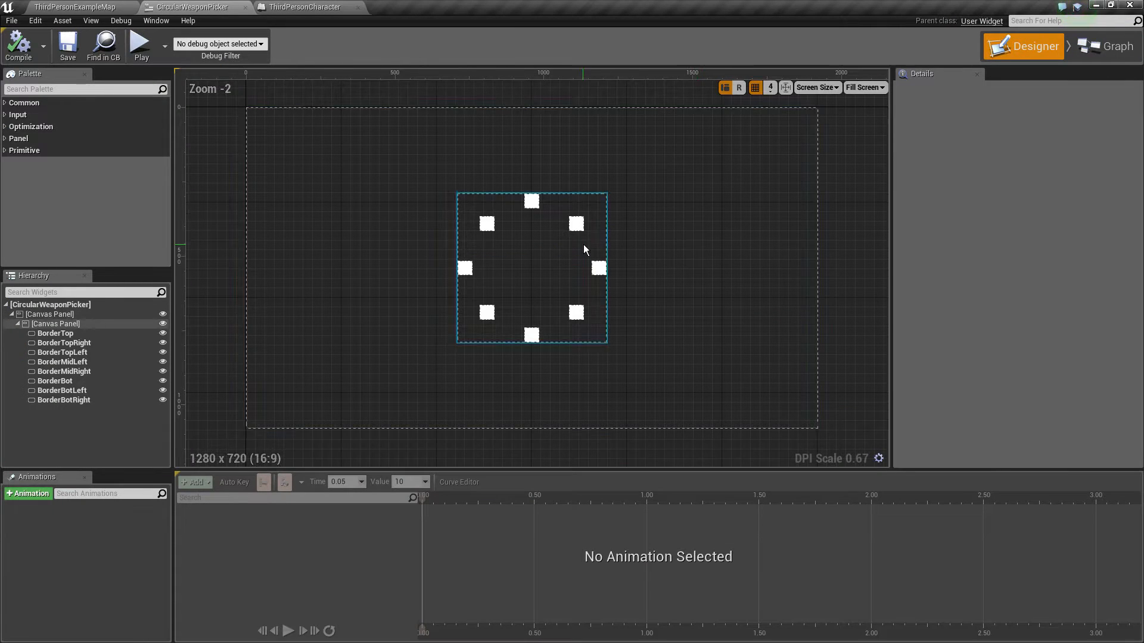
pyautogui.scroll(3)
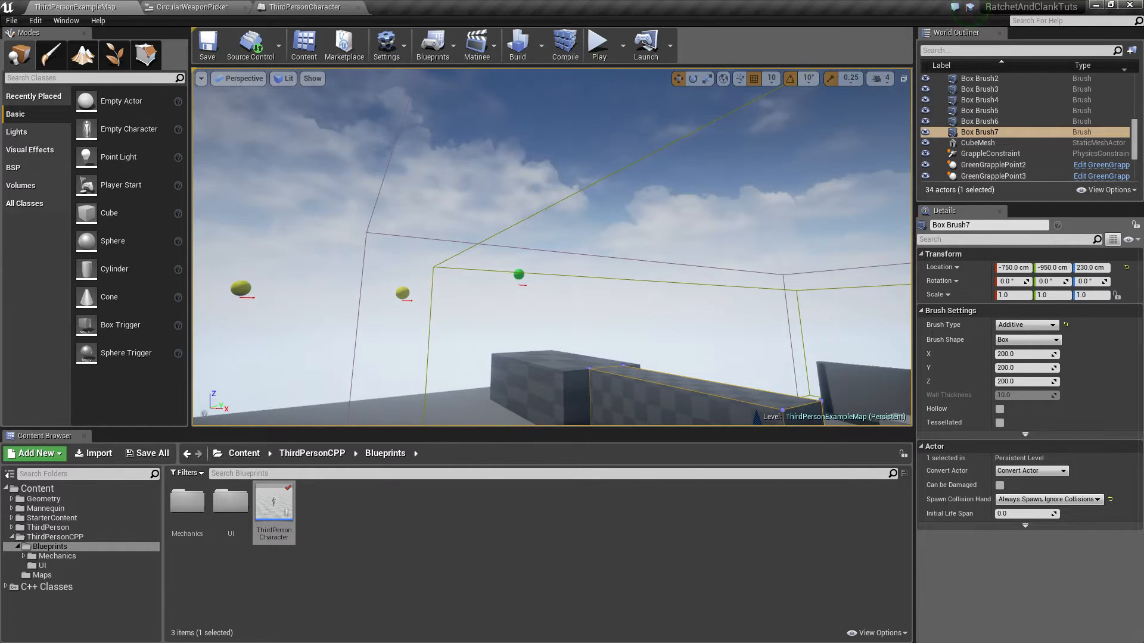
pyautogui.click(992, 134)
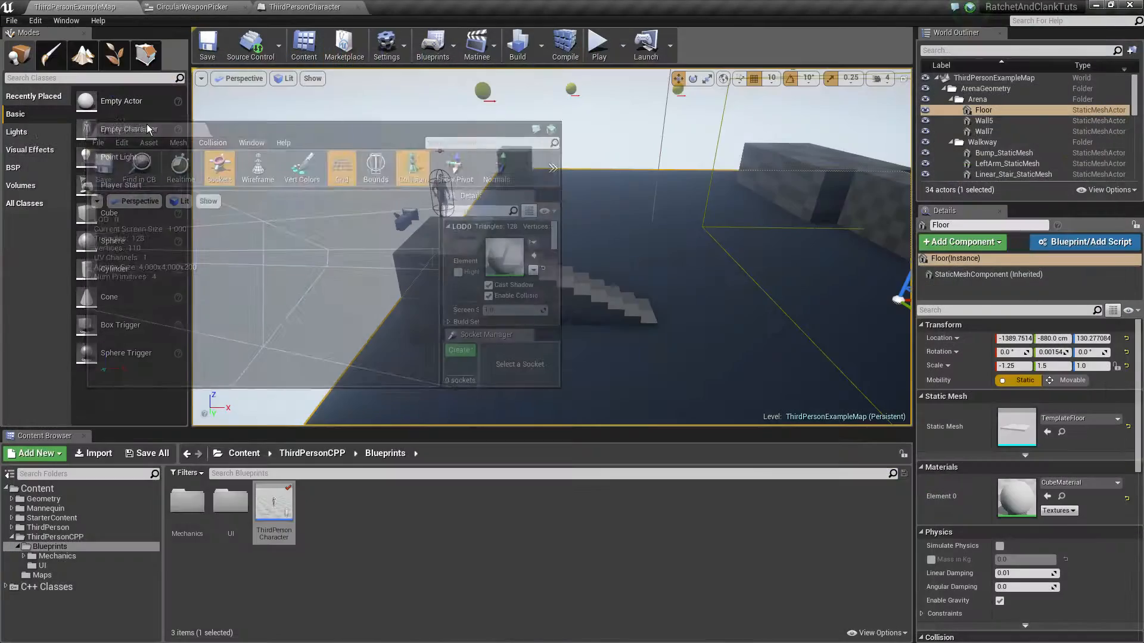
# - Inspect ThirdPersonCharacter's InputAxis MoveForward node, then return to CircularWeaponPicker
pyautogui.click(303, 7)
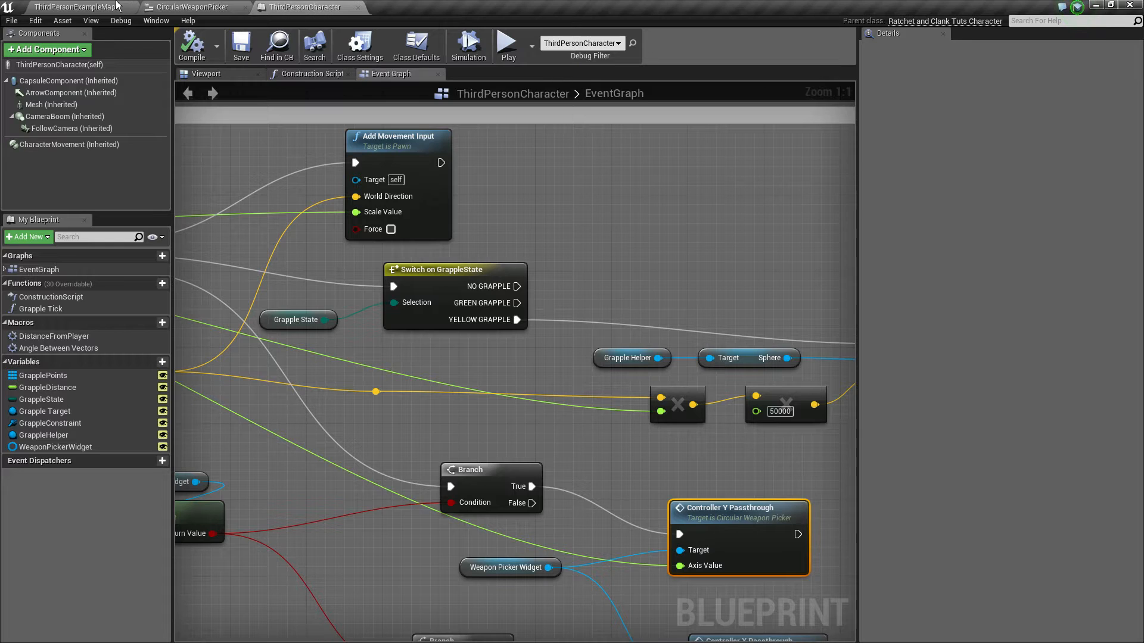
pyautogui.click(73, 7)
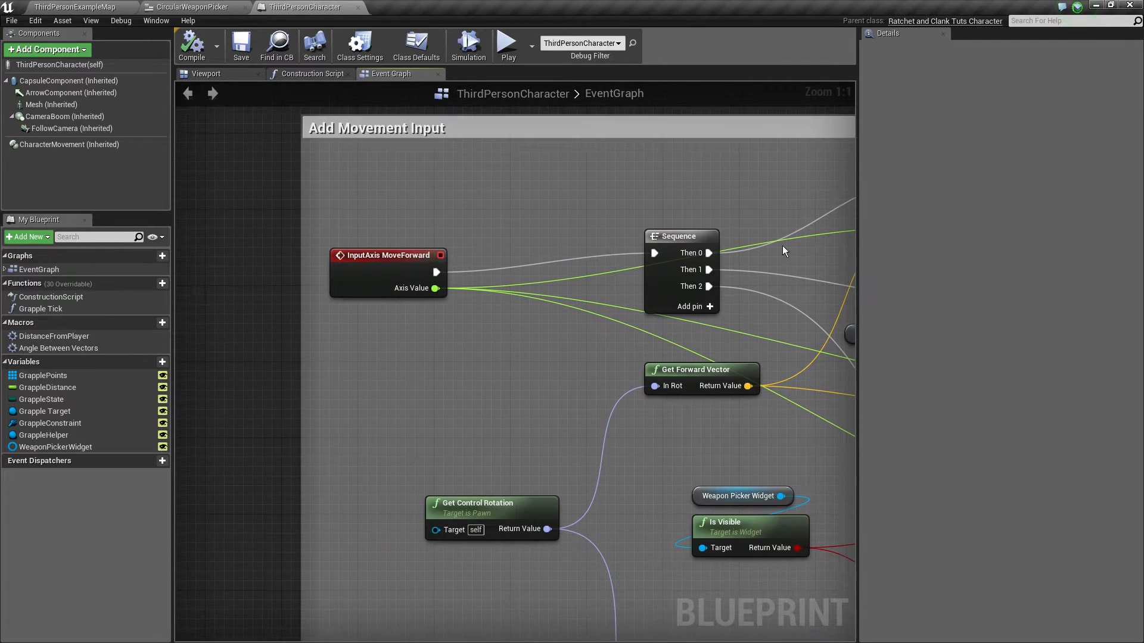
pyautogui.click(388, 256)
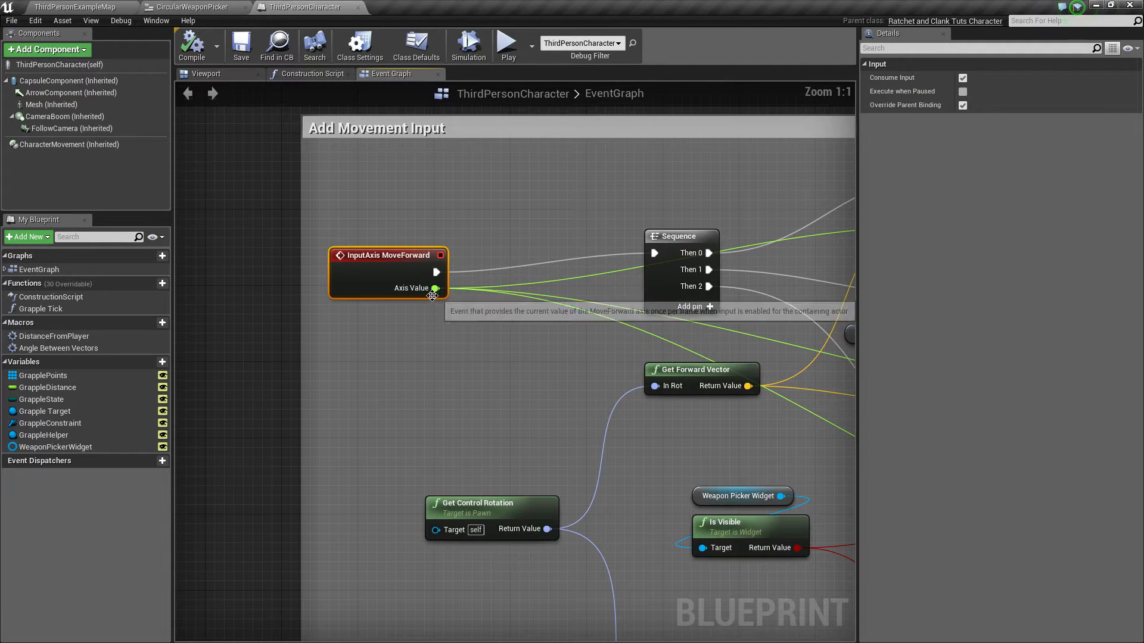
pyautogui.moveTo(434, 288)
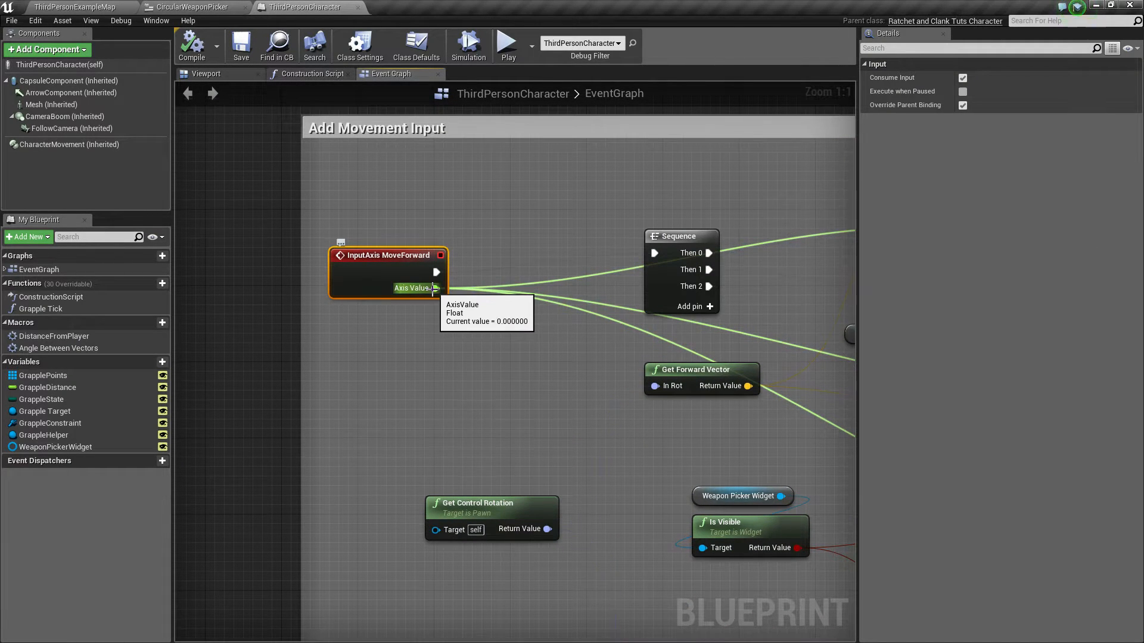
pyautogui.moveTo(419, 240)
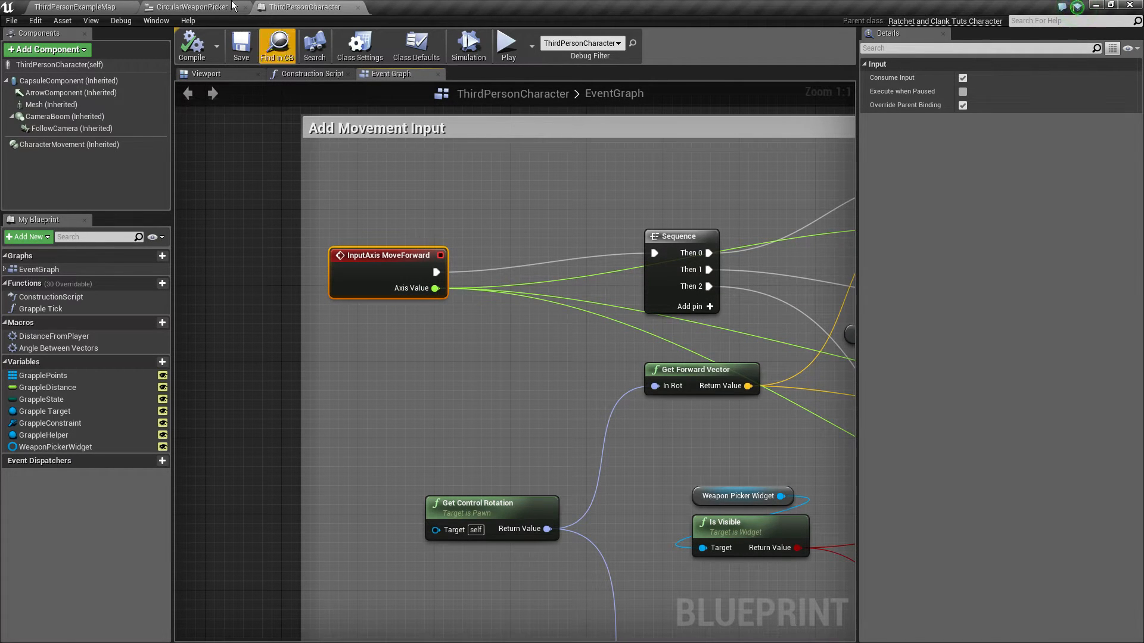
pyautogui.click(73, 7)
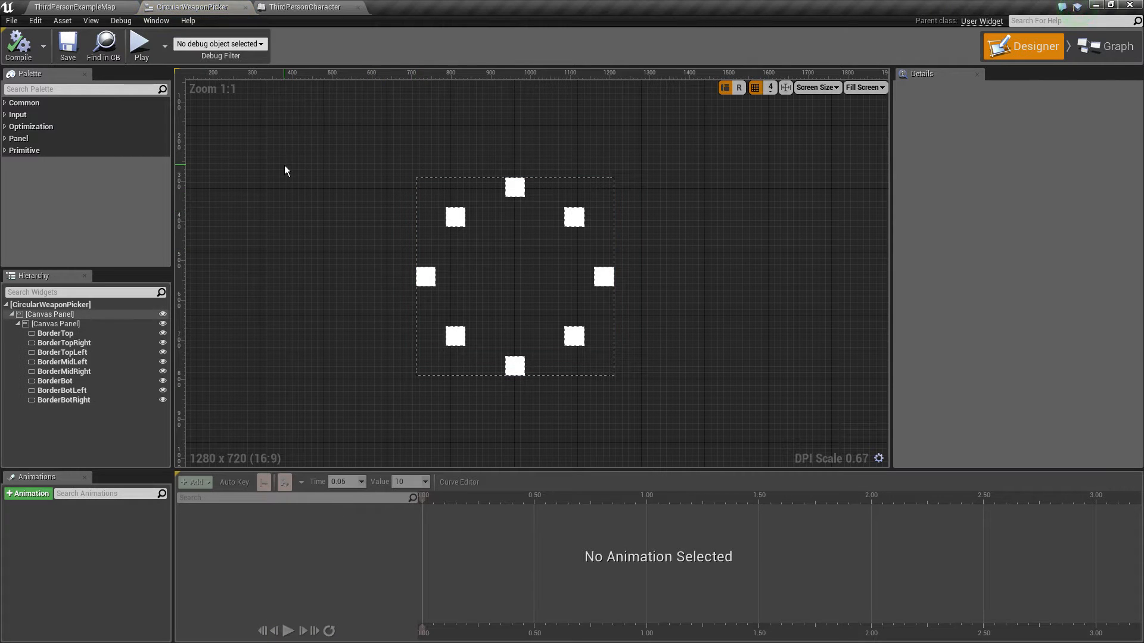
pyautogui.scroll(-3)
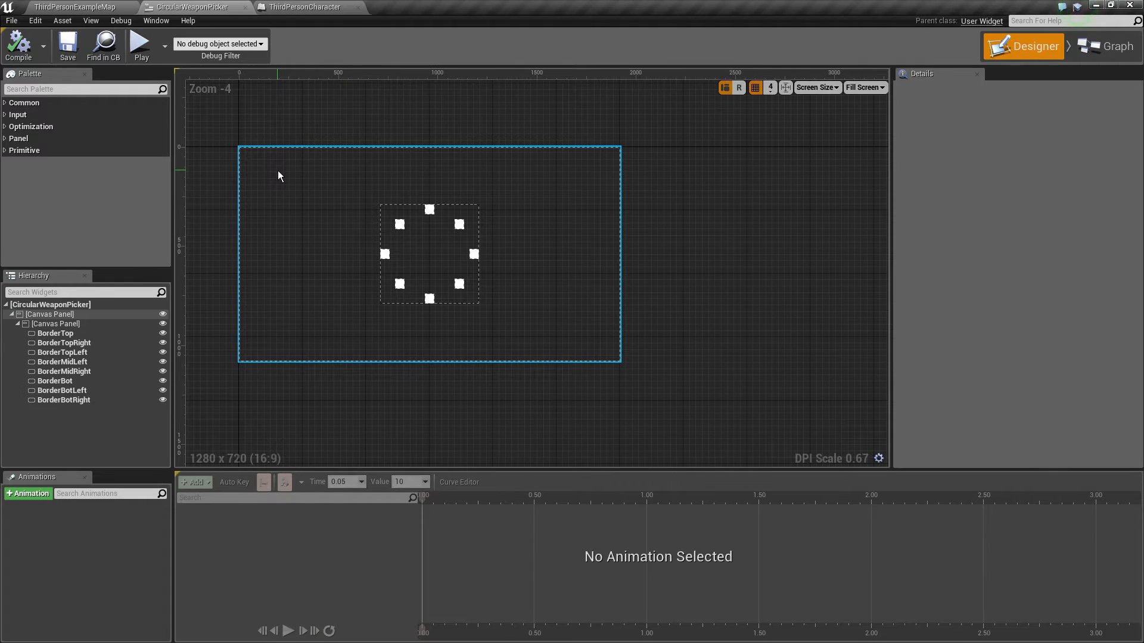
pyautogui.scroll(3)
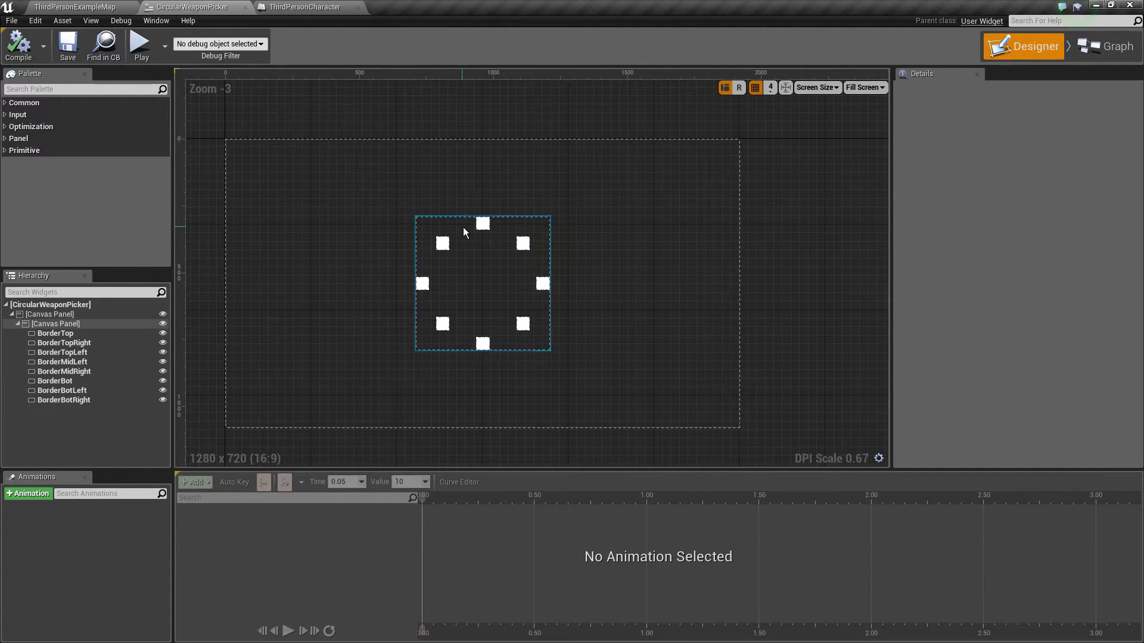
pyautogui.scroll(3)
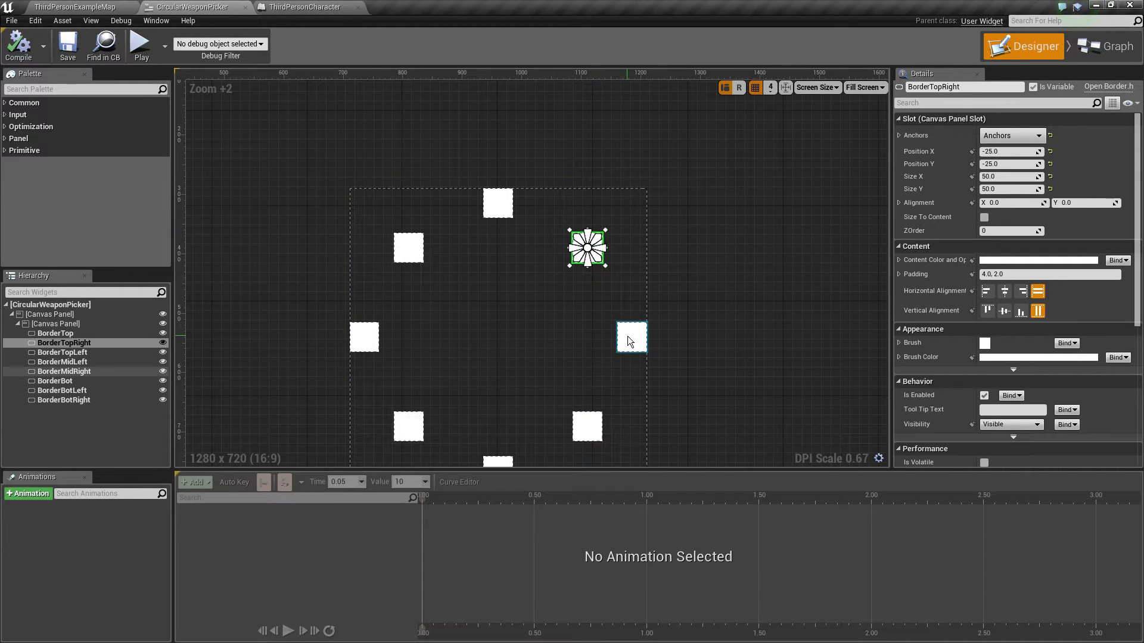
pyautogui.moveTo(631, 337)
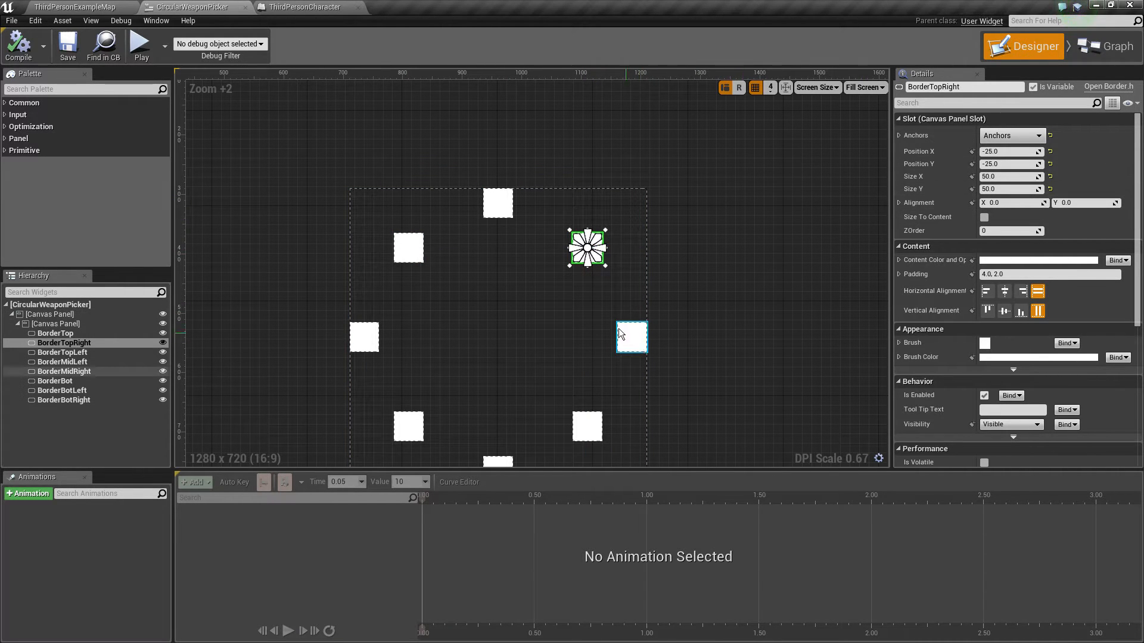
pyautogui.click(55, 323)
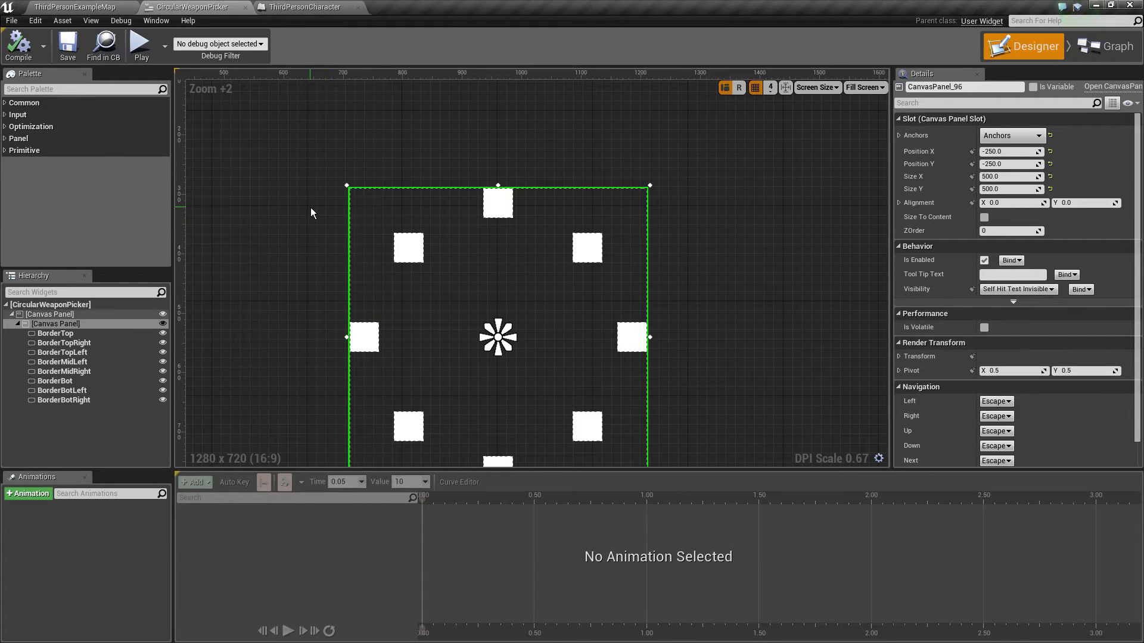
pyautogui.moveTo(654, 191)
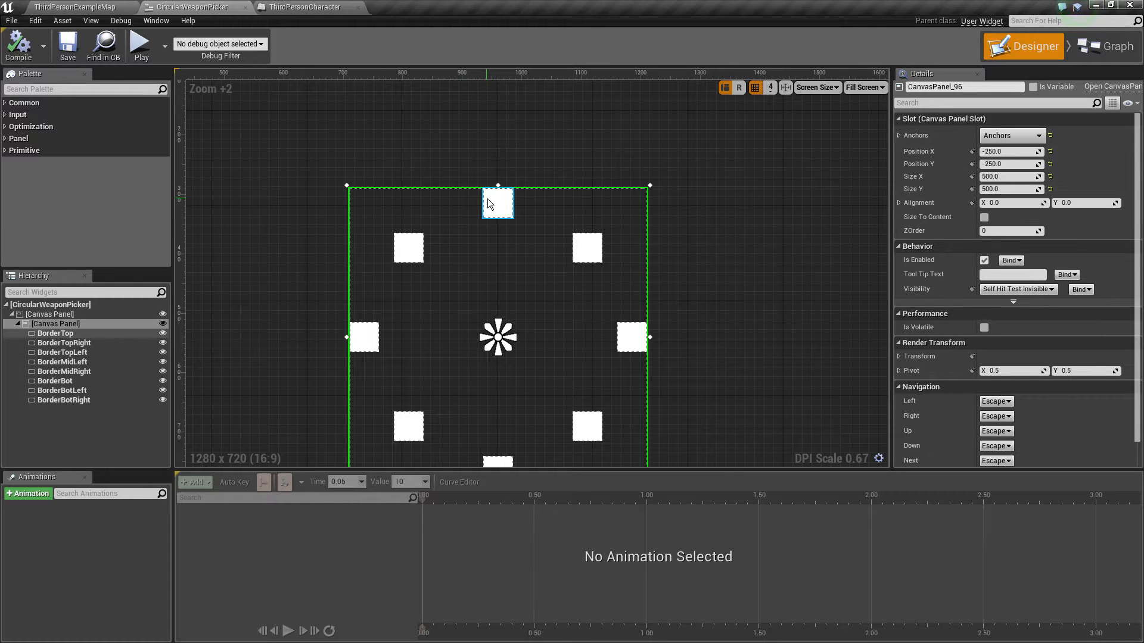
pyautogui.click(631, 337)
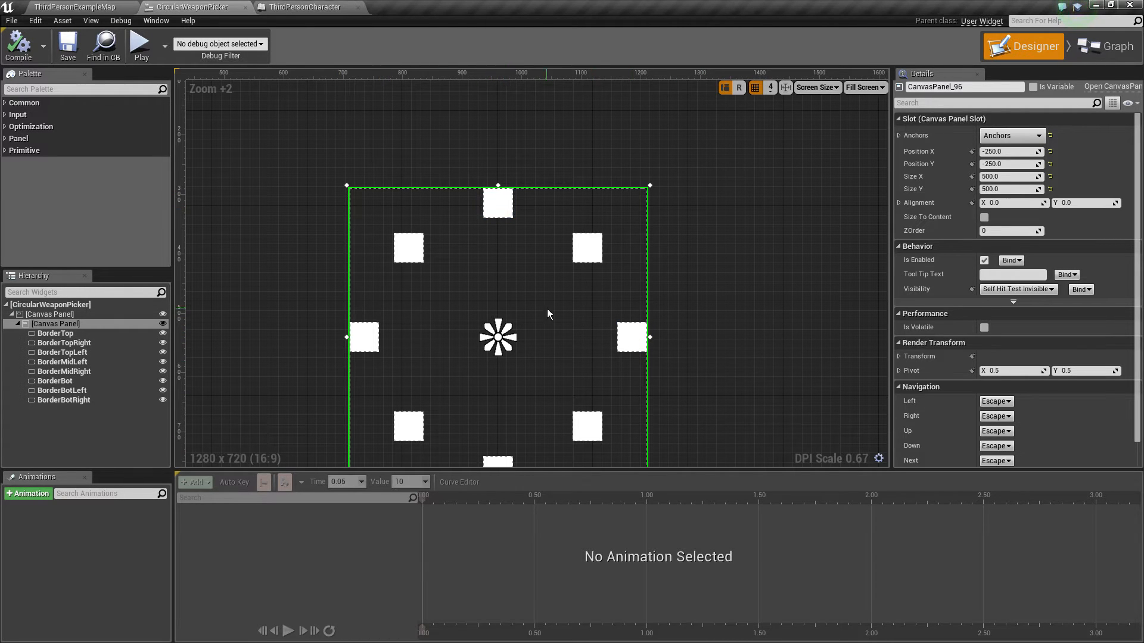
pyautogui.moveTo(427, 318)
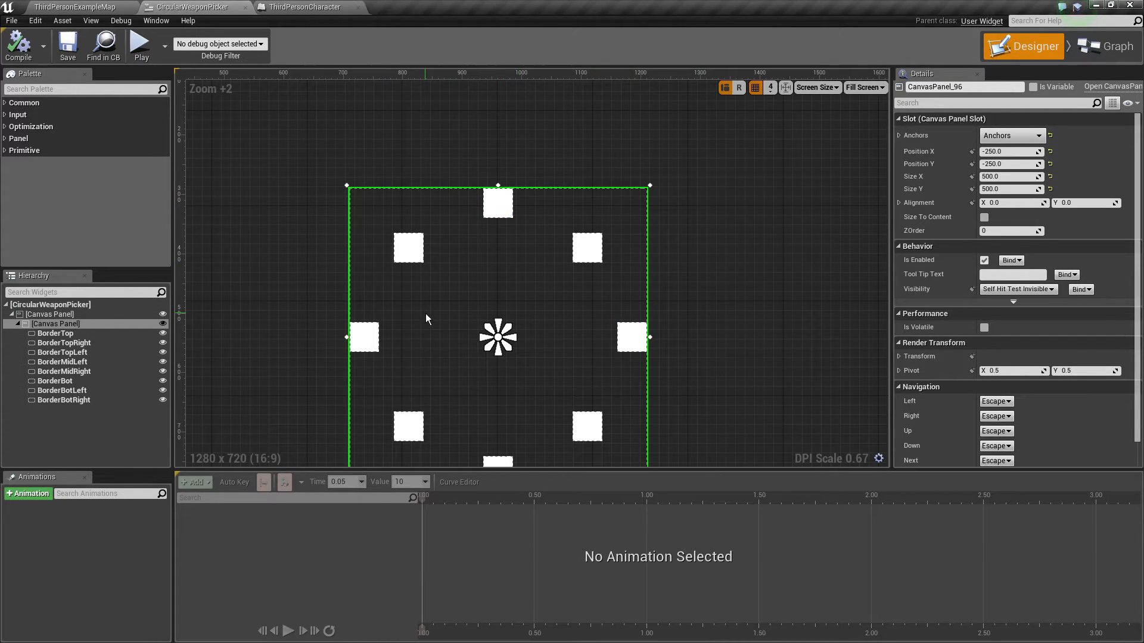
pyautogui.moveTo(558, 379)
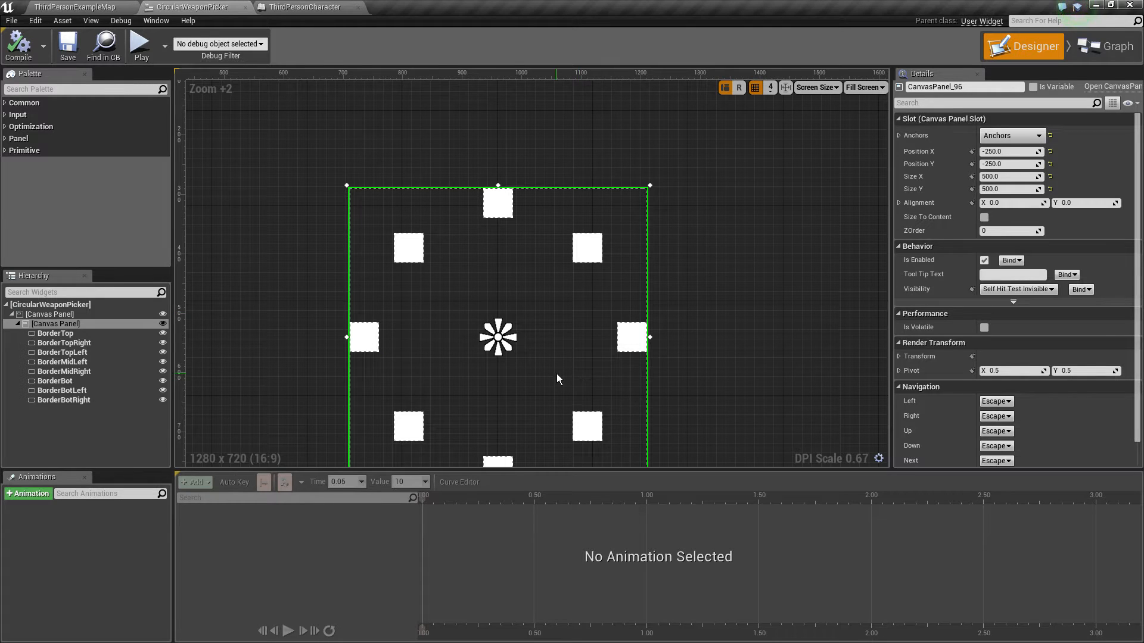
pyautogui.moveTo(547, 395)
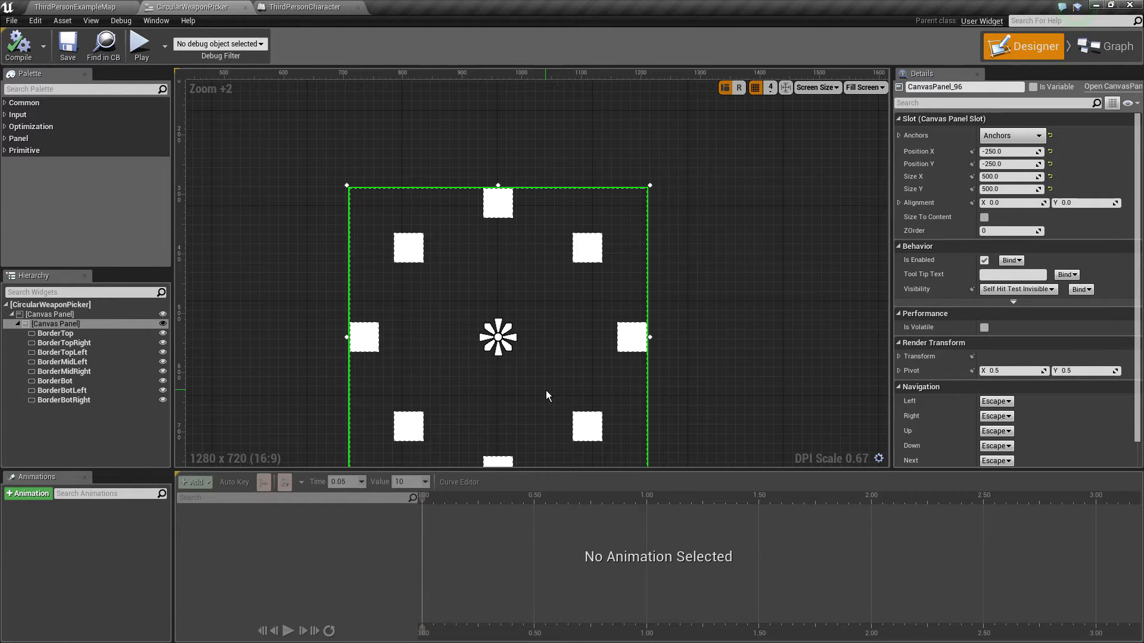
# - Inspect left and right border squares' anchors, ending on BorderMidRight (50×50, offset -50, -25)
pyautogui.scroll(-3)
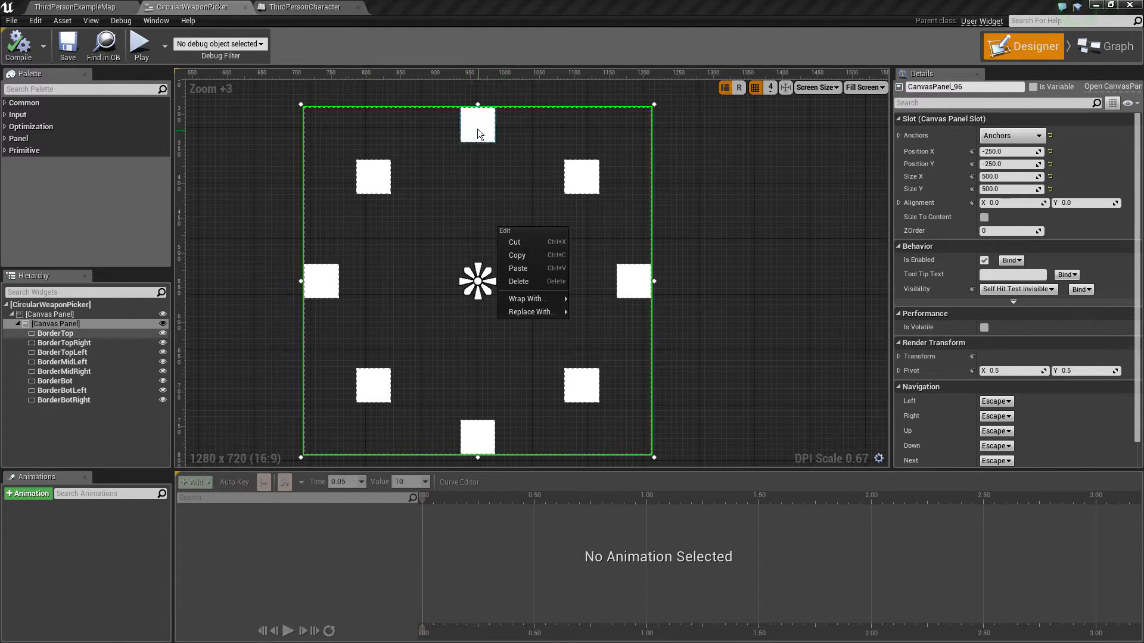
pyautogui.click(478, 125)
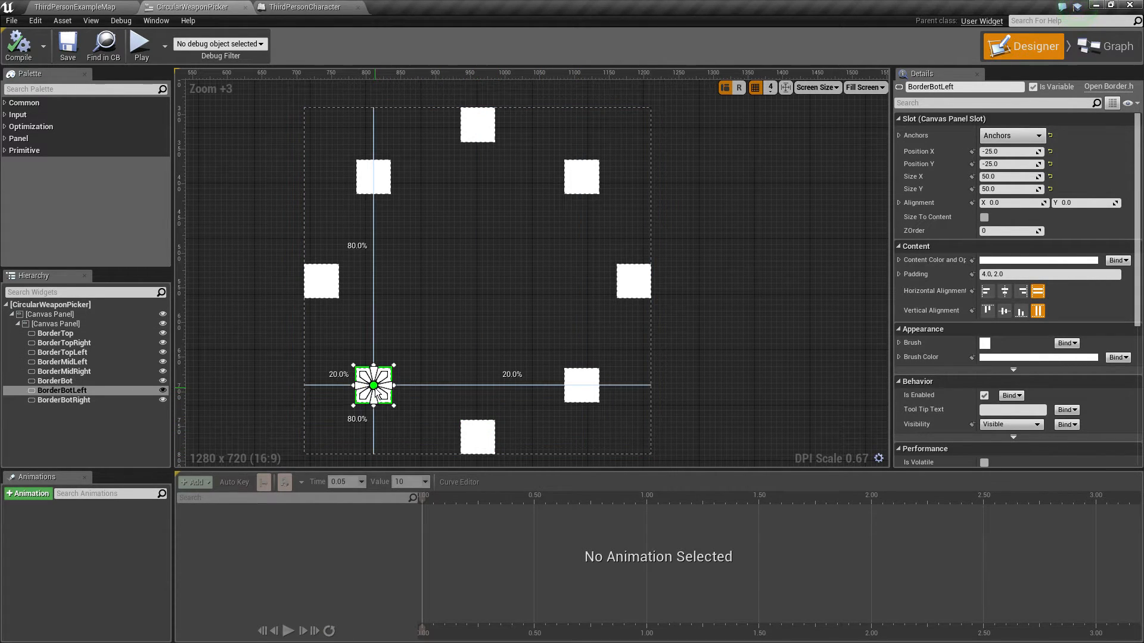
pyautogui.click(62, 362)
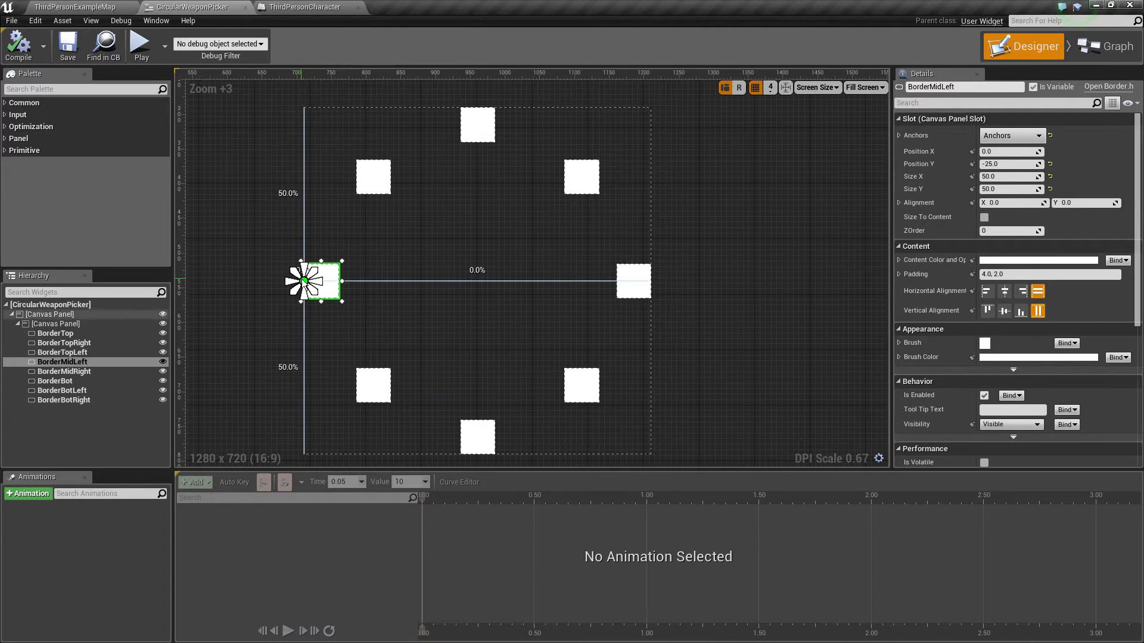
pyautogui.click(62, 352)
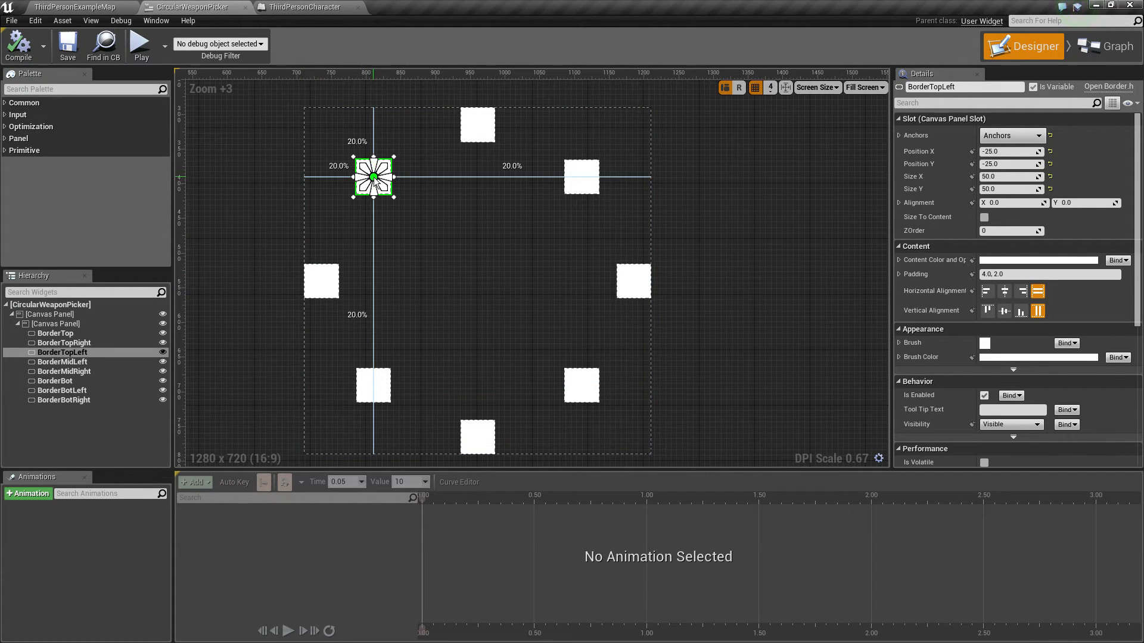
pyautogui.click(56, 324)
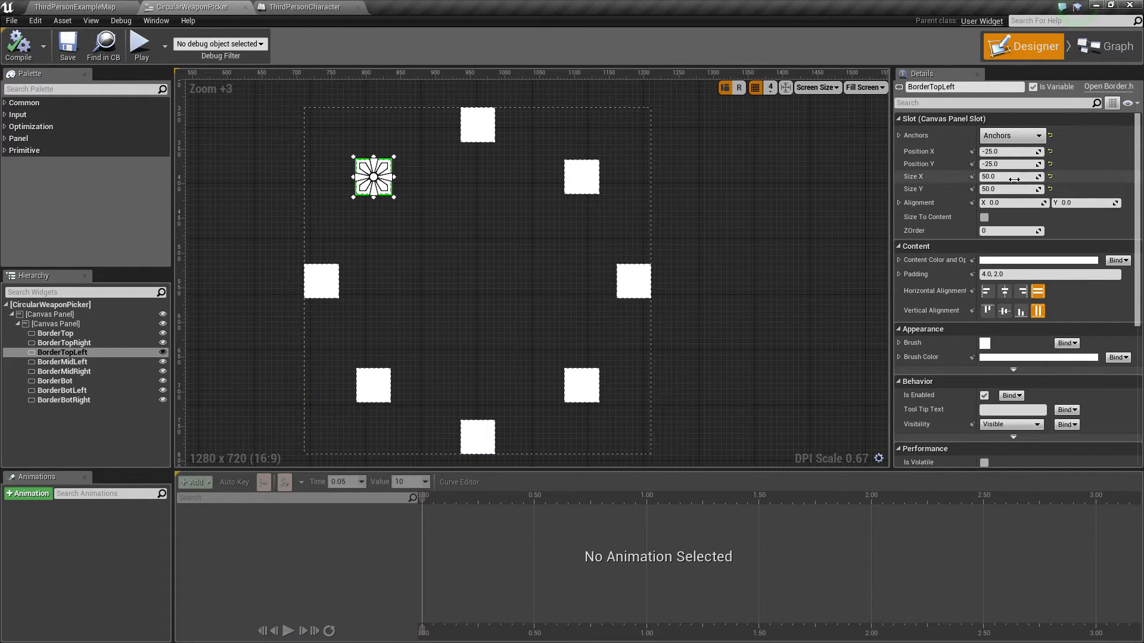
pyautogui.moveTo(1010, 176)
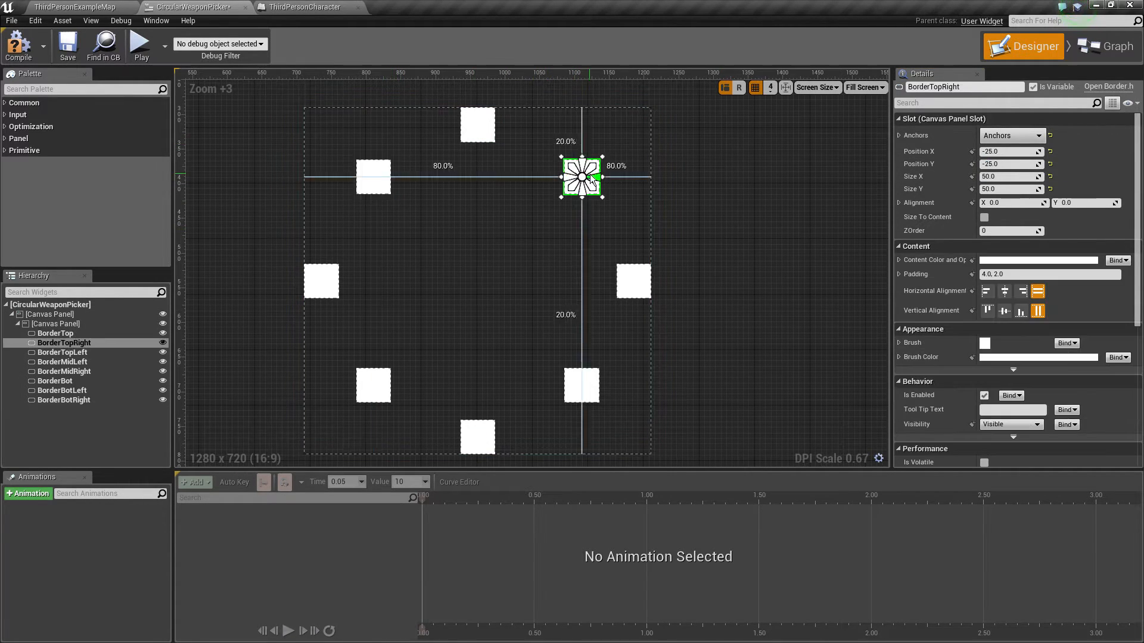
pyautogui.click(63, 390)
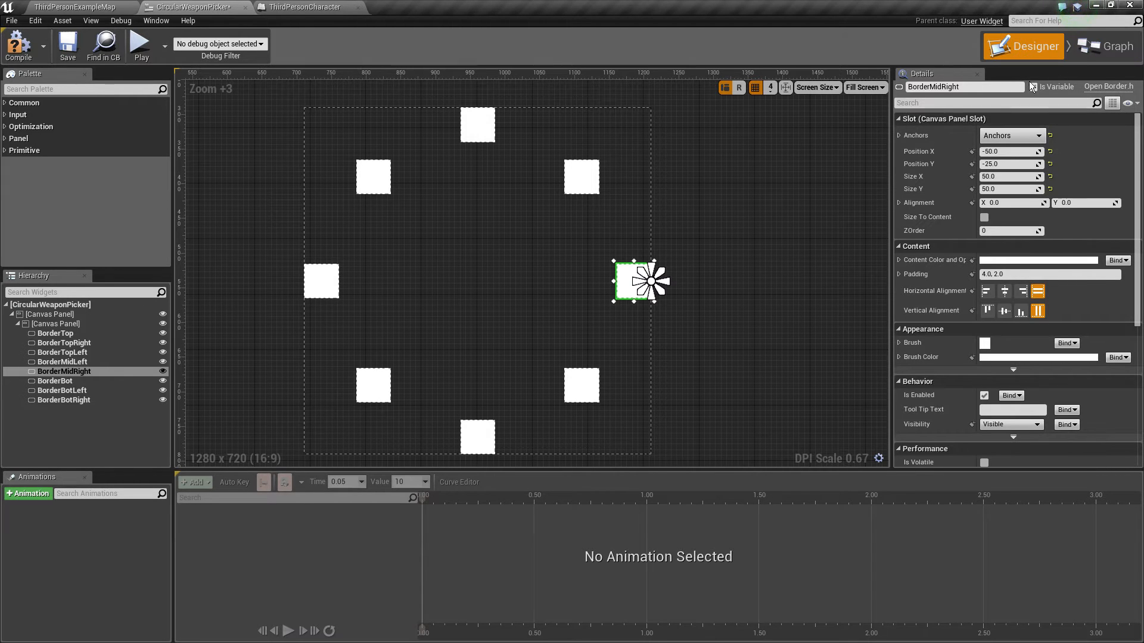
# - Toggle between the picker's layout and event graph, then bring up the Edit menu
pyautogui.click(1104, 46)
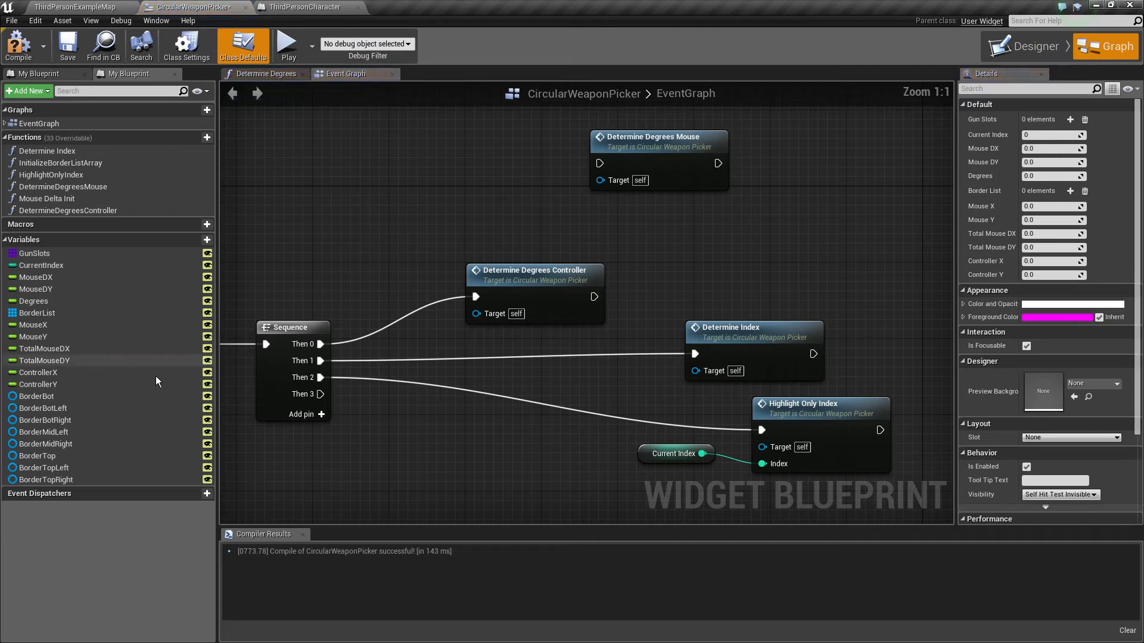
pyautogui.click(1023, 46)
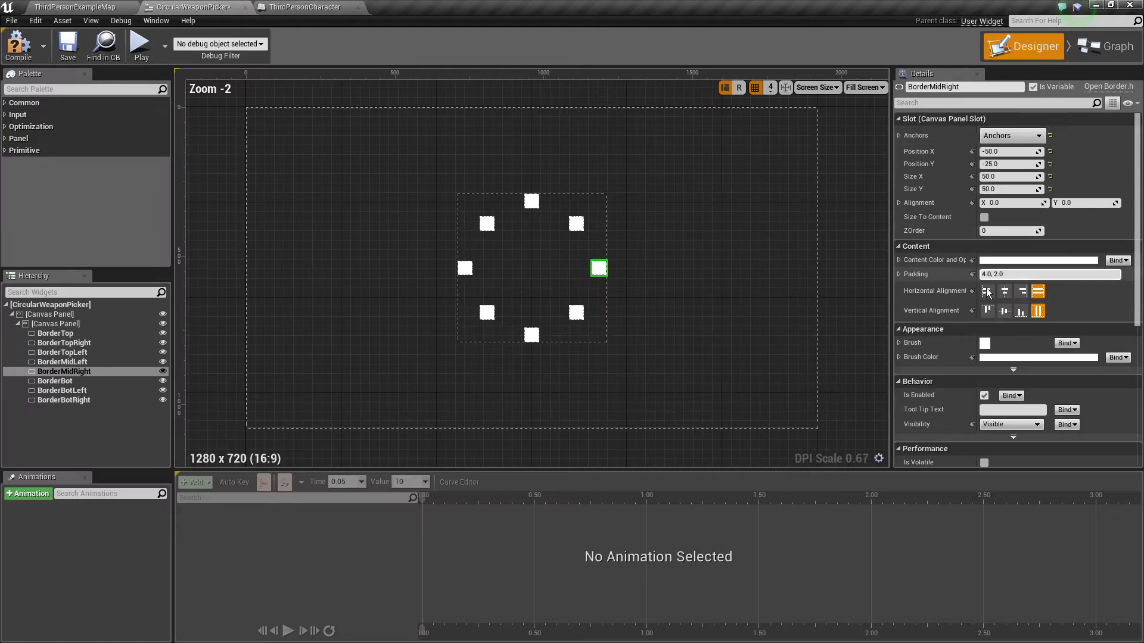
pyautogui.scroll(-3)
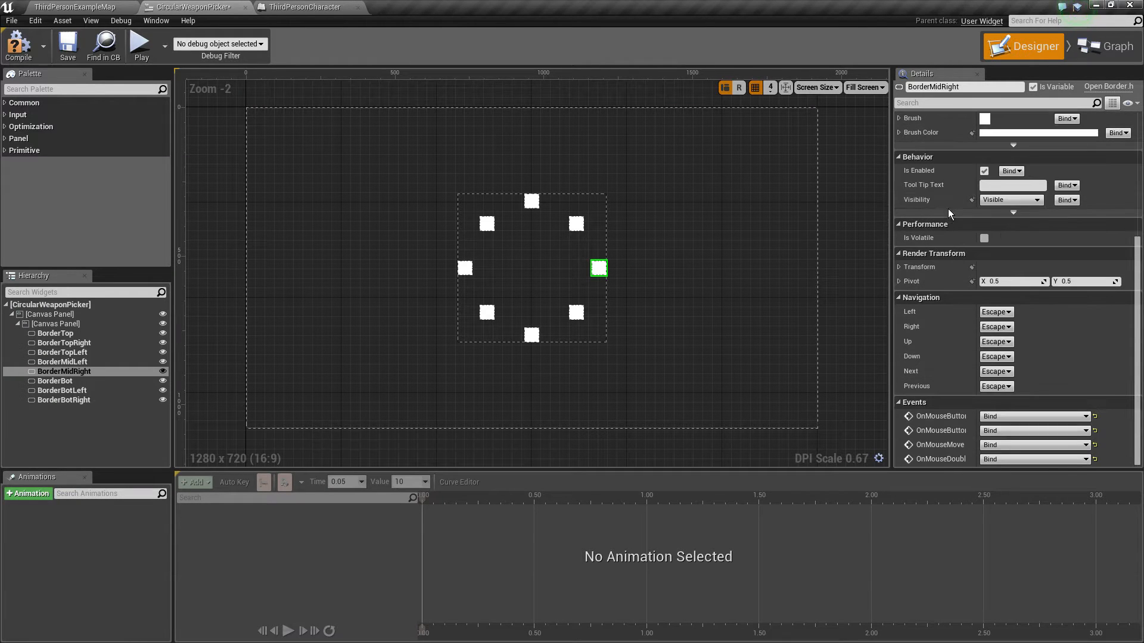
pyautogui.click(1104, 46)
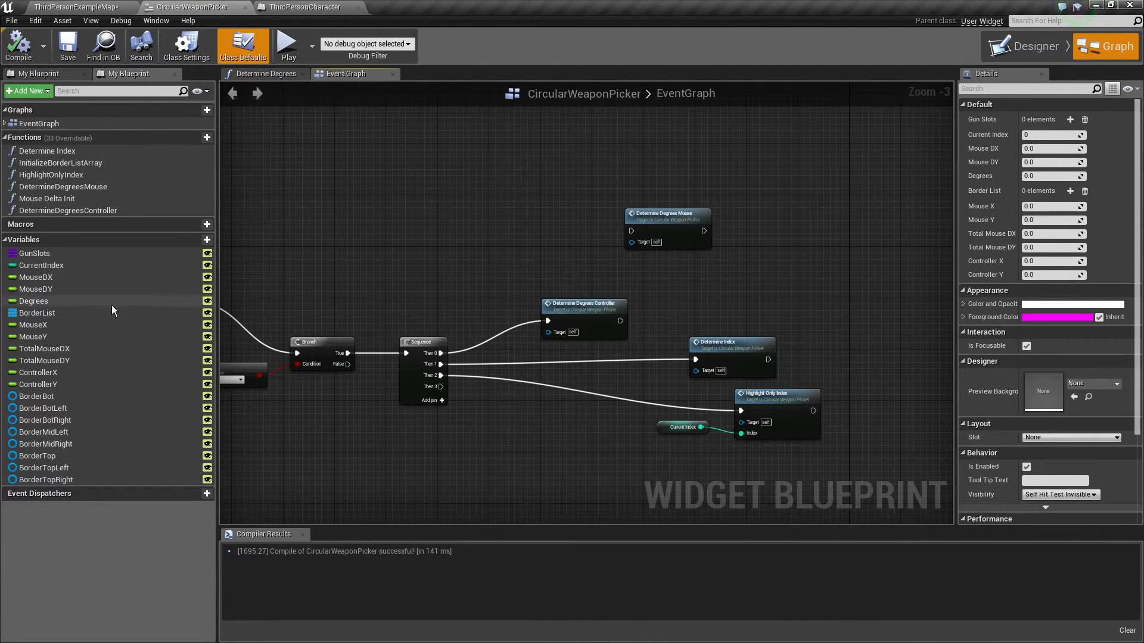
pyautogui.moveTo(57, 384)
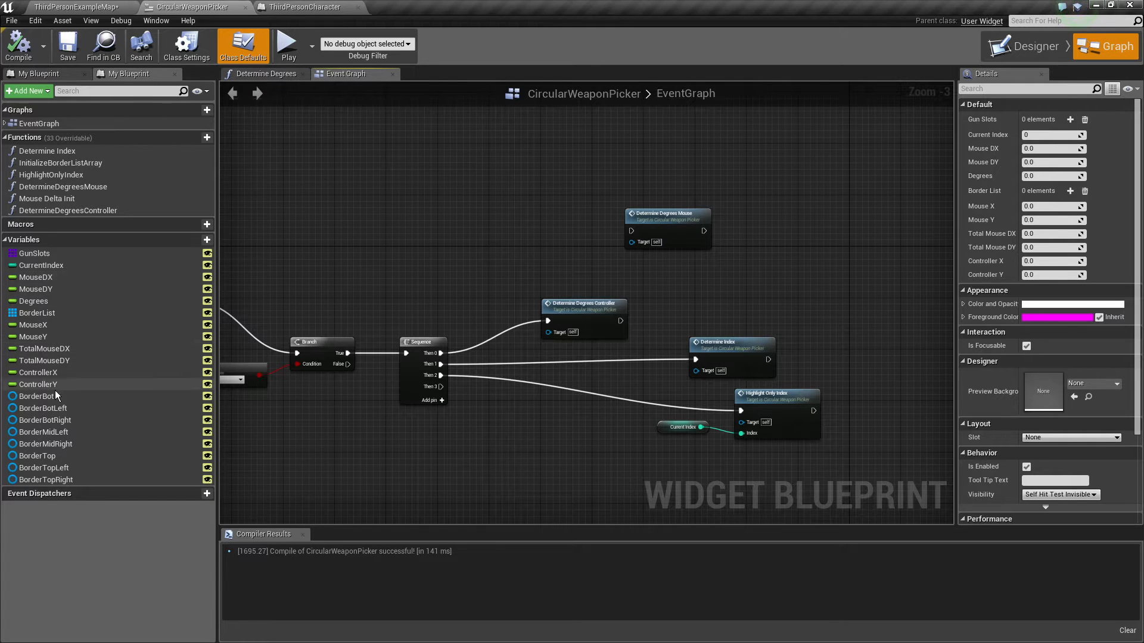
pyautogui.moveTo(59, 173)
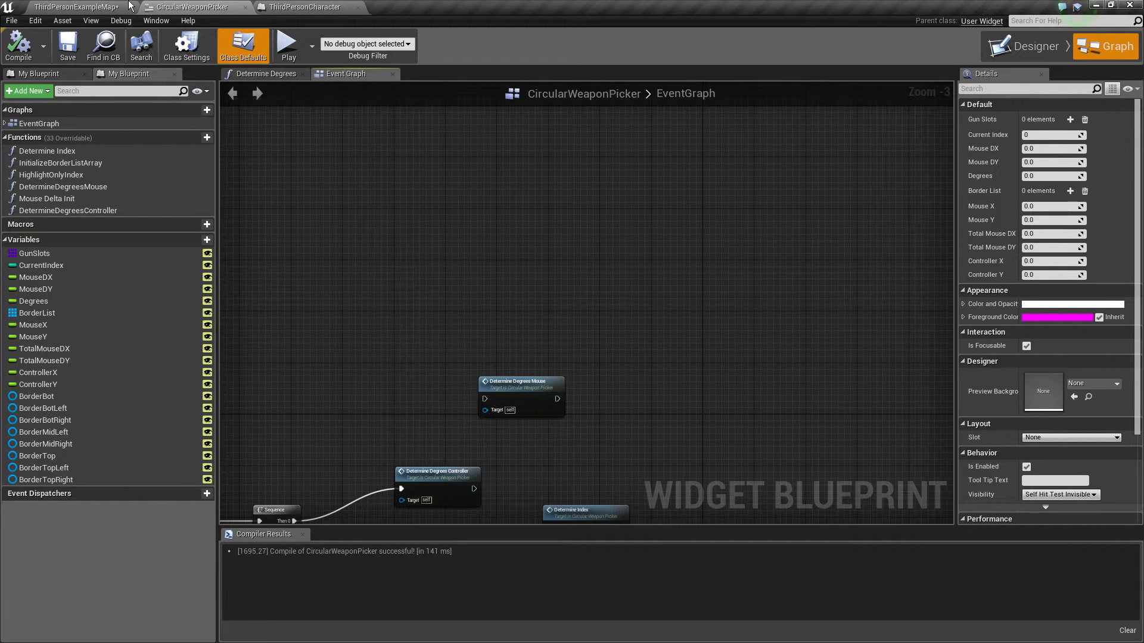
pyautogui.click(35, 20)
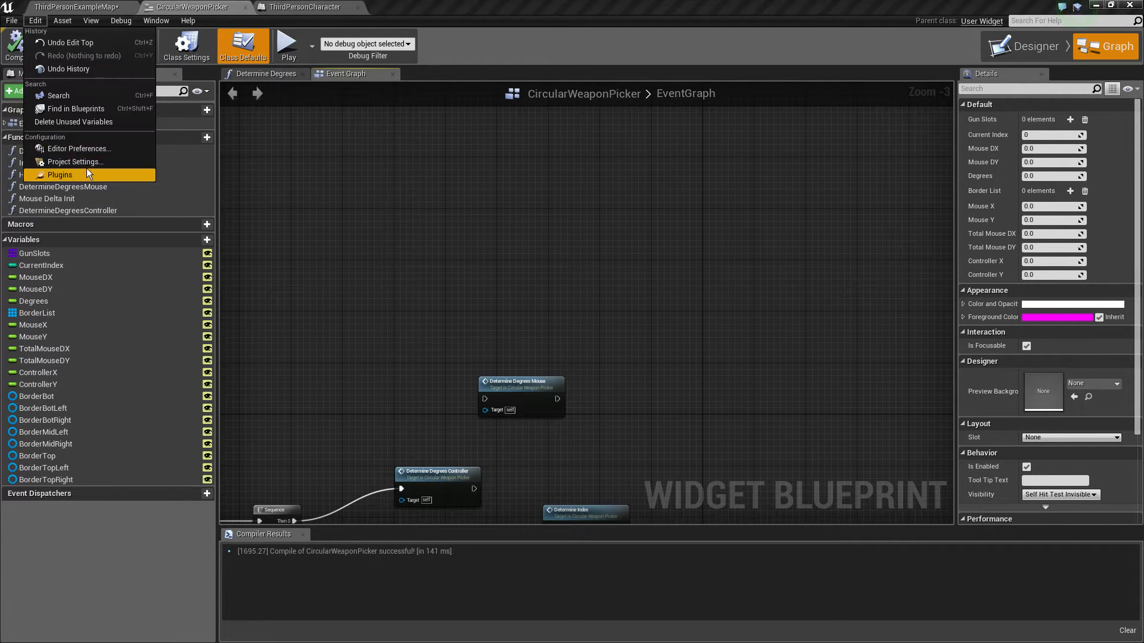
pyautogui.click(74, 161)
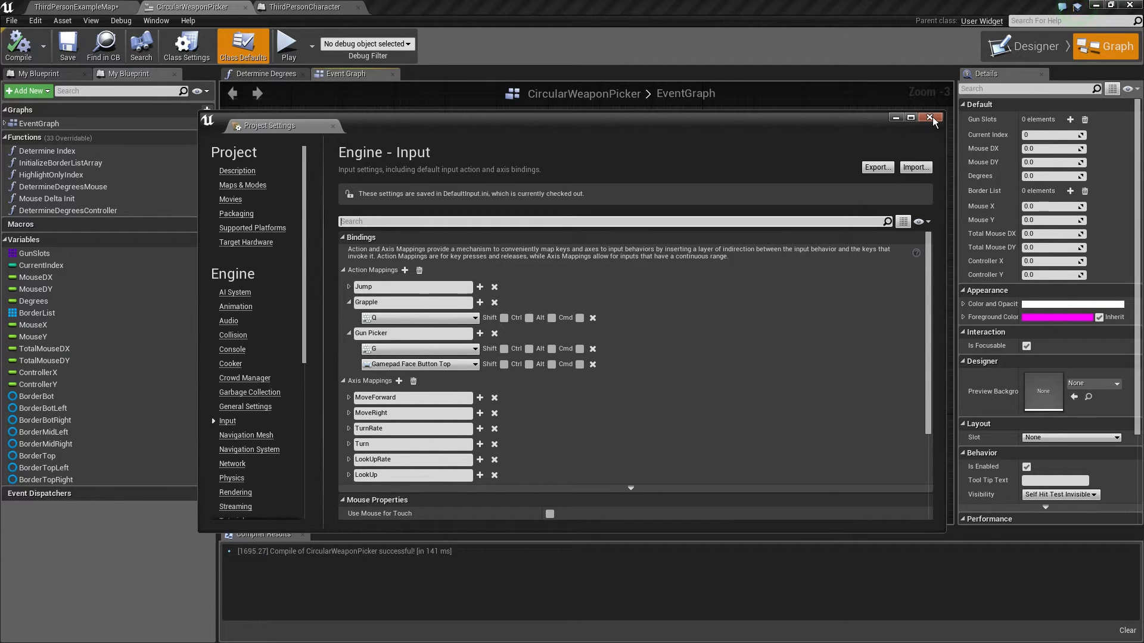
pyautogui.click(929, 118)
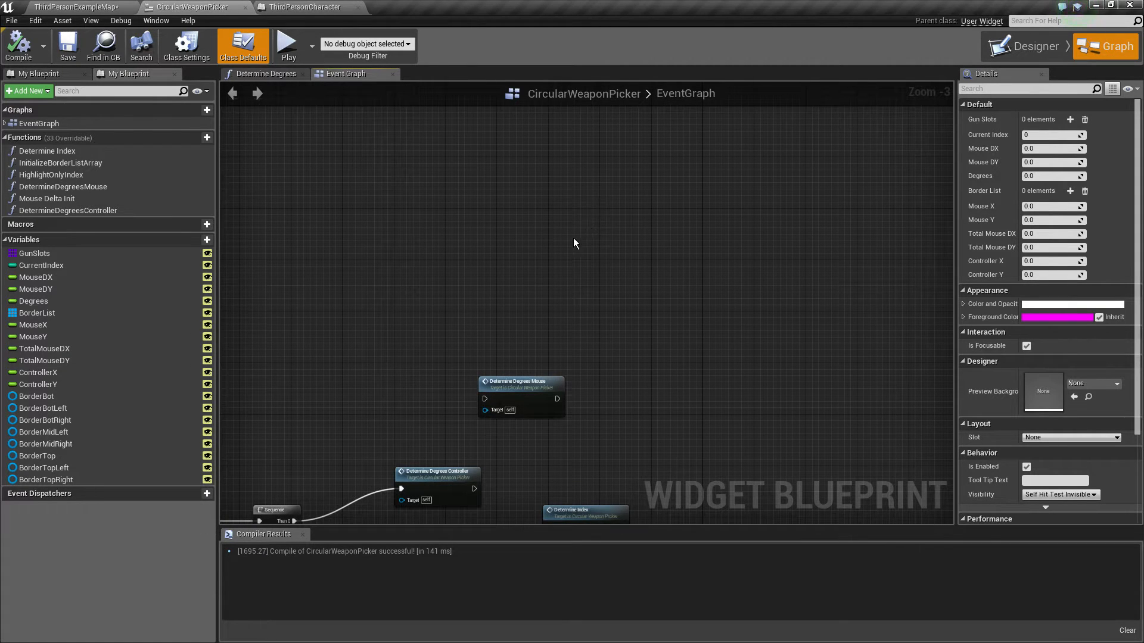
pyautogui.scroll(3)
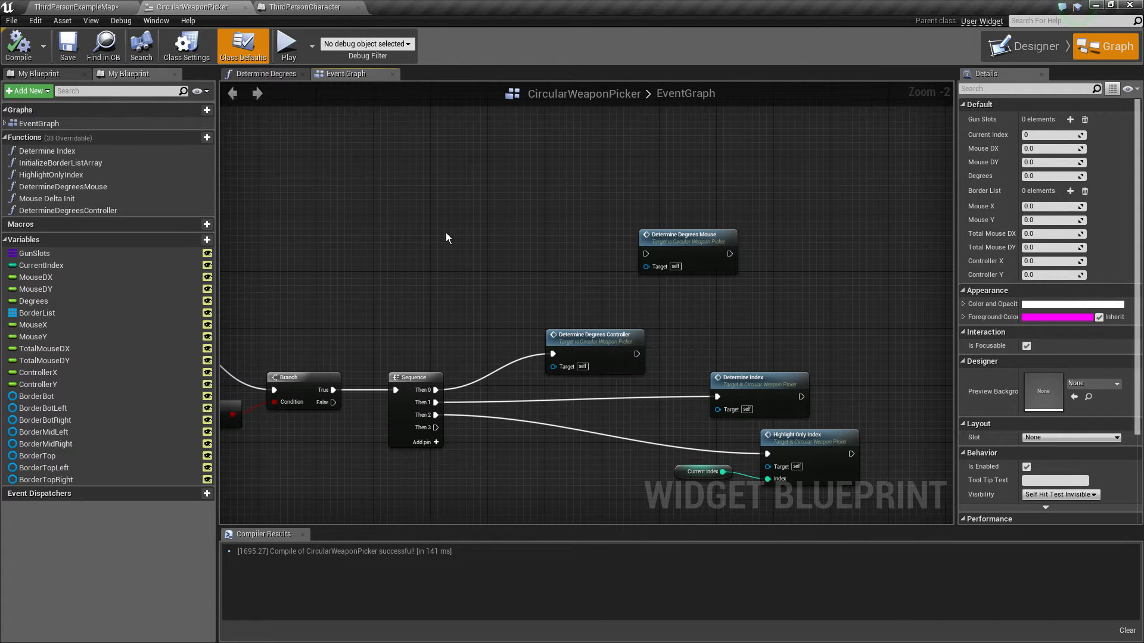
pyautogui.scroll(-3)
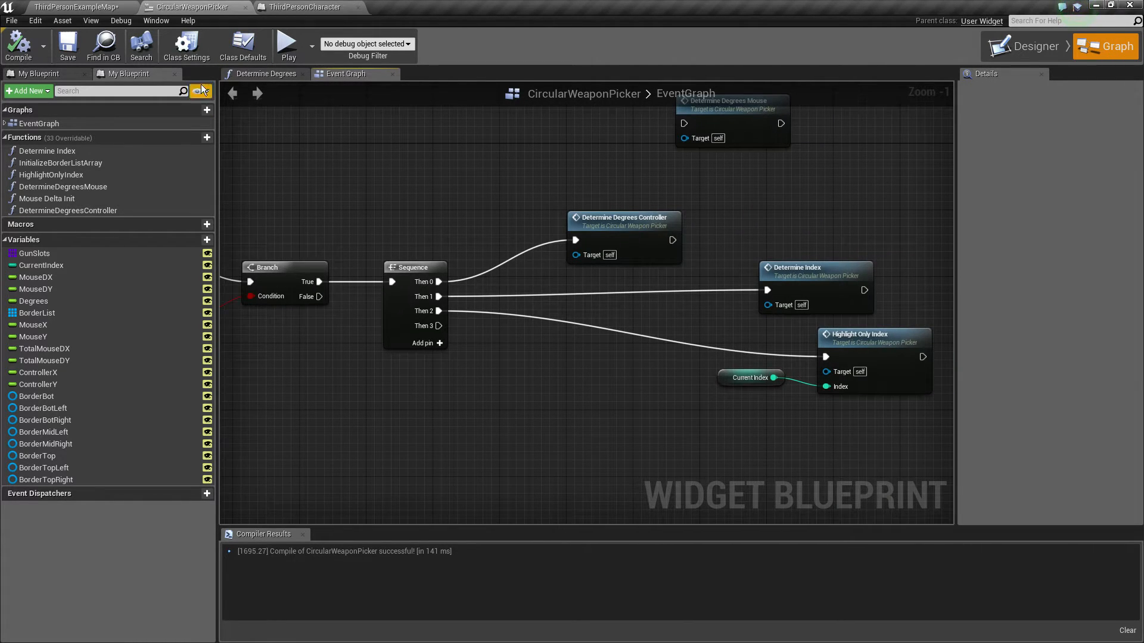
# - Zoom the Designer canvas in on the eight-border circle, then return to the graph
pyautogui.click(1030, 46)
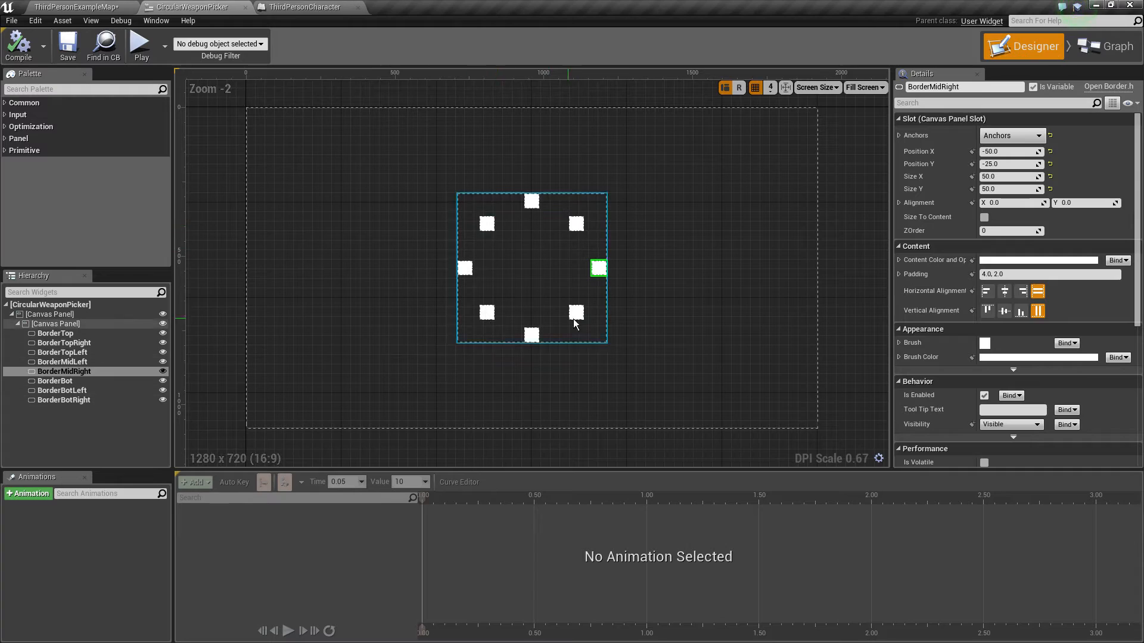
pyautogui.scroll(3)
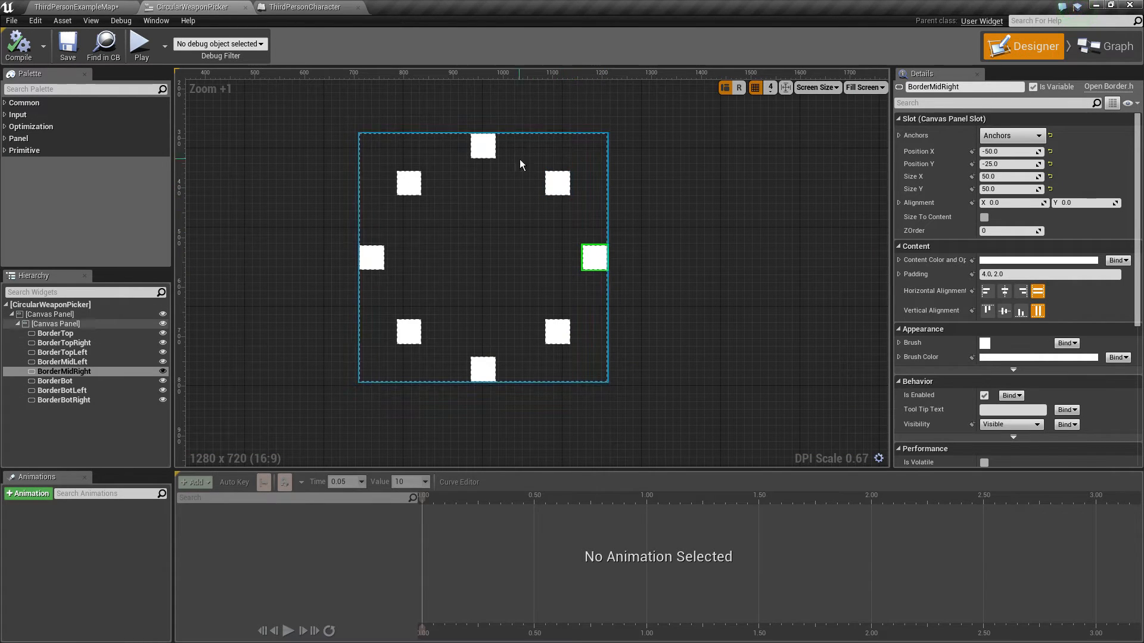
pyautogui.moveTo(576, 348)
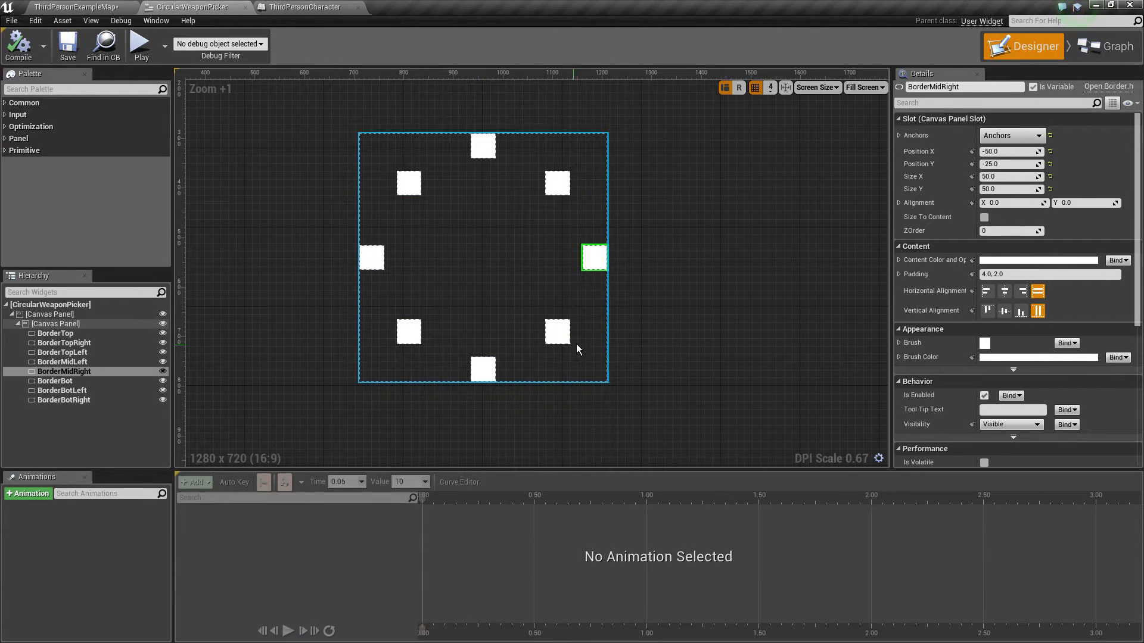
pyautogui.moveTo(551, 267)
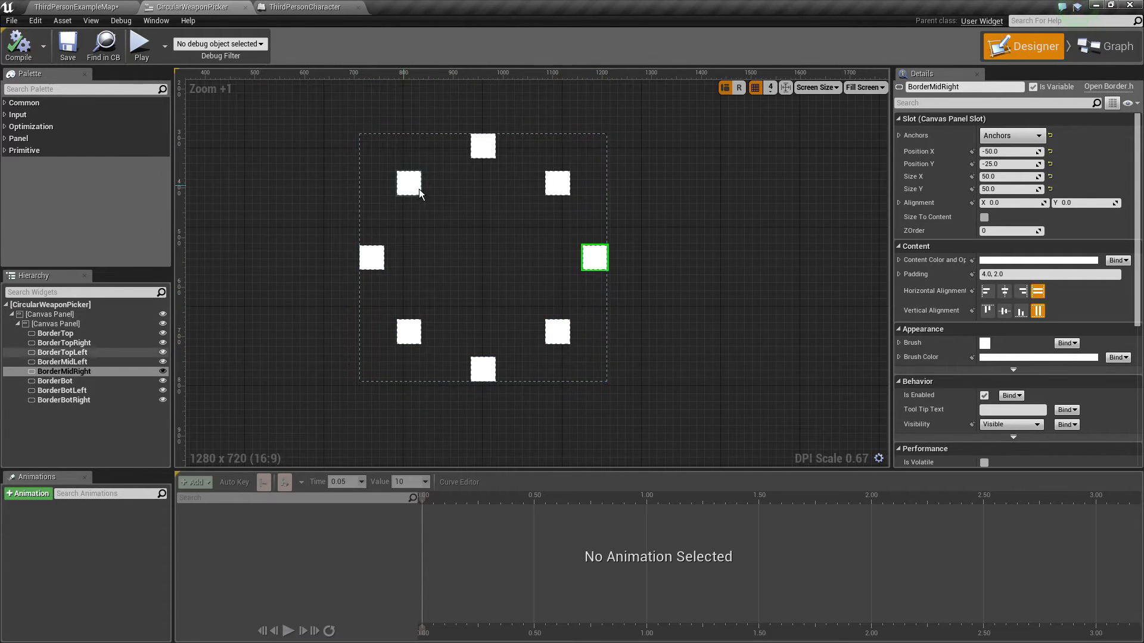
pyautogui.scroll(3)
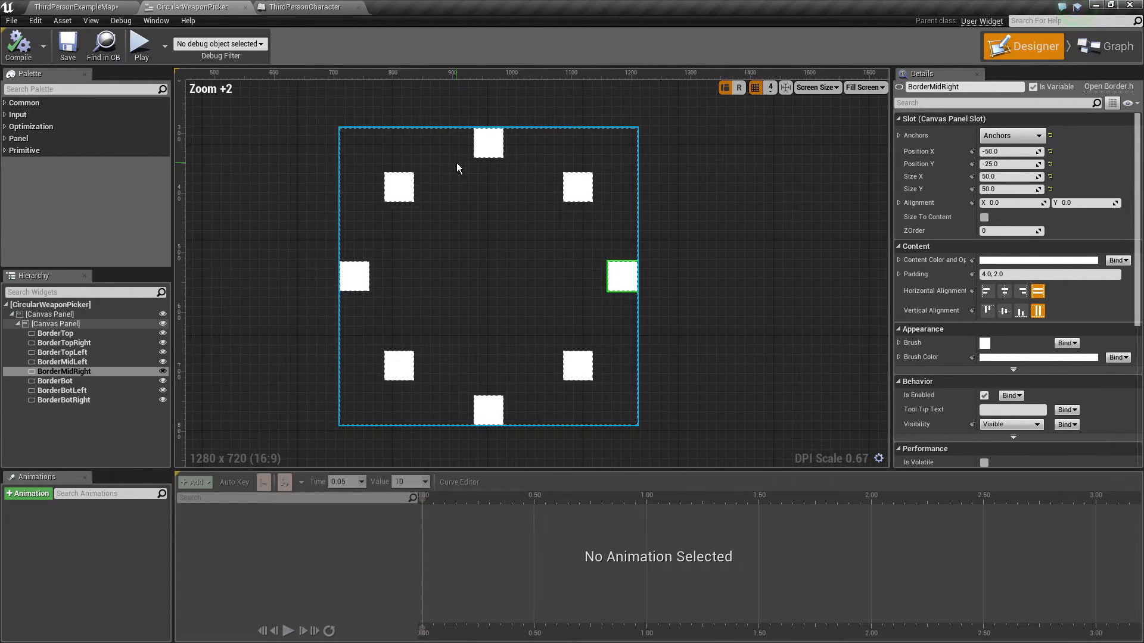
pyautogui.moveTo(500, 169)
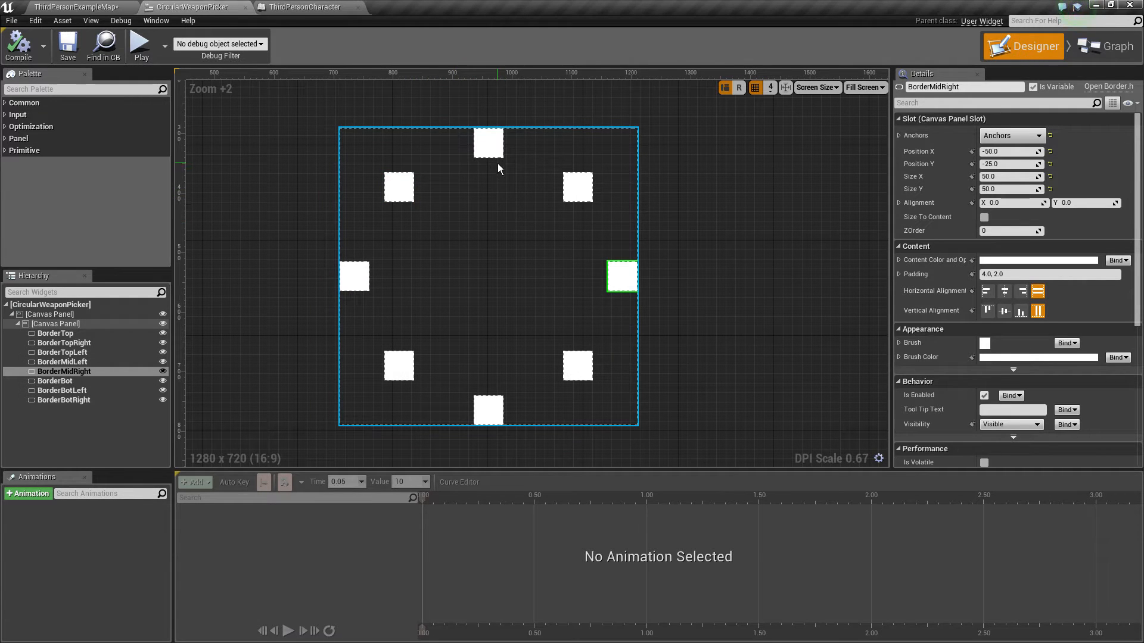
pyautogui.moveTo(584, 351)
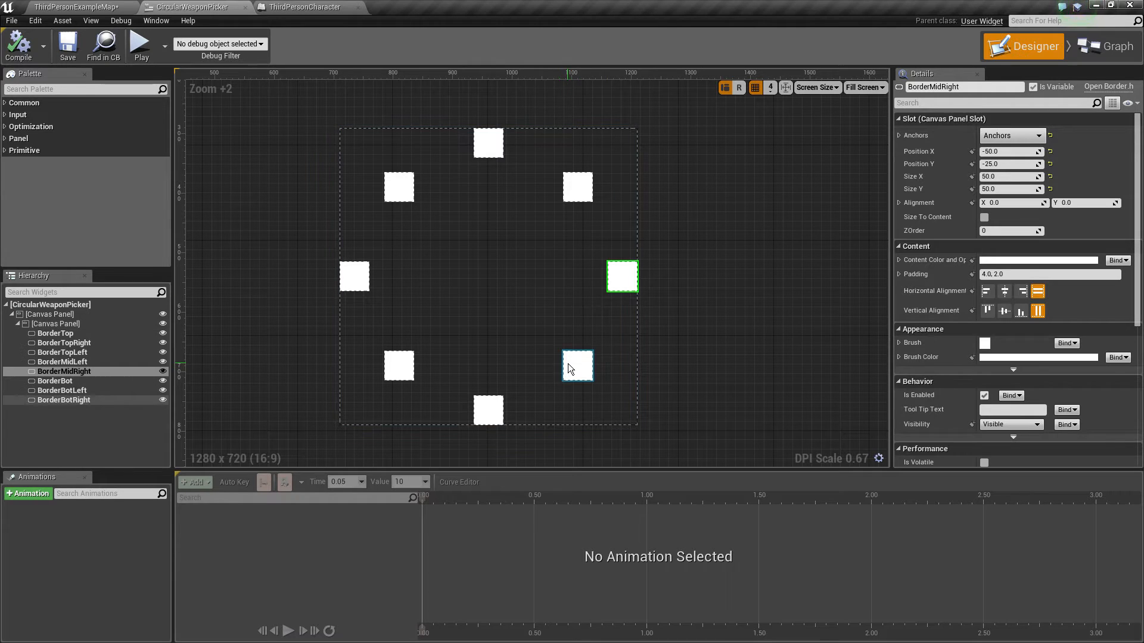
pyautogui.click(1111, 46)
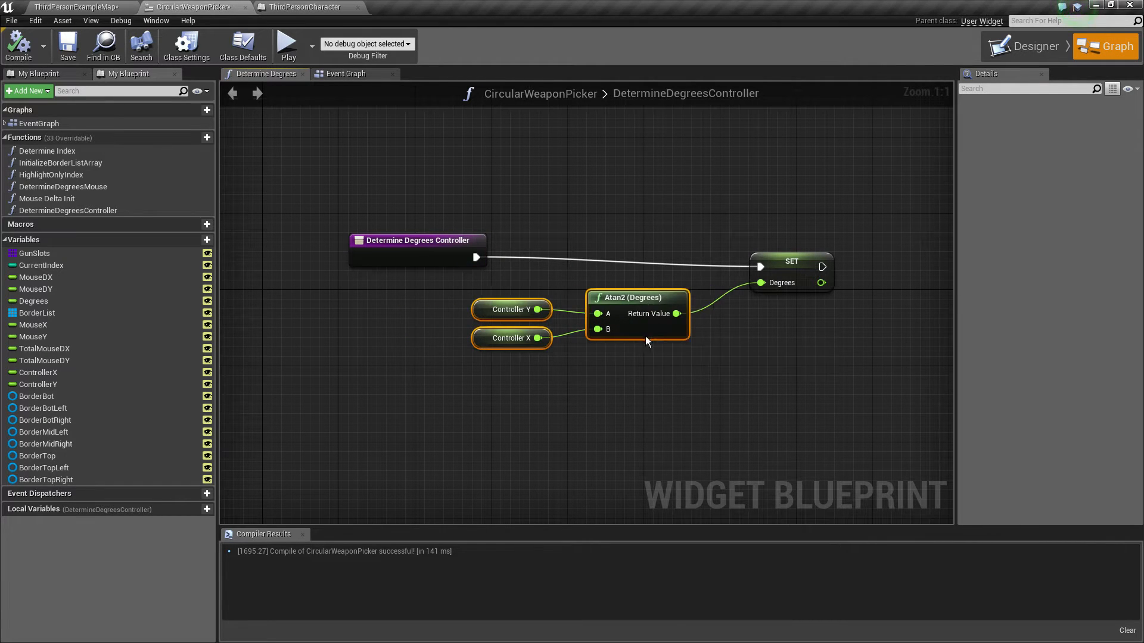
# - Inspect the Controller Y, Controller X, Atan2 and SET Degrees nodes in DetermineDegreesController
pyautogui.click(546, 259)
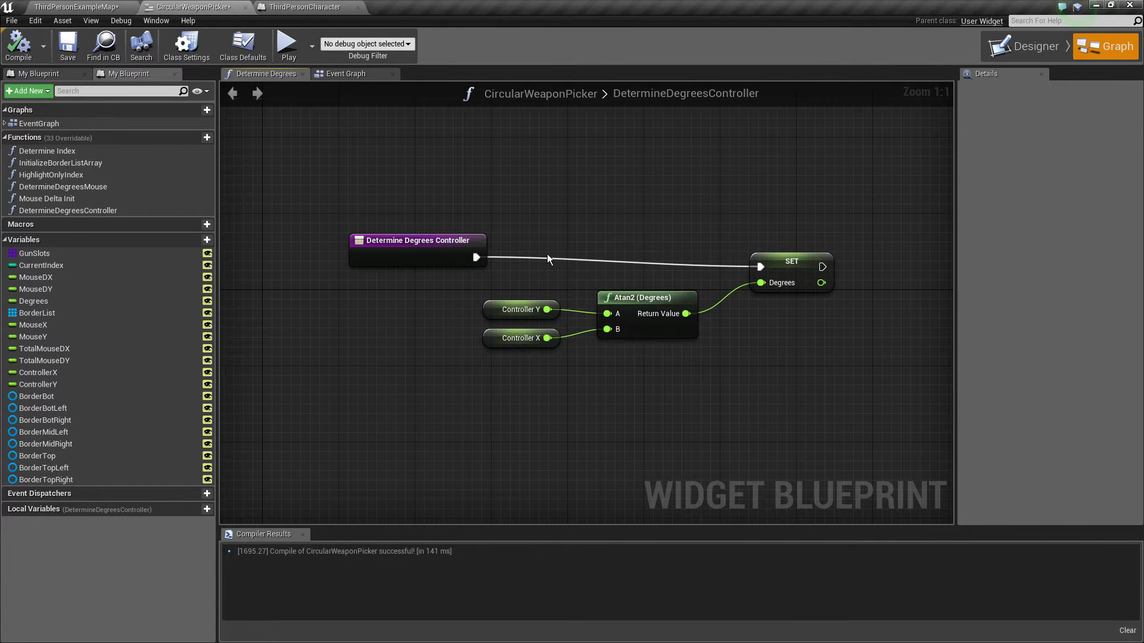
pyautogui.moveTo(549, 270)
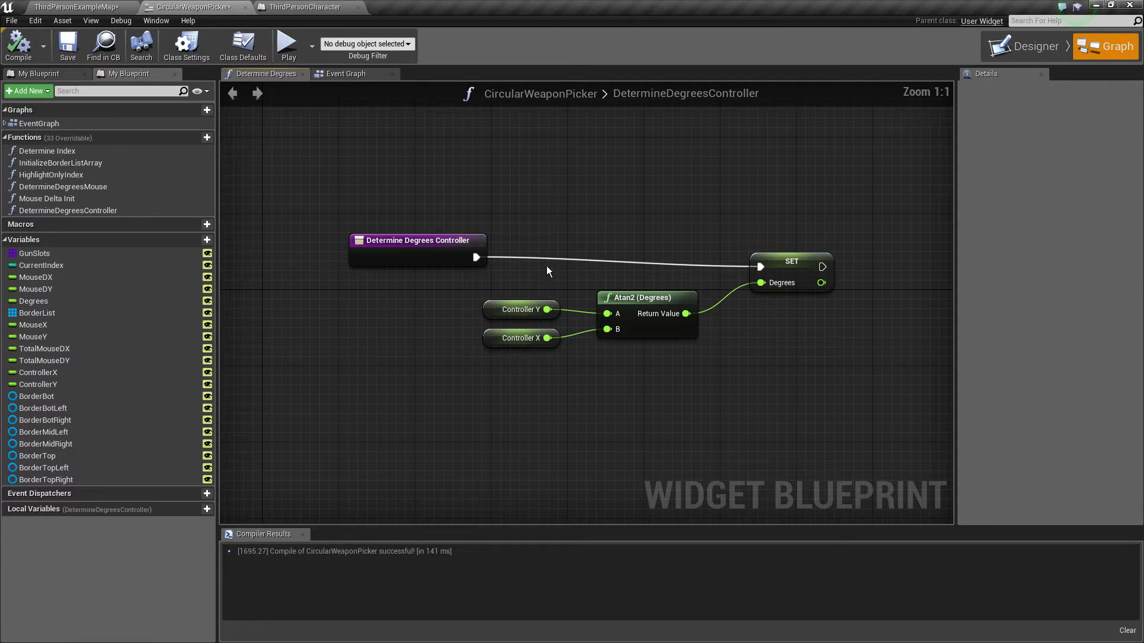
pyautogui.click(520, 308)
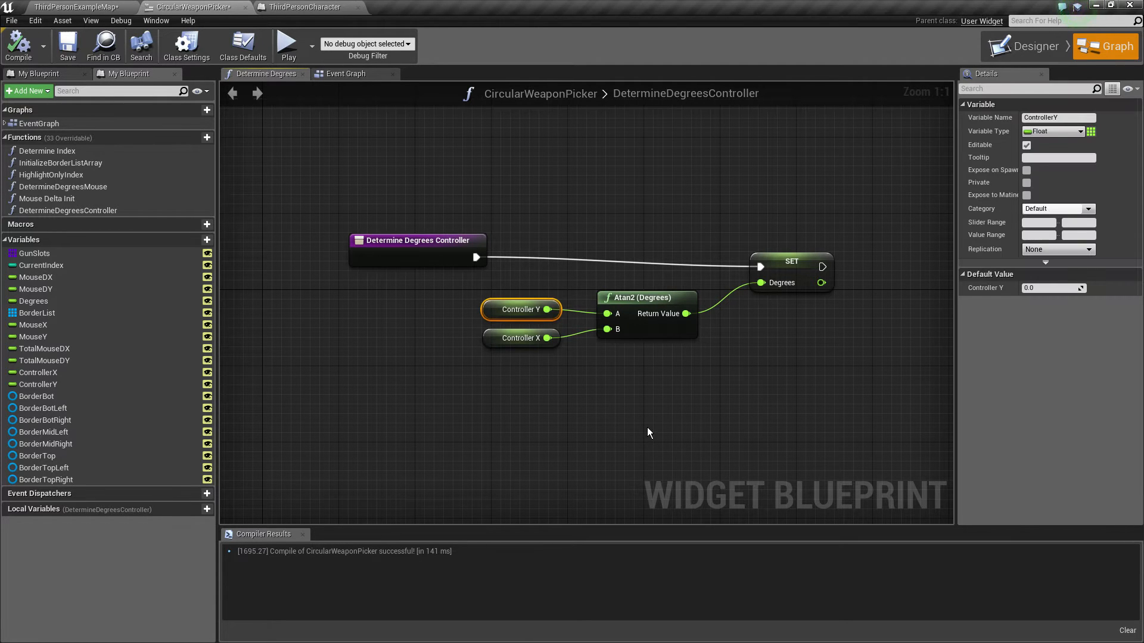
pyautogui.click(519, 338)
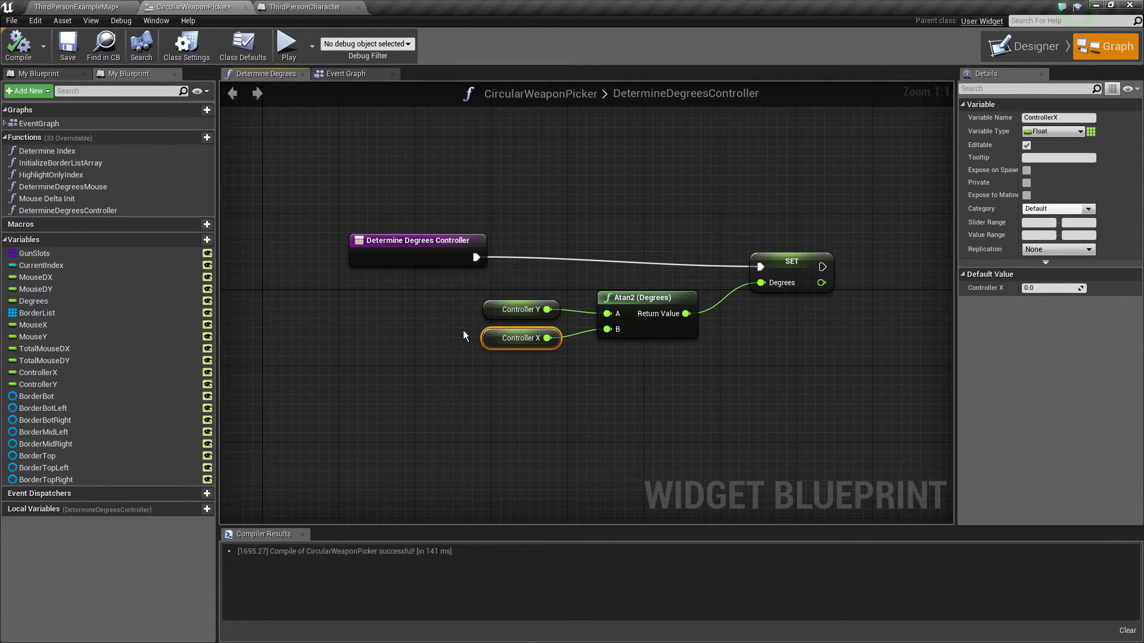
pyautogui.click(688, 349)
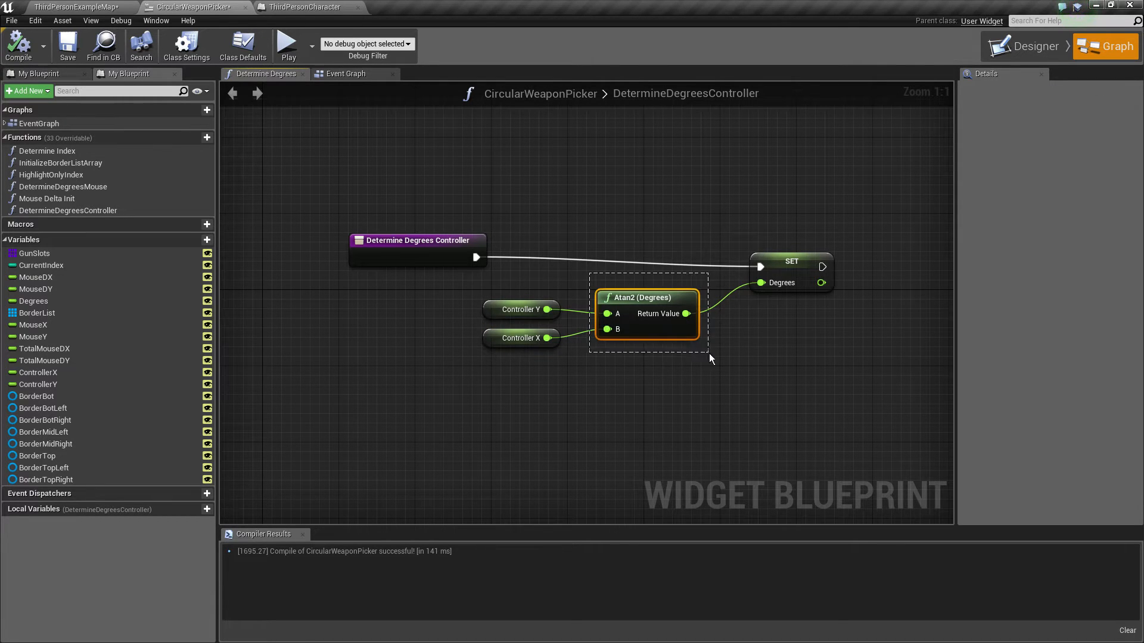
pyautogui.click(790, 261)
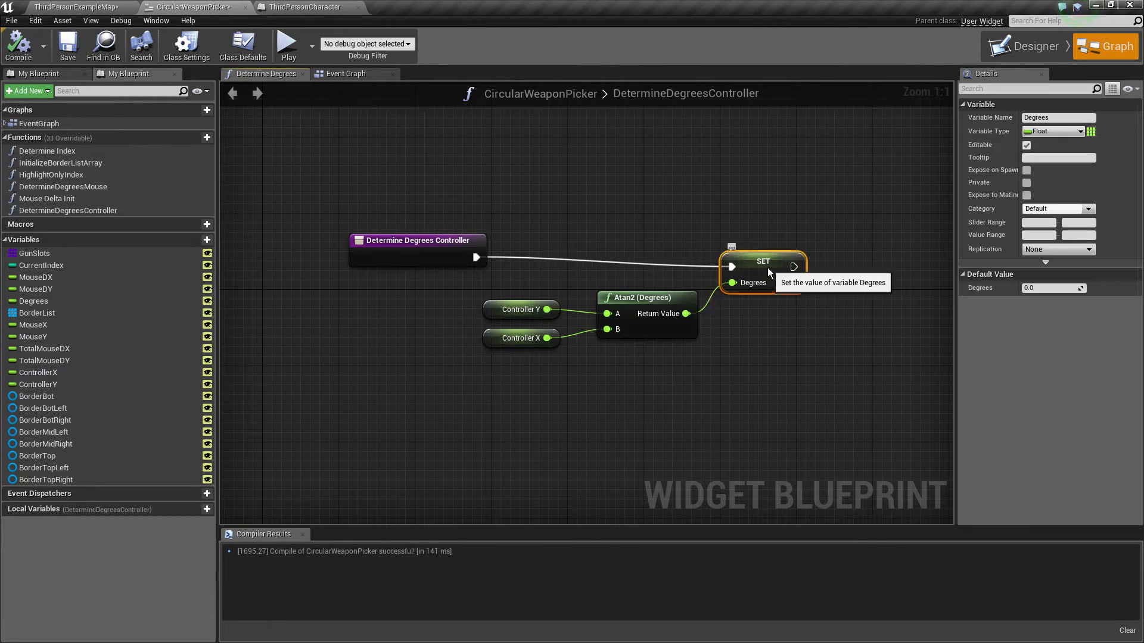
pyautogui.click(1031, 46)
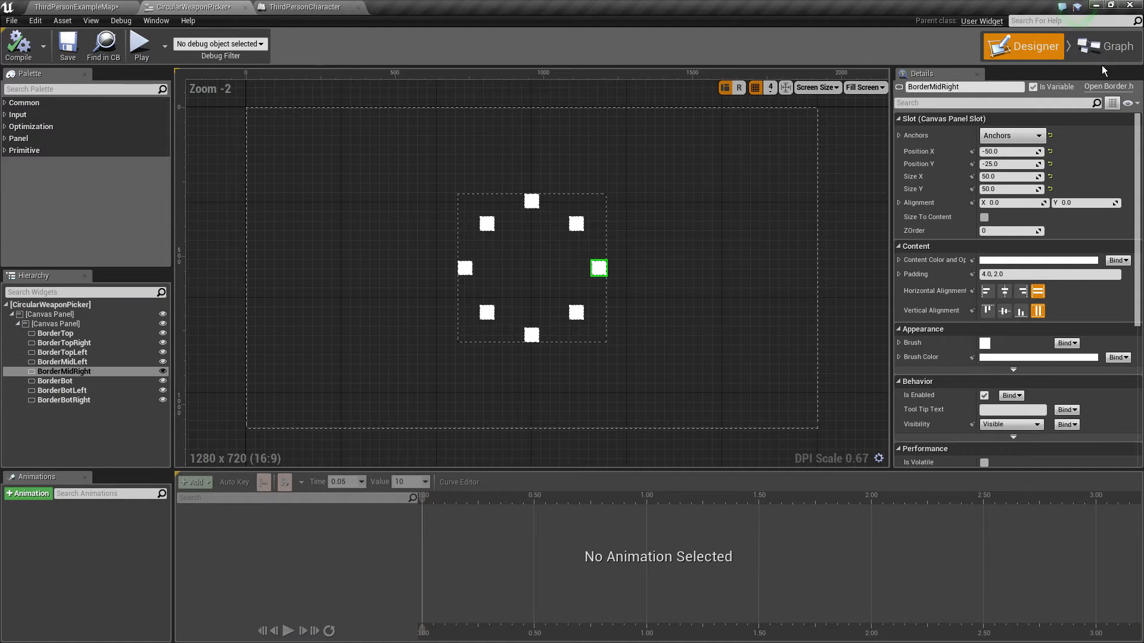
# - Review Determine Index: clamped Degrees divided by 45 into Current Index, then the return node
pyautogui.click(1104, 46)
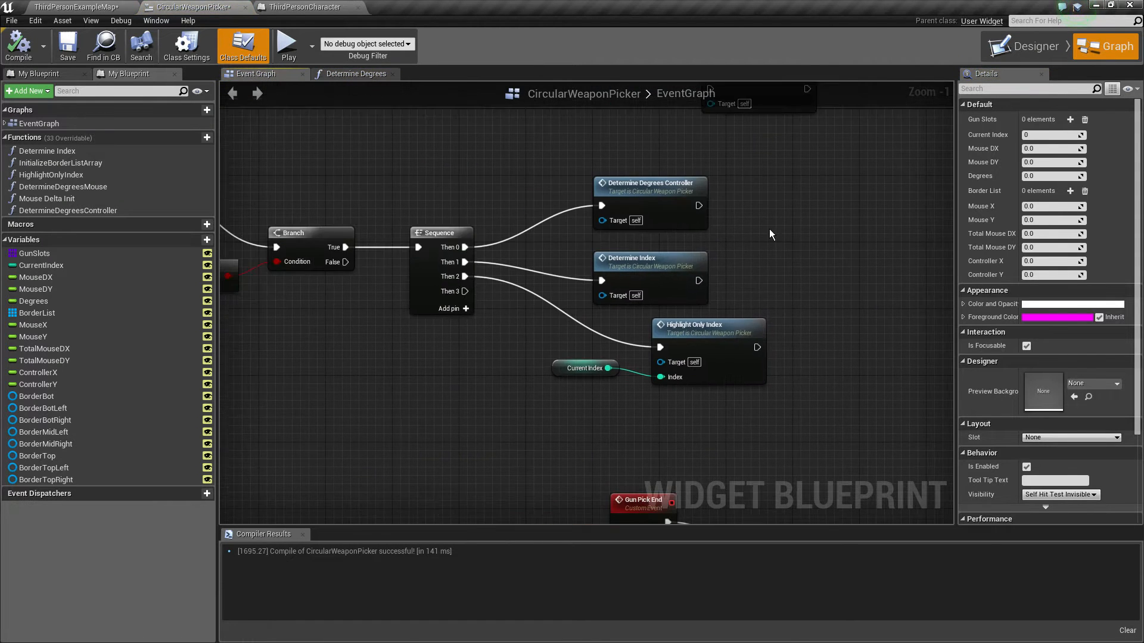
pyautogui.doubleClick(48, 150)
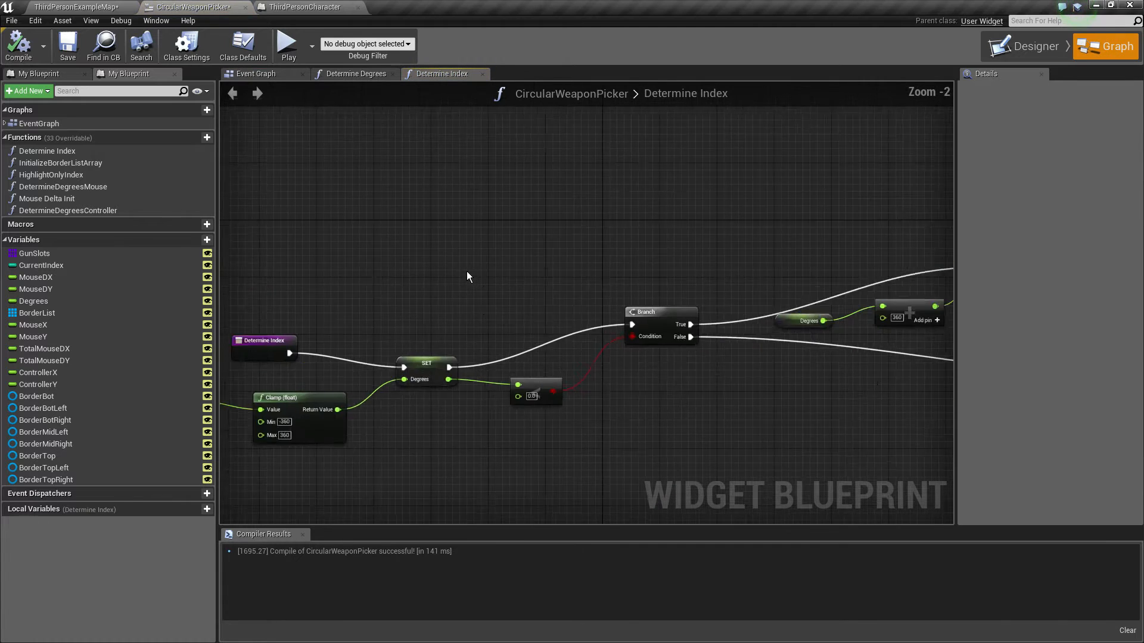
pyautogui.scroll(3)
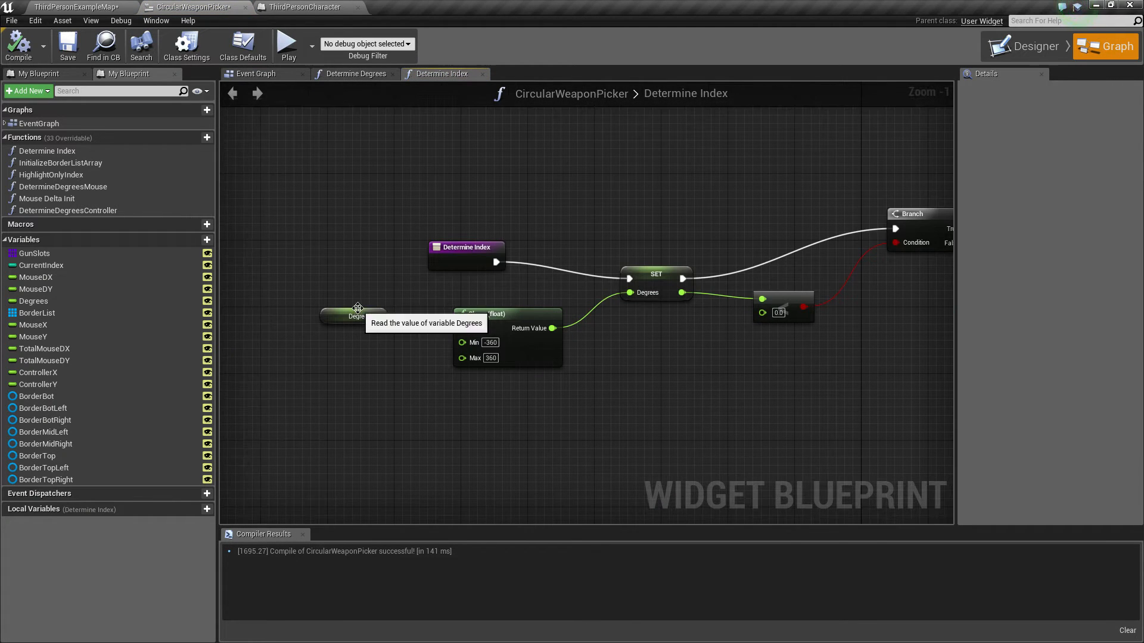
pyautogui.click(357, 316)
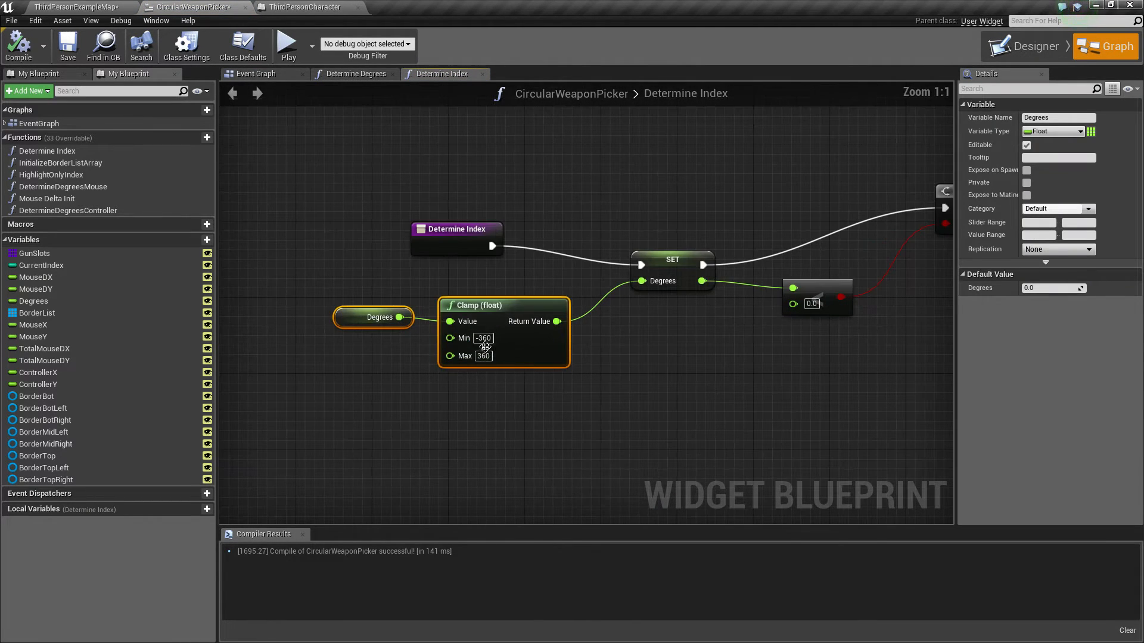
pyautogui.click(605, 355)
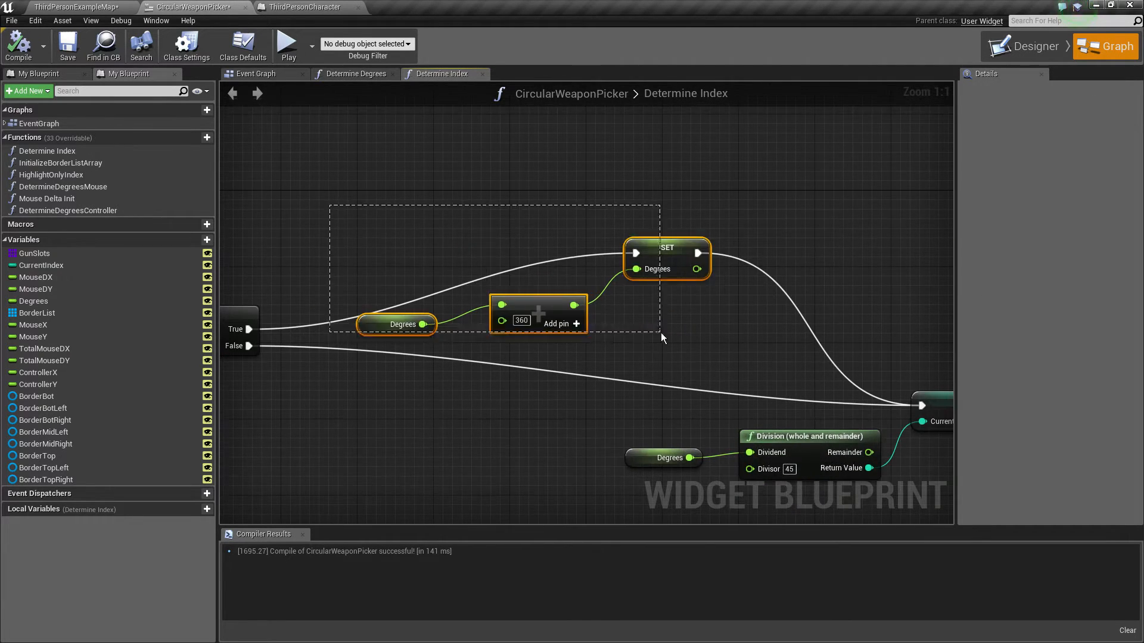
pyautogui.click(372, 221)
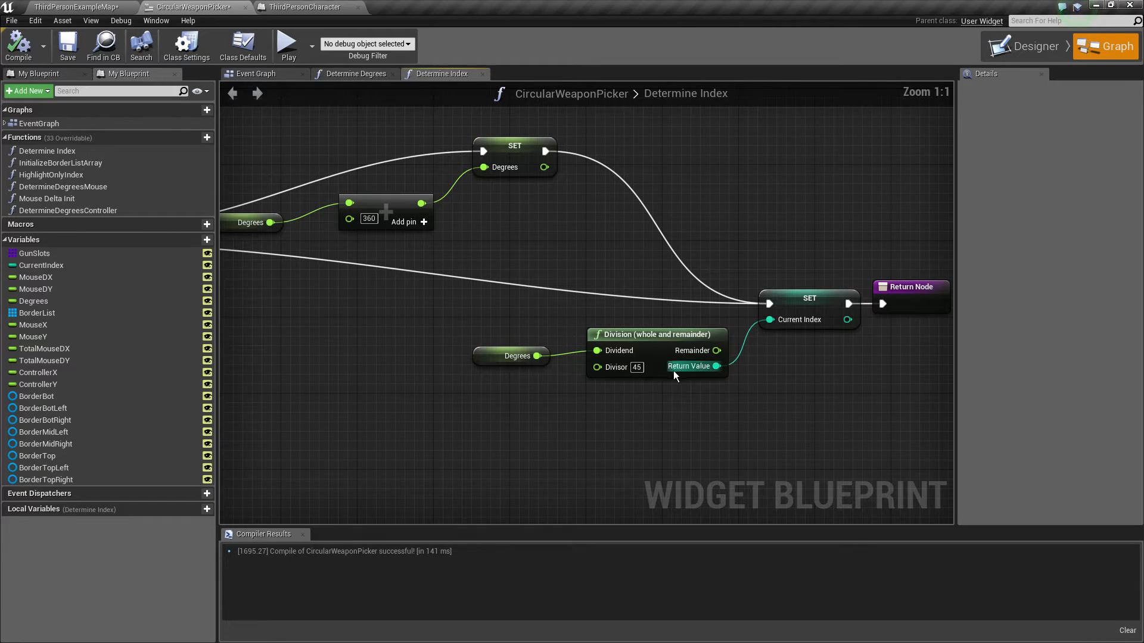
pyautogui.click(511, 357)
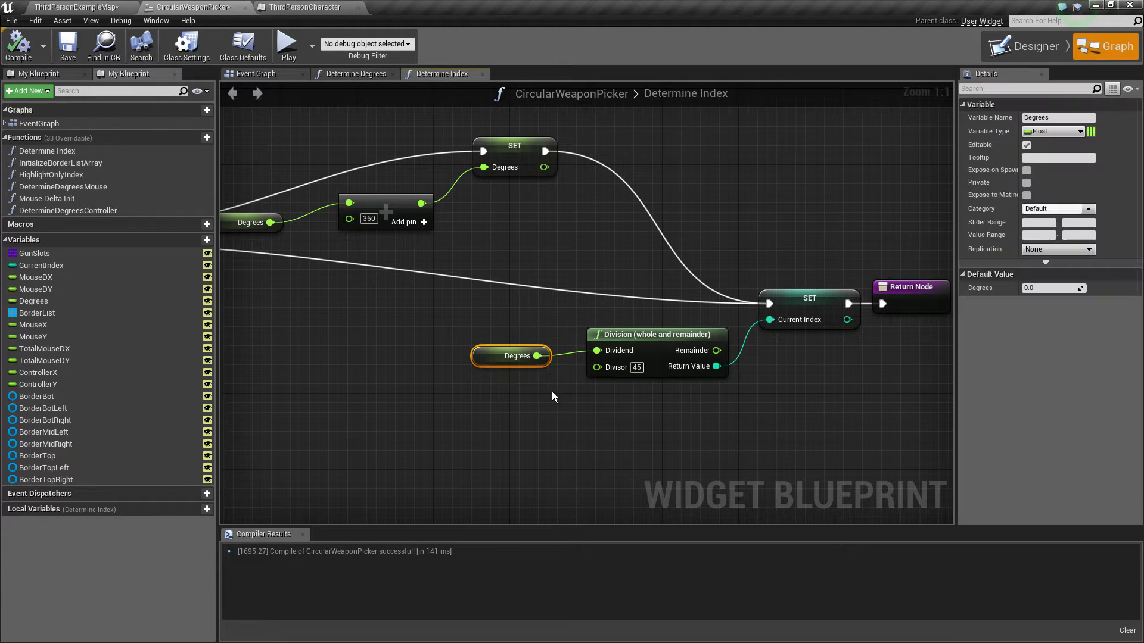
pyautogui.moveTo(588, 319)
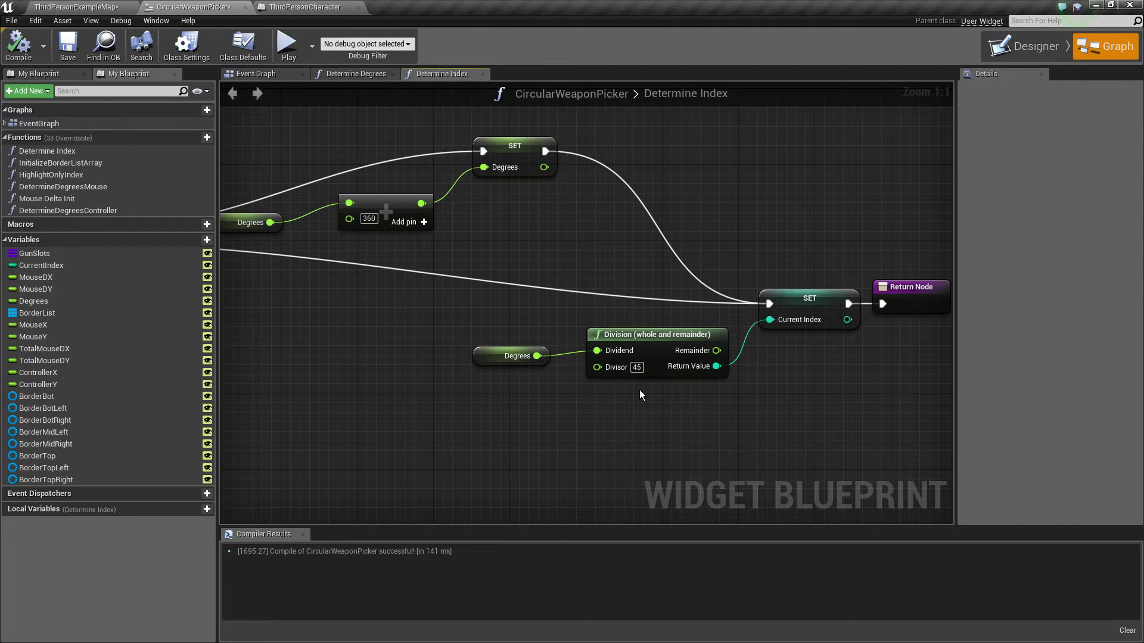
pyautogui.moveTo(673, 293)
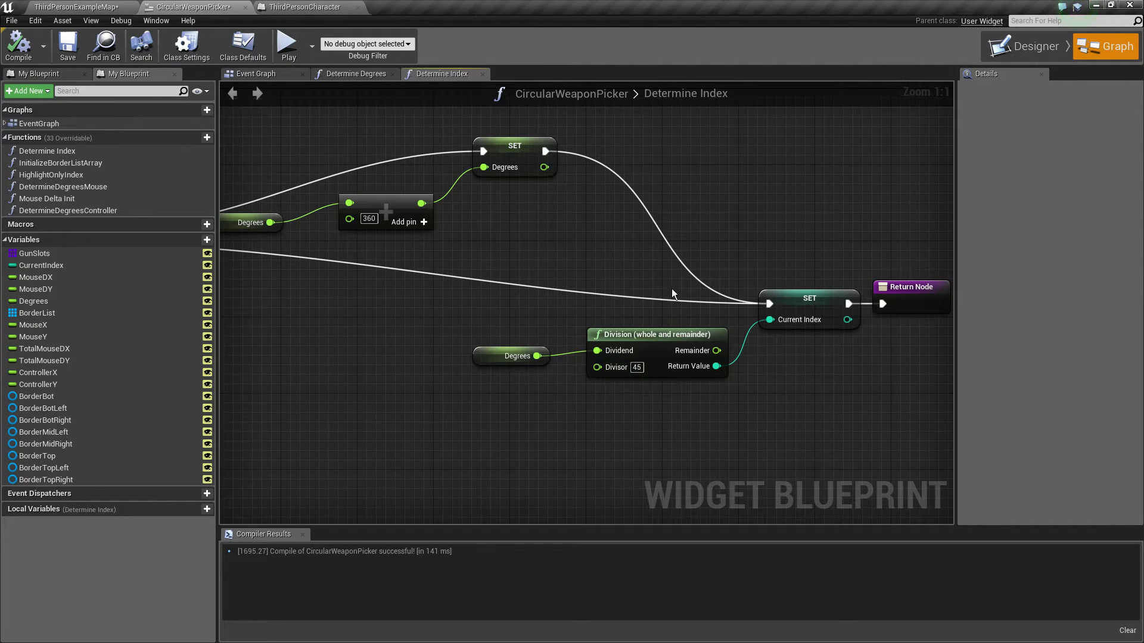
pyautogui.moveTo(714, 367)
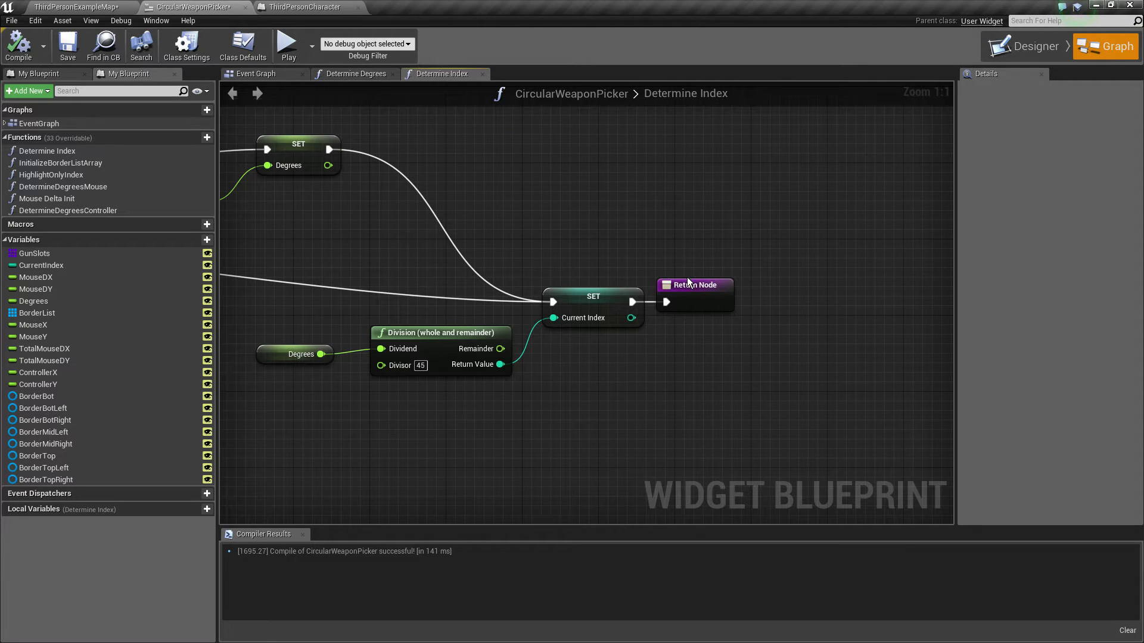
pyautogui.click(693, 295)
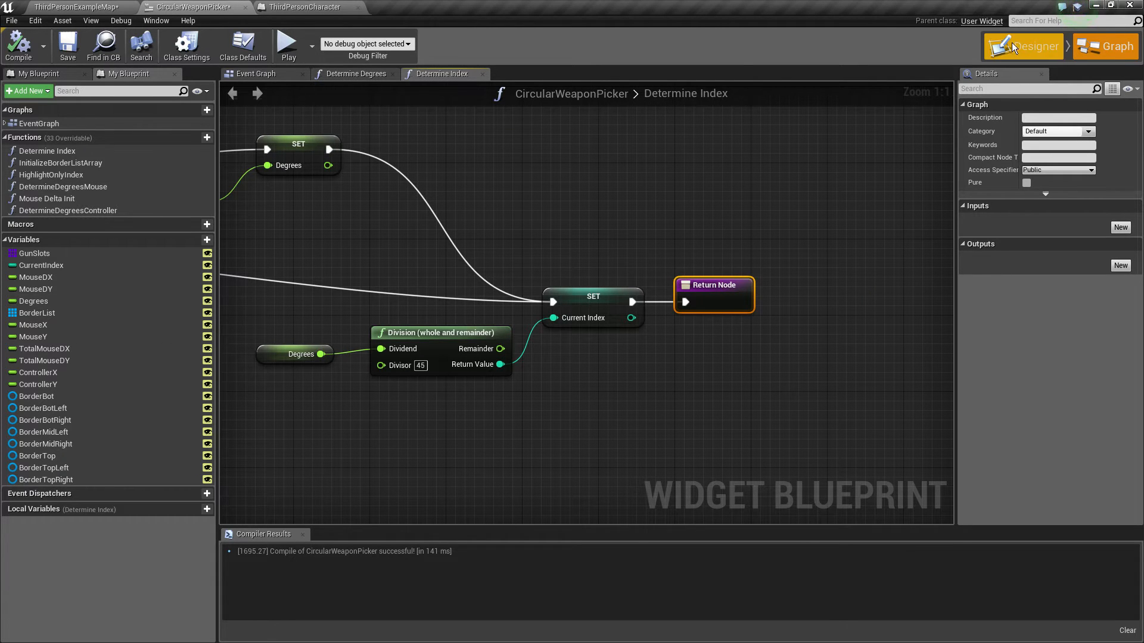
# - Compare the BorderBotRight variable against the border widgets in the layout
pyautogui.click(1029, 46)
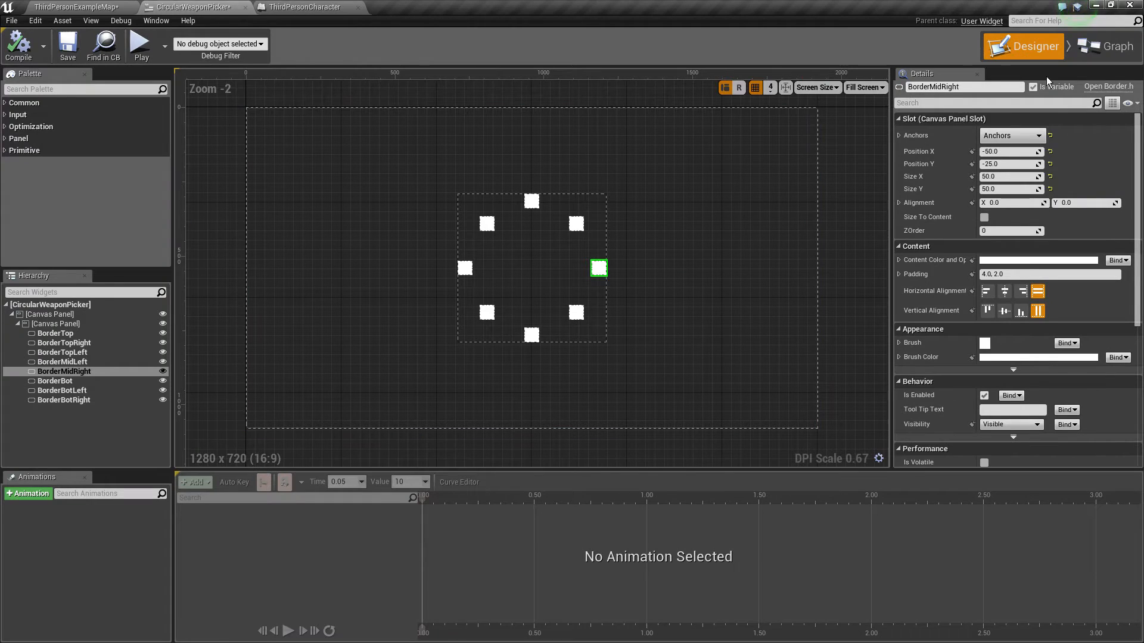
pyautogui.click(1105, 46)
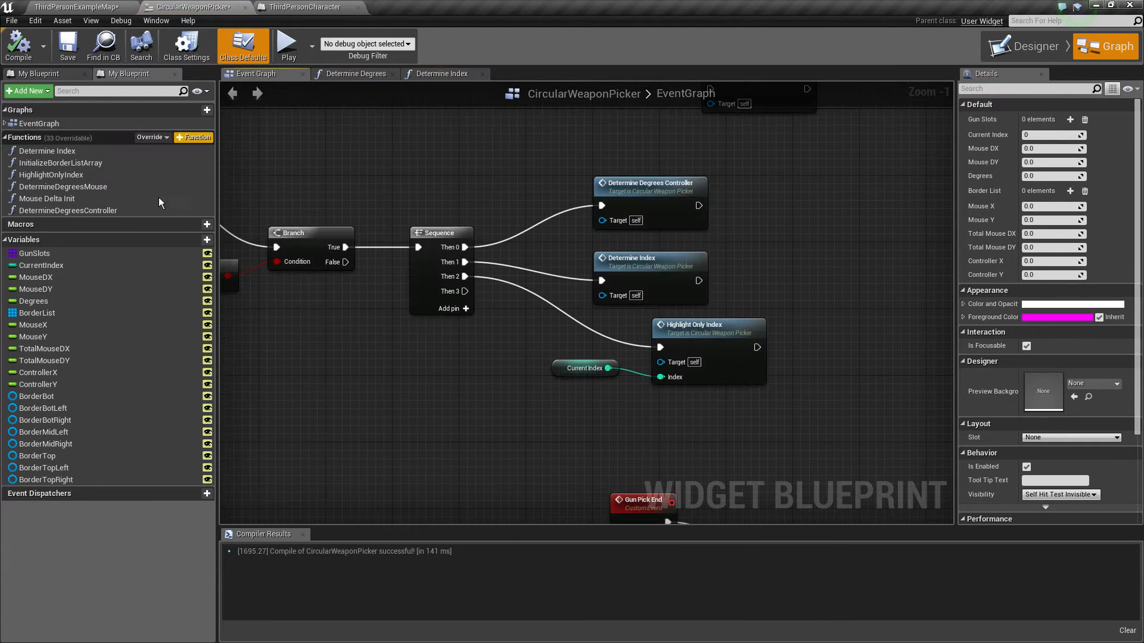
pyautogui.click(44, 420)
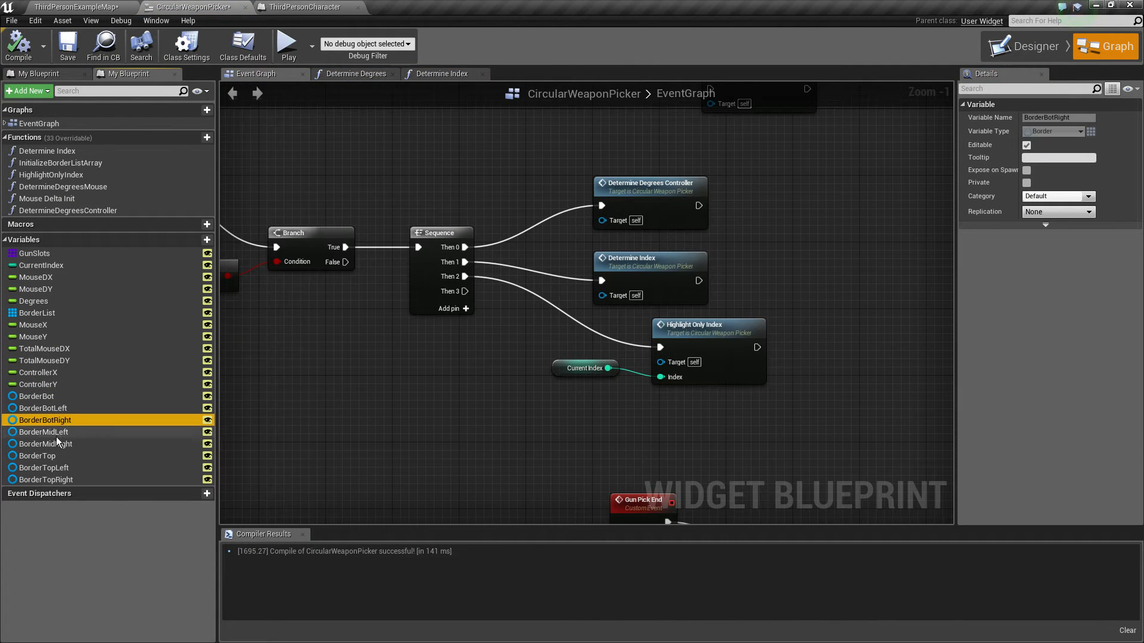
pyautogui.click(1030, 45)
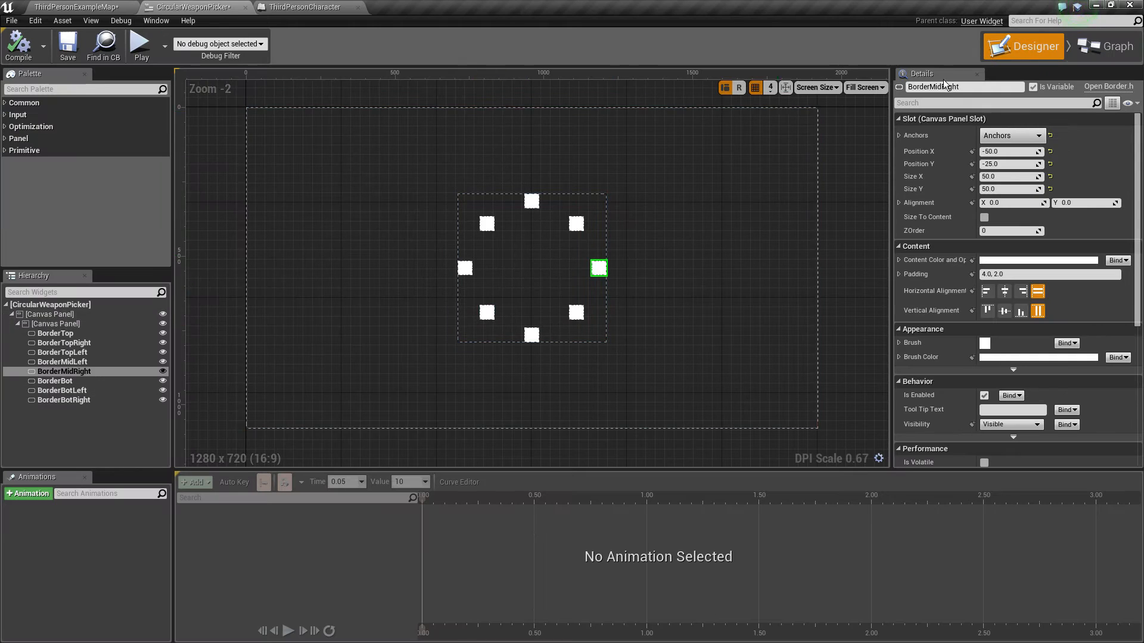
pyautogui.click(1104, 46)
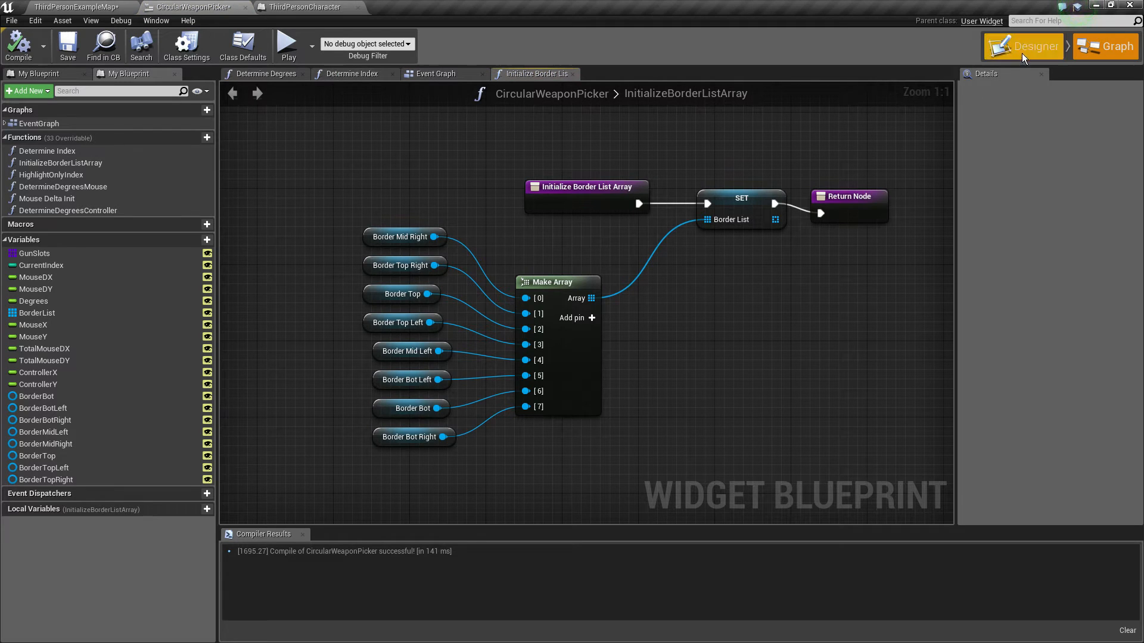
# - Inspect the Border Mid Right and Border Top Right getters in InitializeBorderListArray
pyautogui.click(1104, 47)
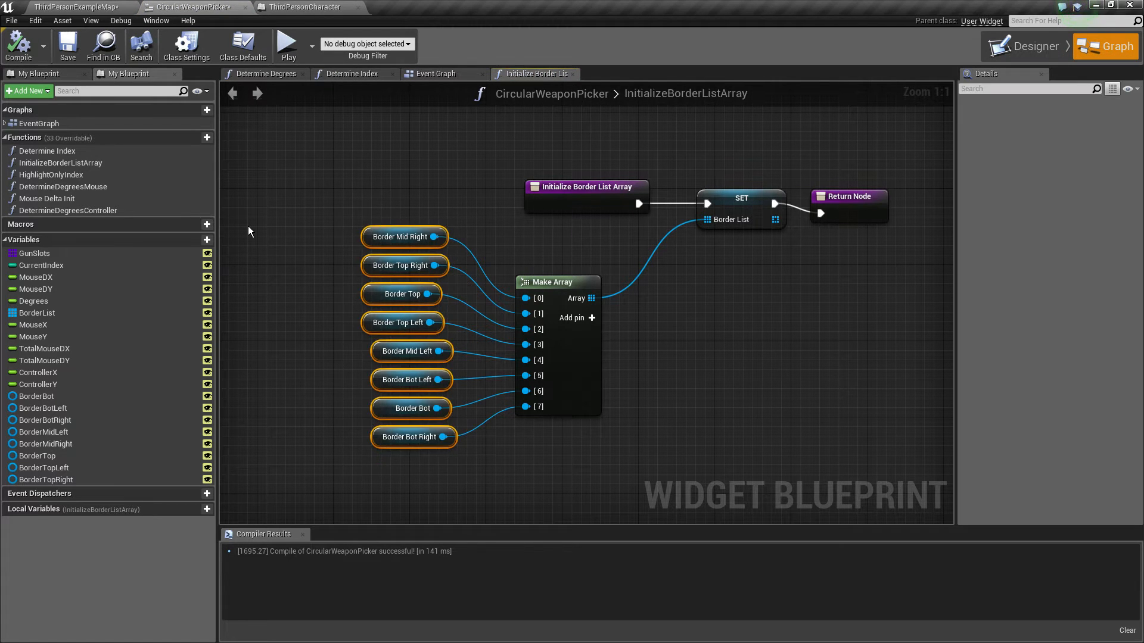
pyautogui.click(400, 237)
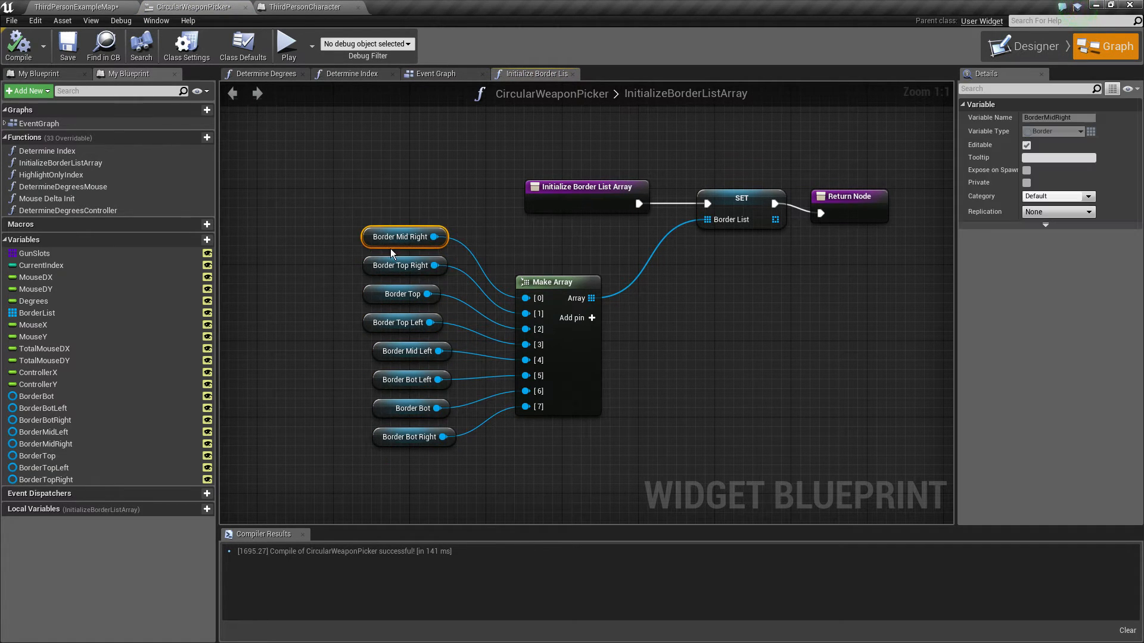
pyautogui.click(404, 265)
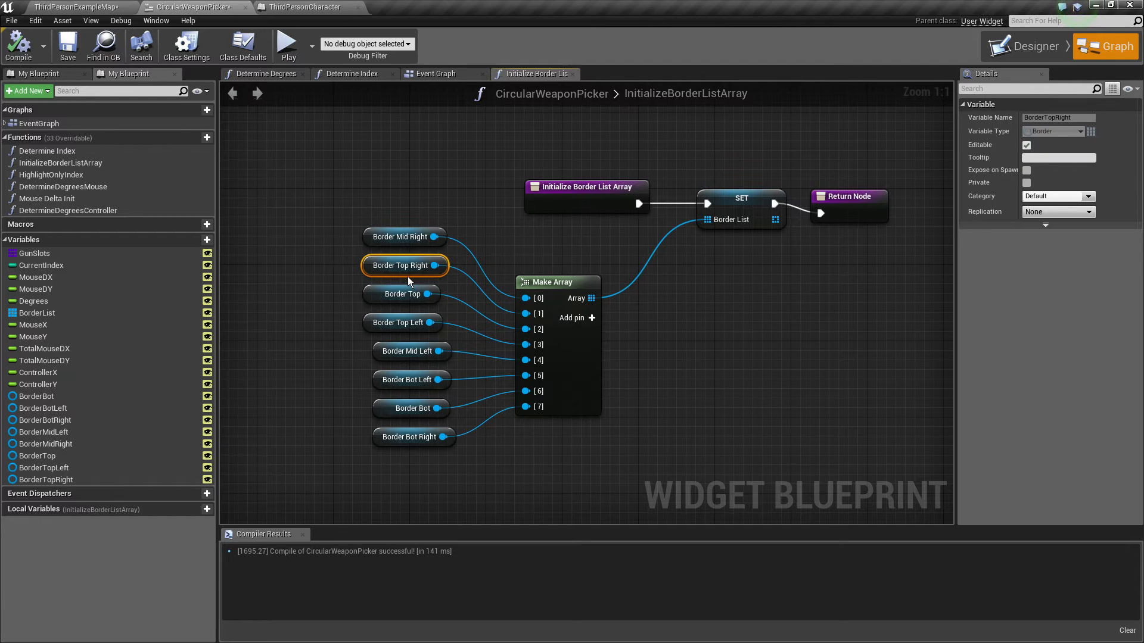
pyautogui.click(343, 326)
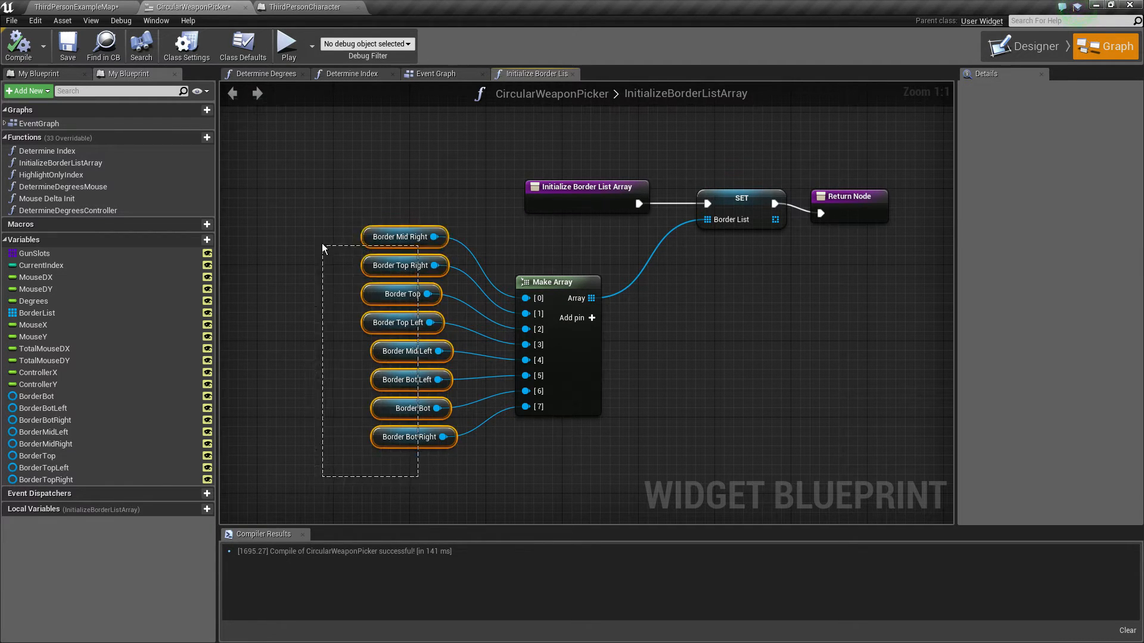
pyautogui.click(408, 314)
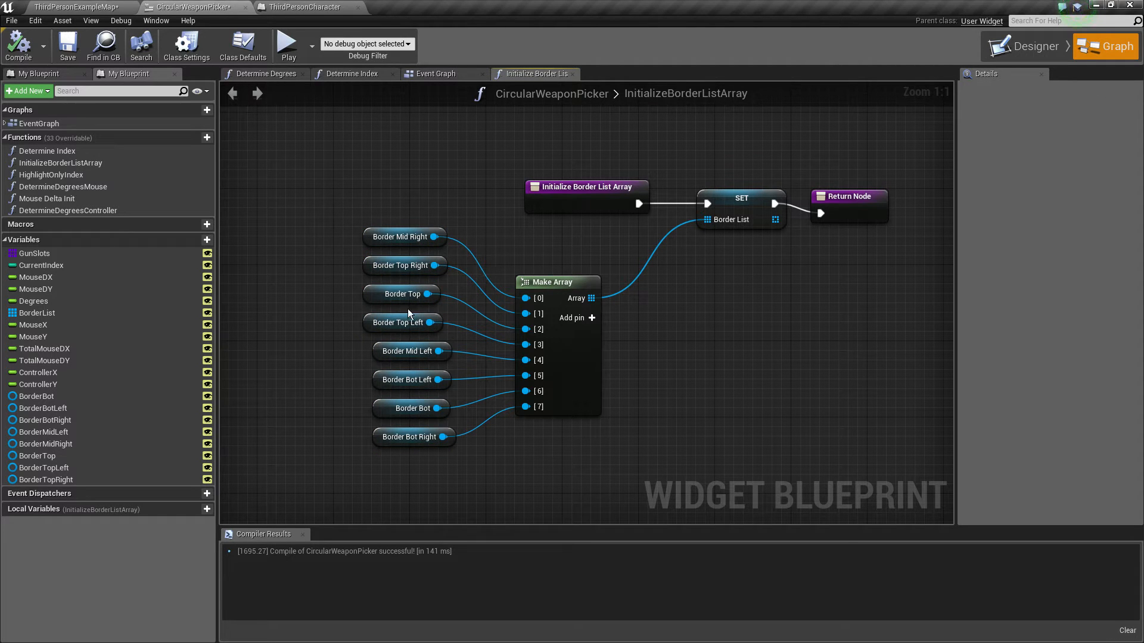
pyautogui.click(1029, 46)
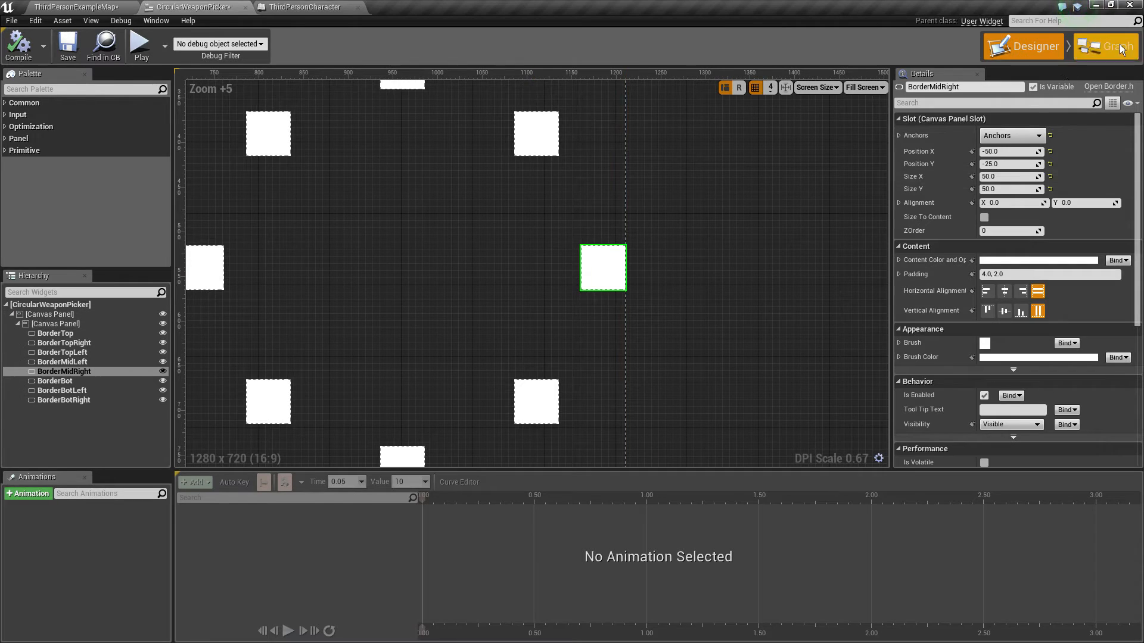
# - Close the InitializeBorderListArray graph tab and right-click the graph canvas
pyautogui.click(1106, 46)
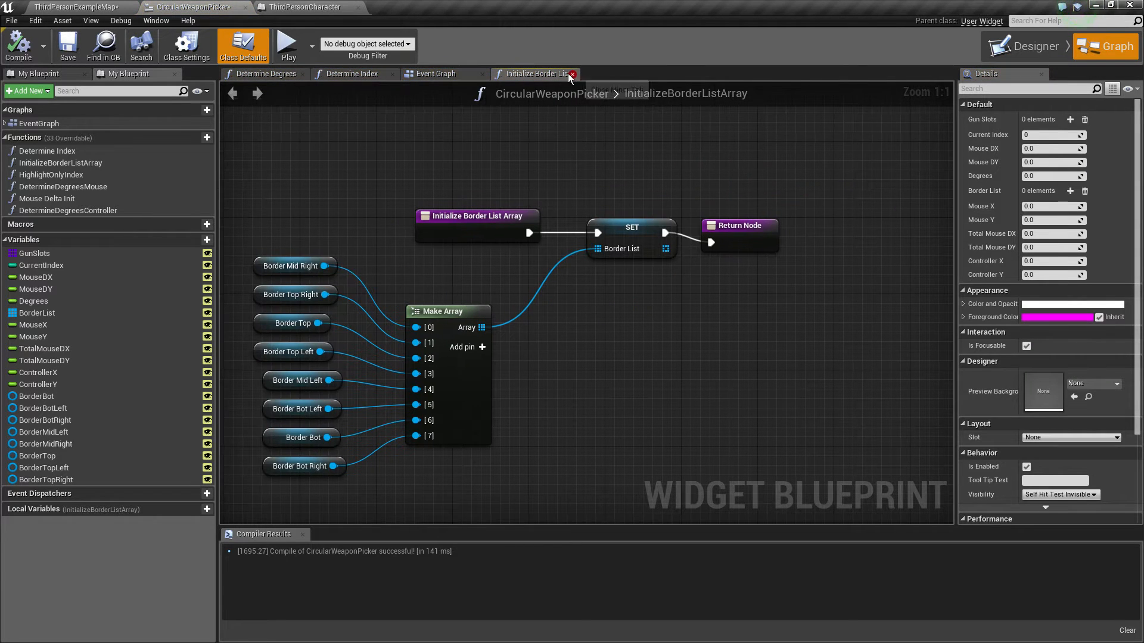
pyautogui.click(573, 74)
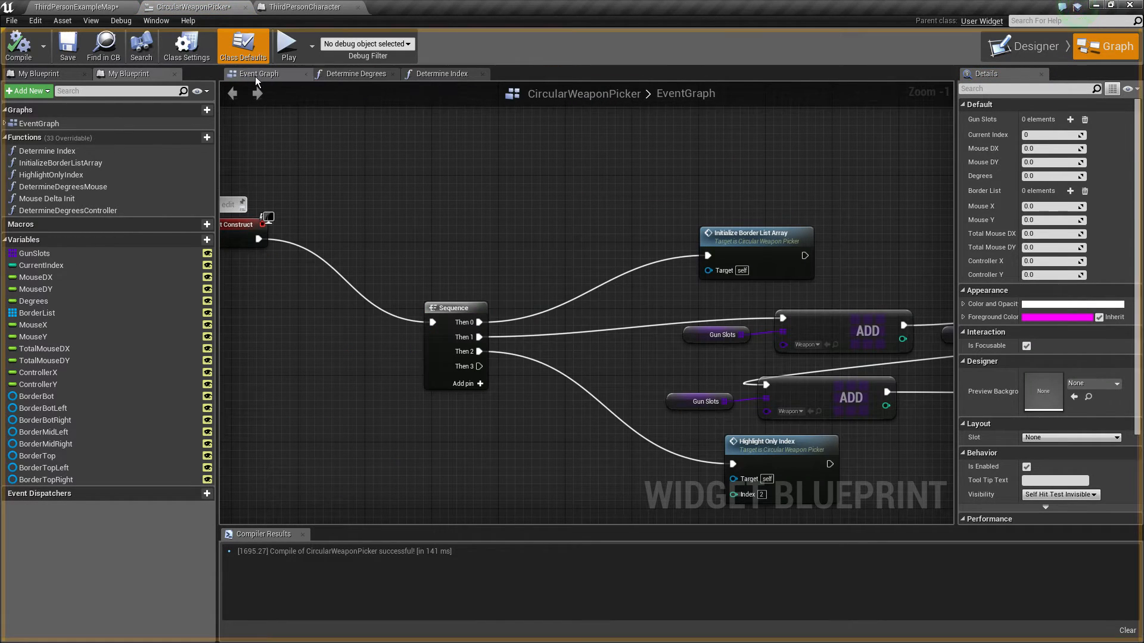
pyautogui.rightClick(480, 356)
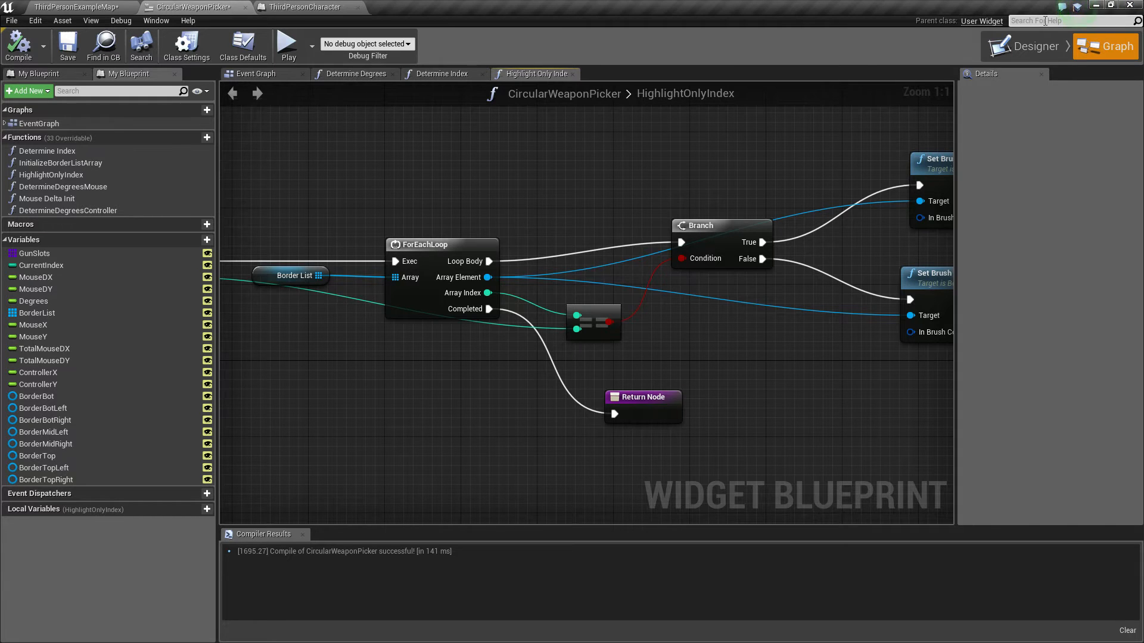
# - Switch among the Designer, HighlightOnlyIndex graph and Event Graph tabs
pyautogui.click(1031, 46)
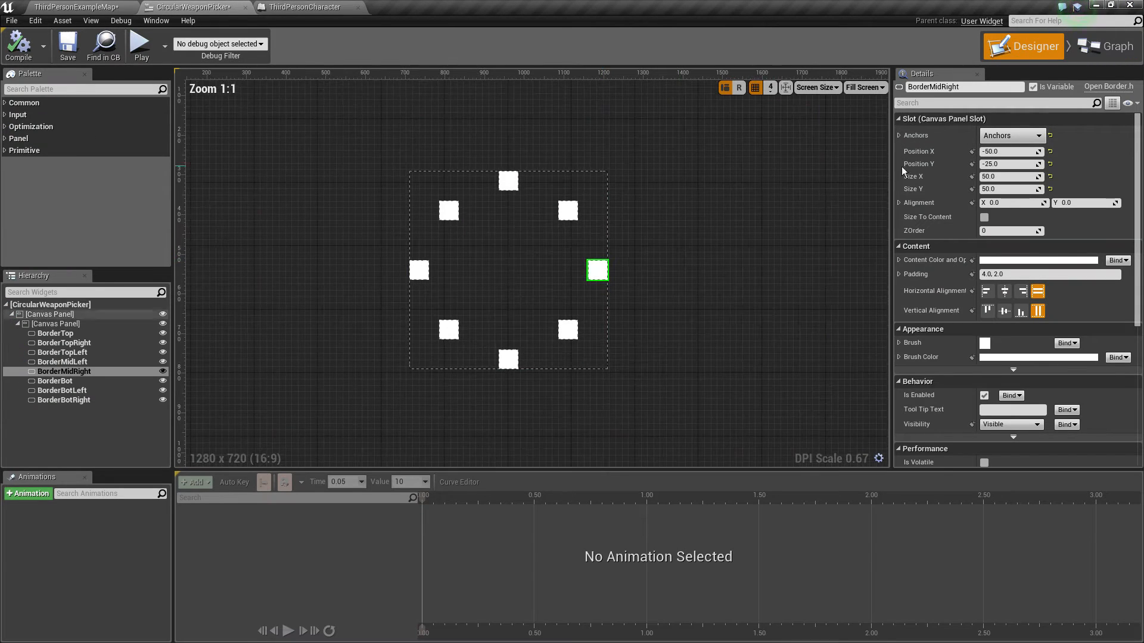
pyautogui.click(1104, 46)
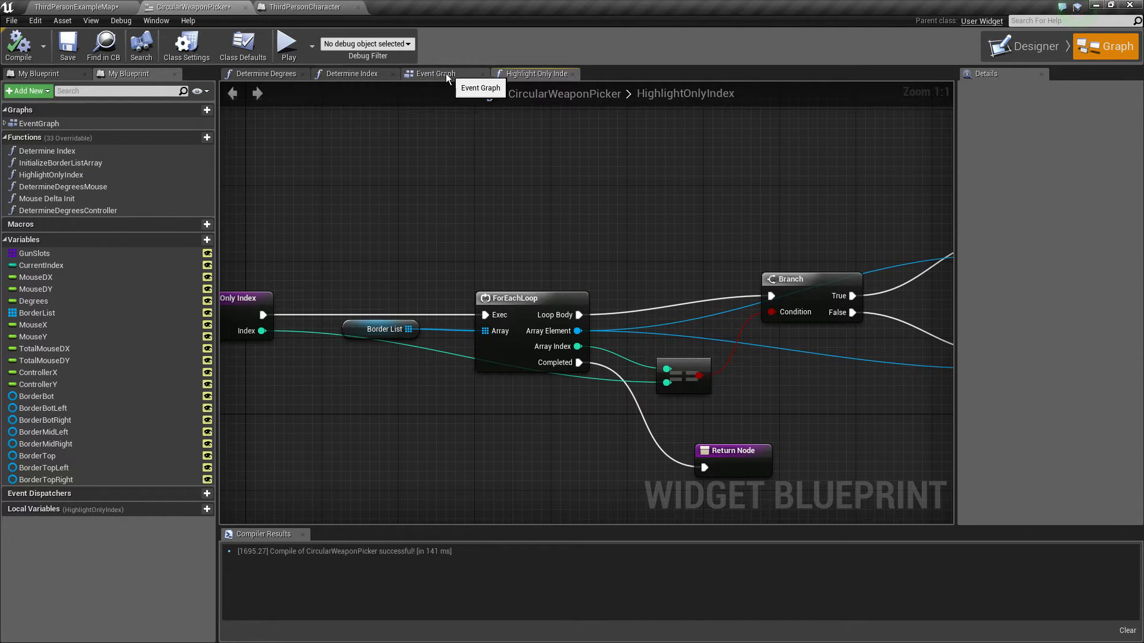
pyautogui.click(435, 72)
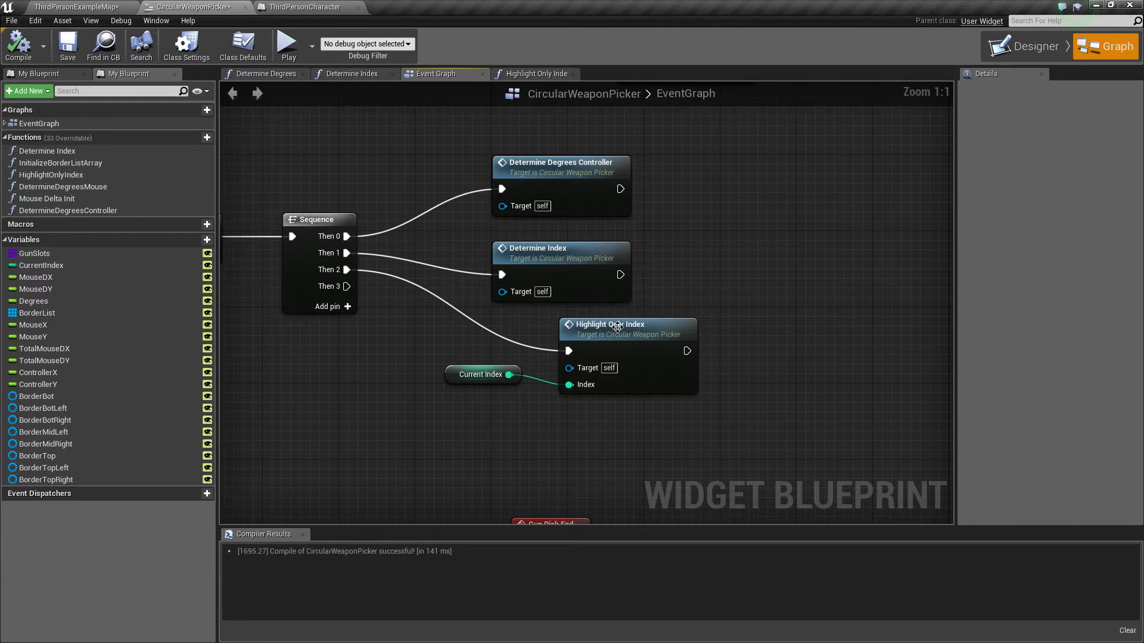
pyautogui.moveTo(1033, 46)
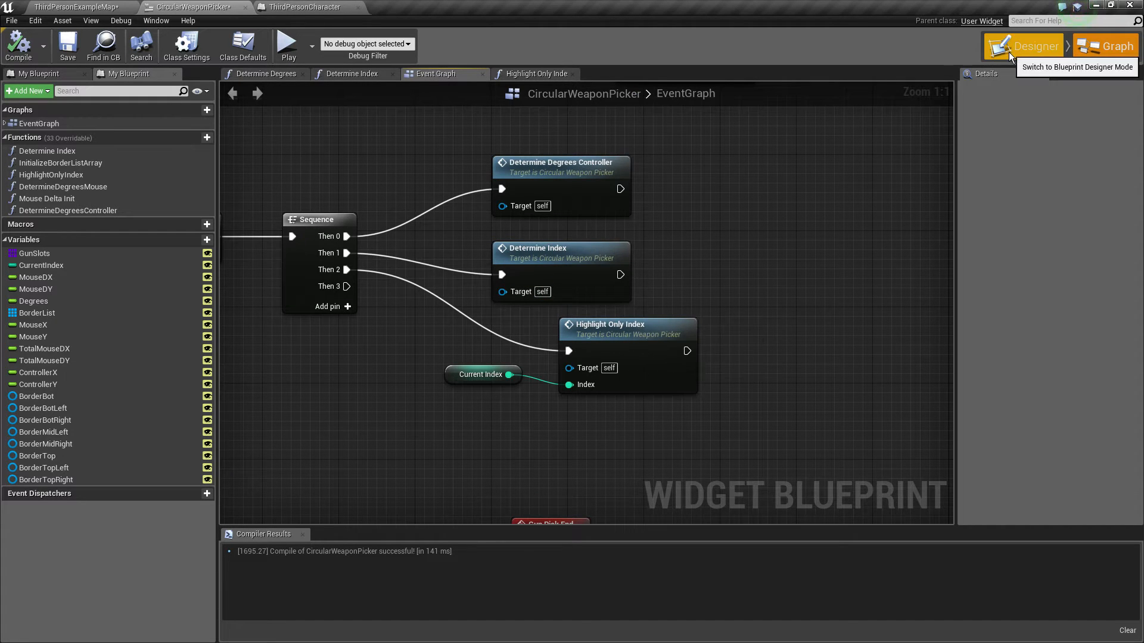
pyautogui.click(533, 73)
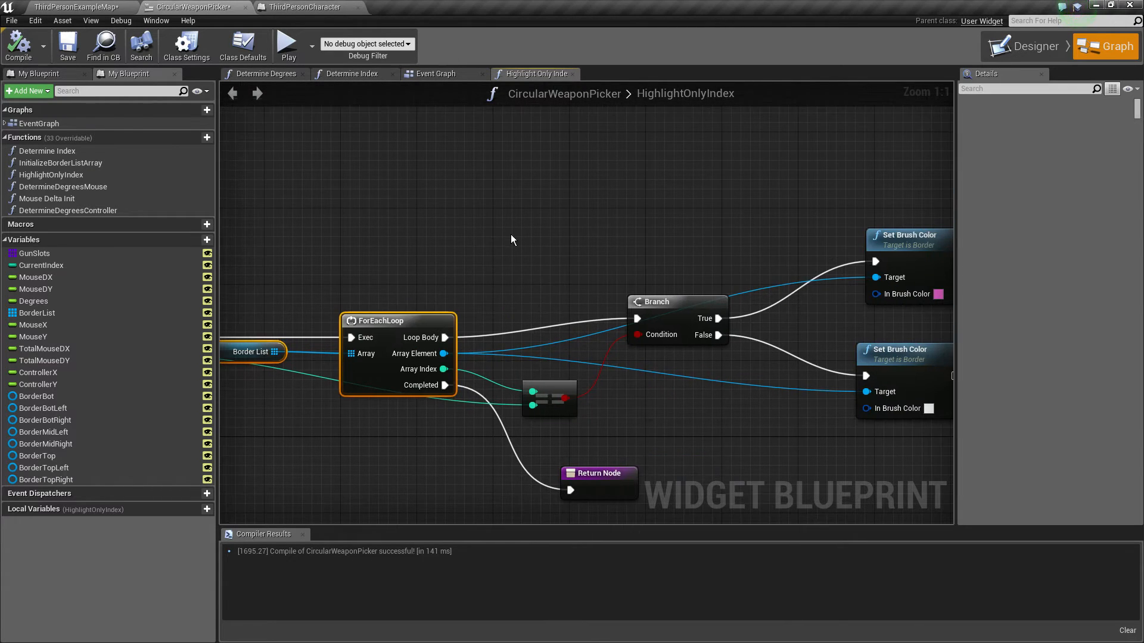
# - Pan to the Set Brush Color nodes, deselect them, and return to the Event Graph
pyautogui.moveTo(399, 321); pyautogui.dragTo(409, 310)
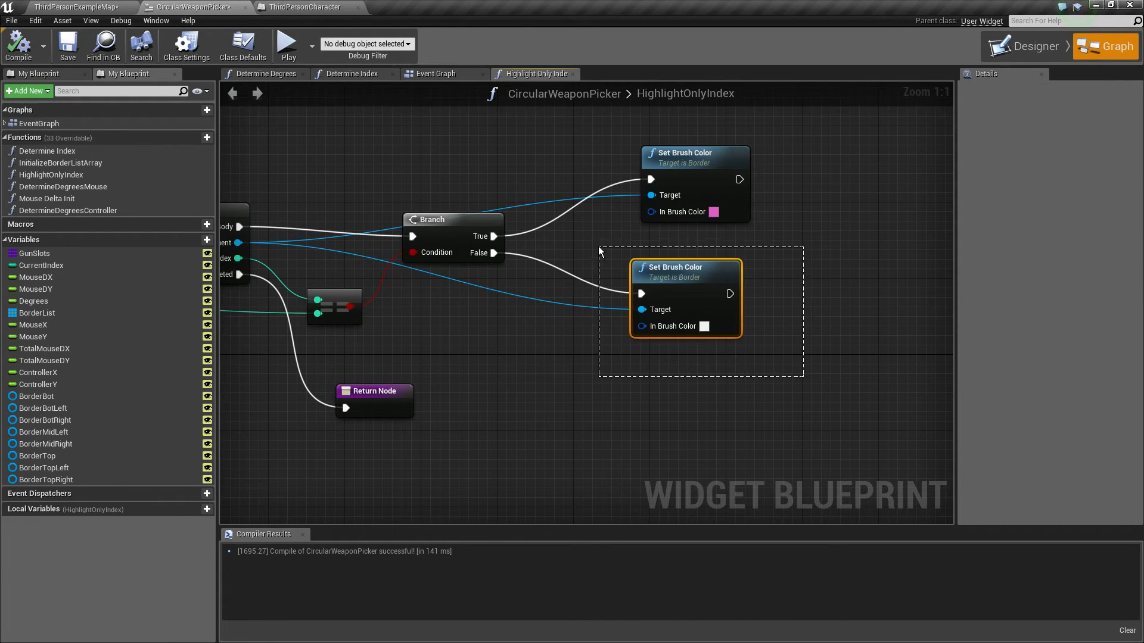
pyautogui.click(500, 355)
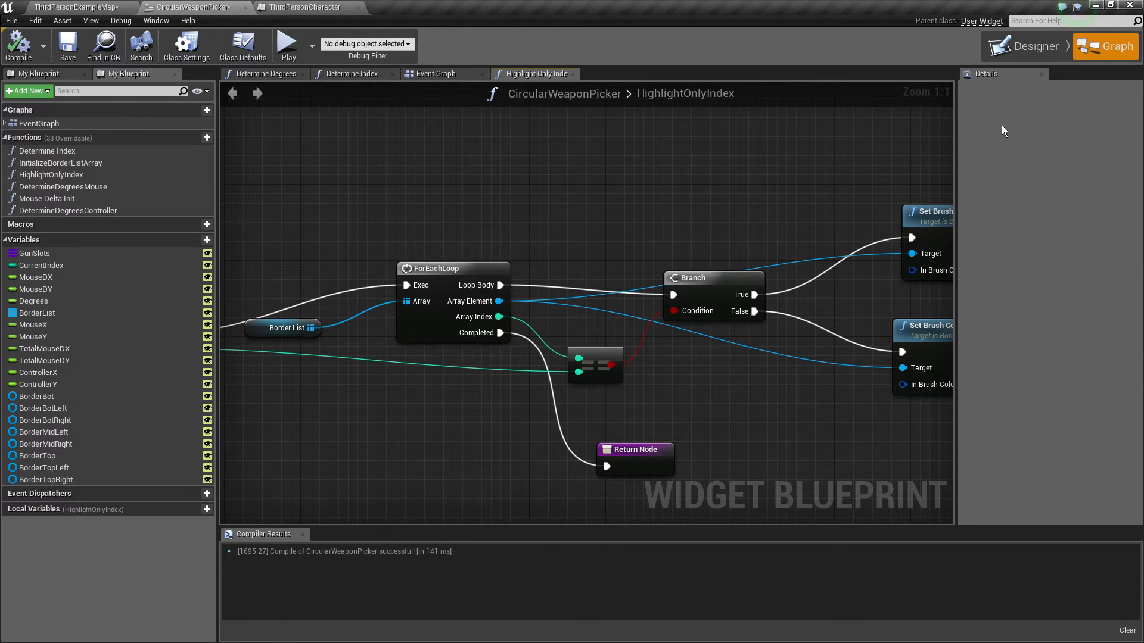
pyautogui.click(435, 74)
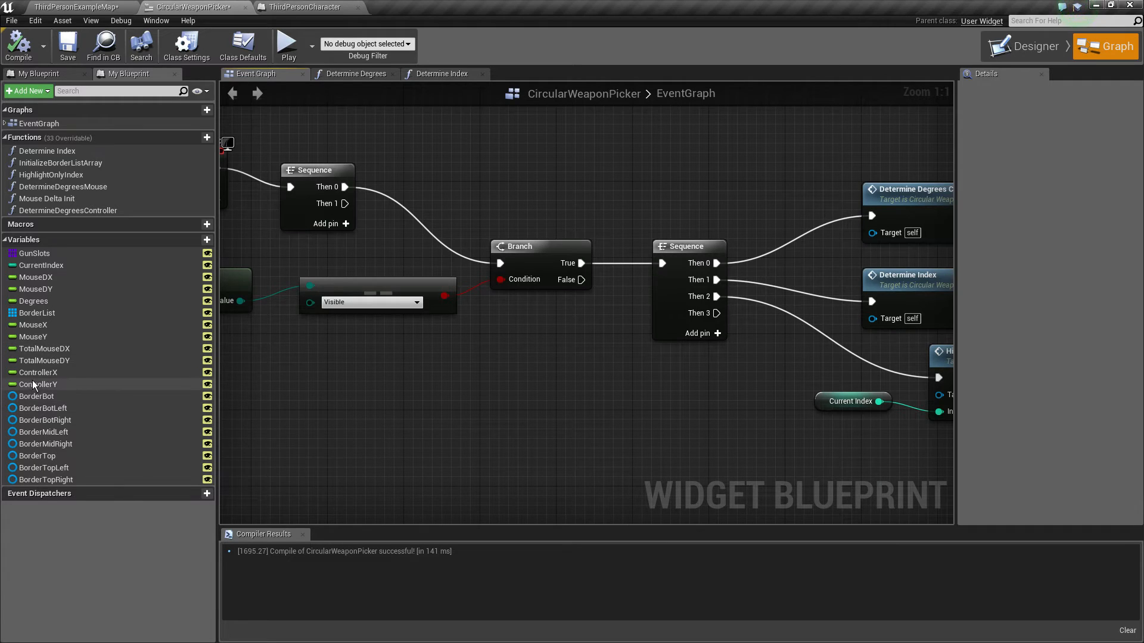
# - Feed the ControllerX/Y axis values through Weapon Picker Widget into the Controller X/Y Passthrough nodes
pyautogui.click(38, 384)
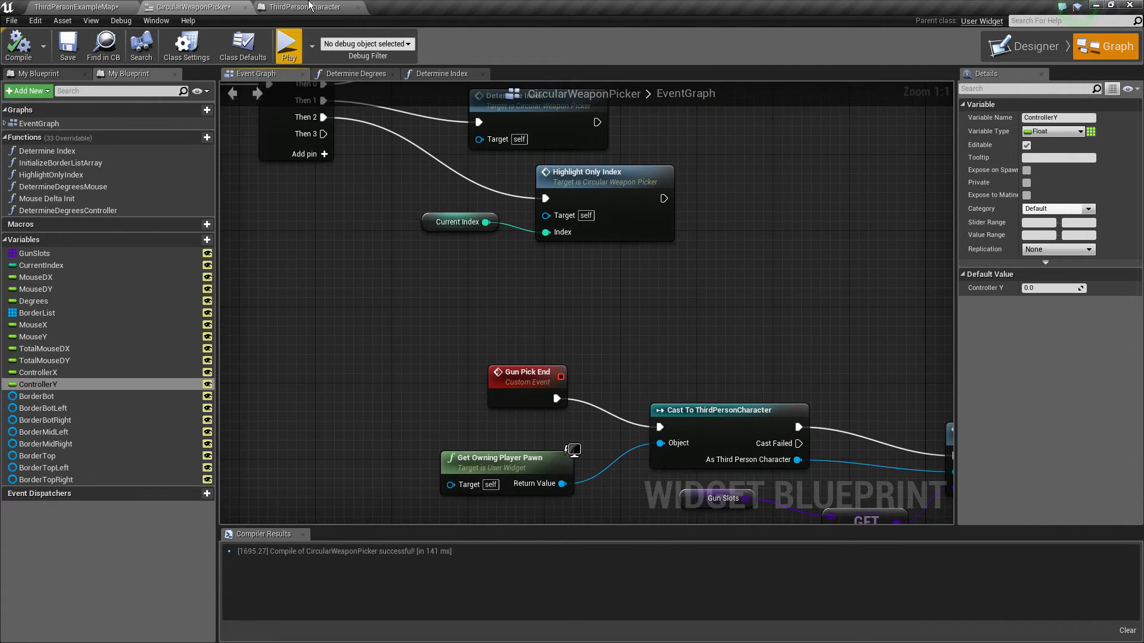
pyautogui.click(306, 7)
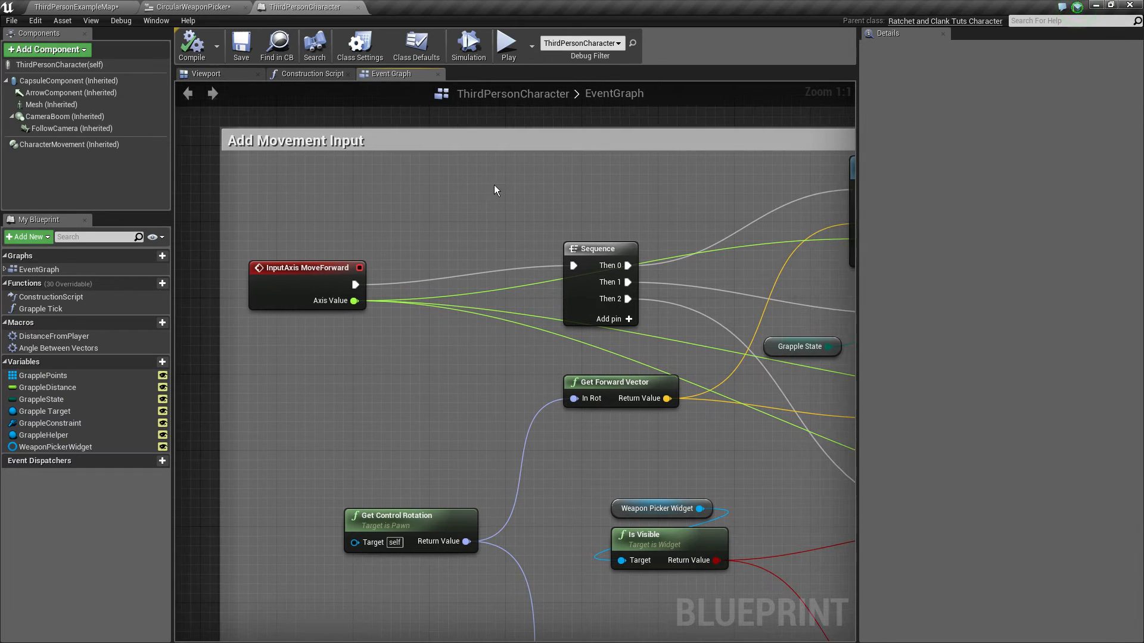
pyautogui.click(306, 267)
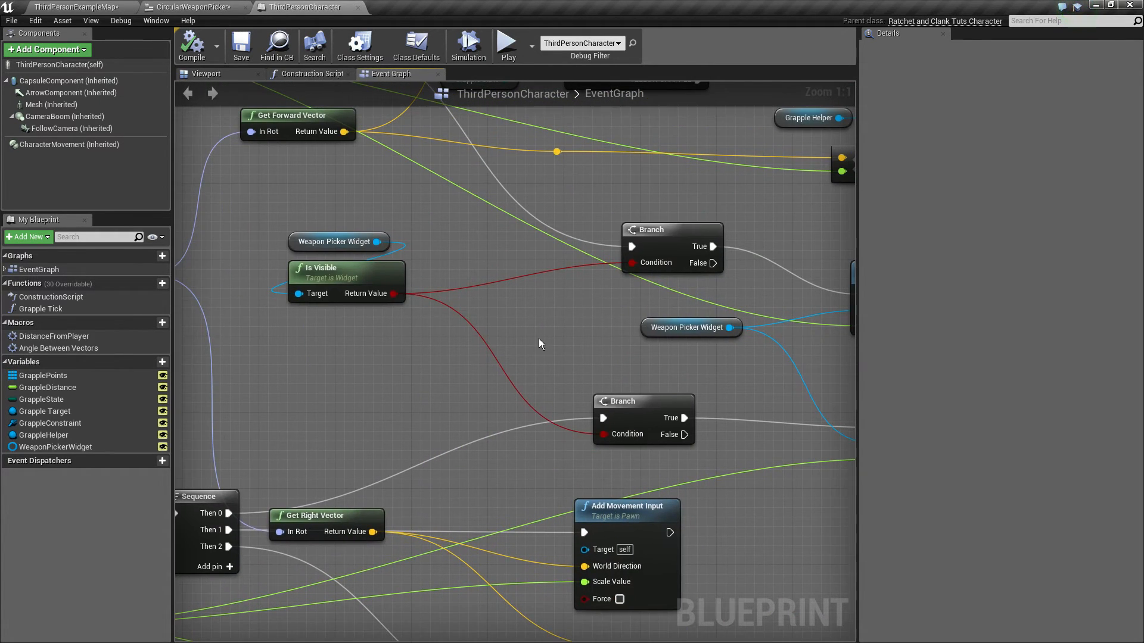
pyautogui.moveTo(428, 347)
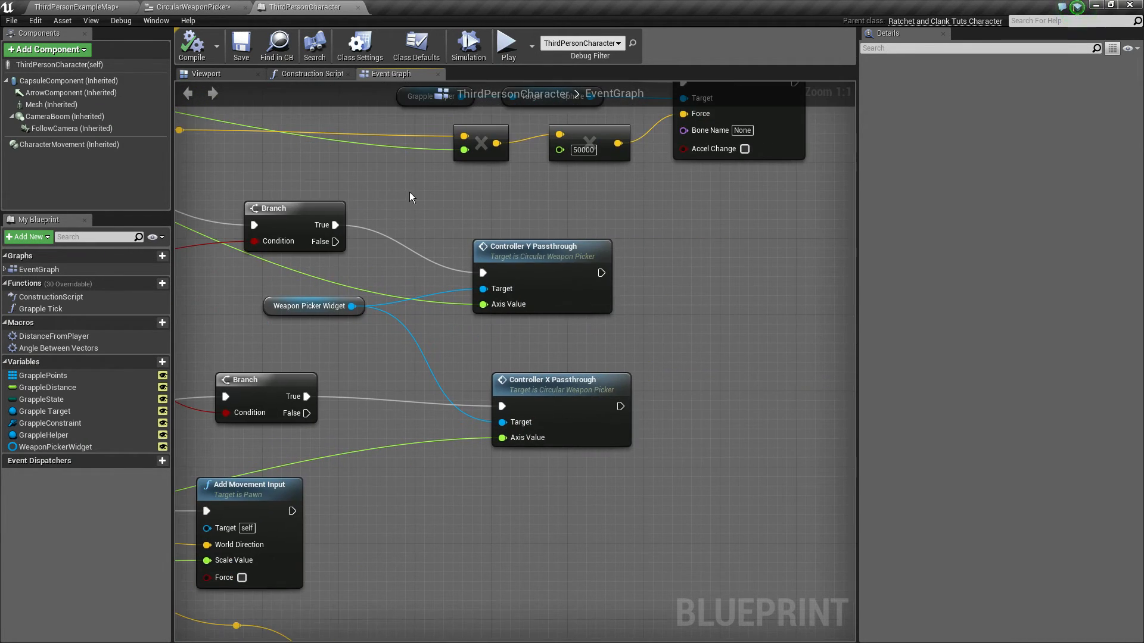
pyautogui.moveTo(625, 475)
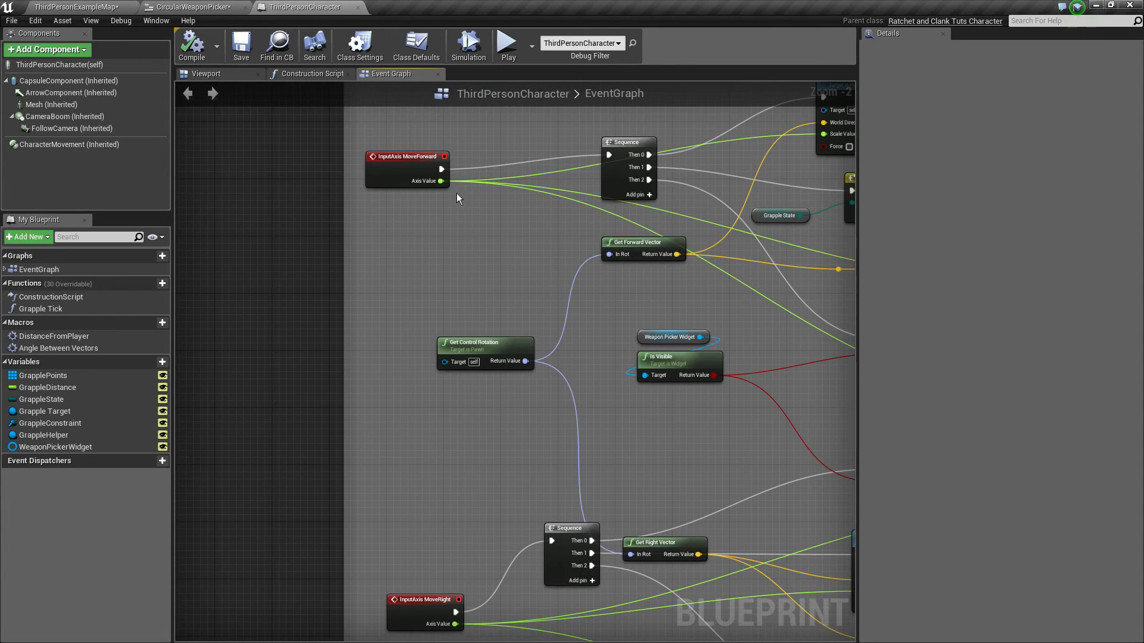
pyautogui.click(425, 600)
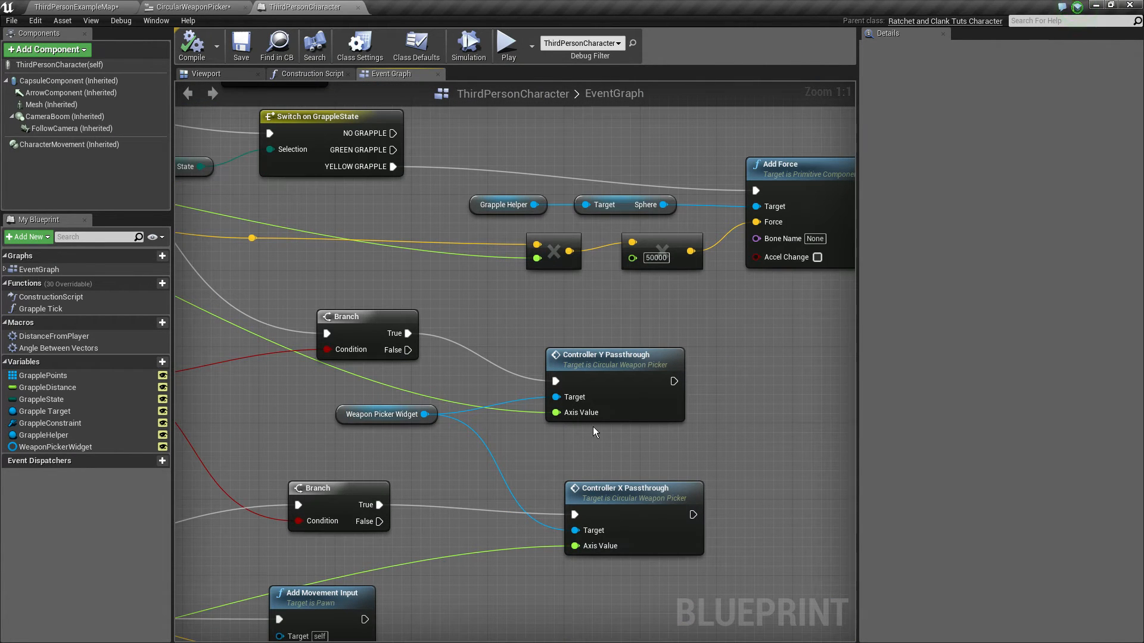
pyautogui.click(383, 414)
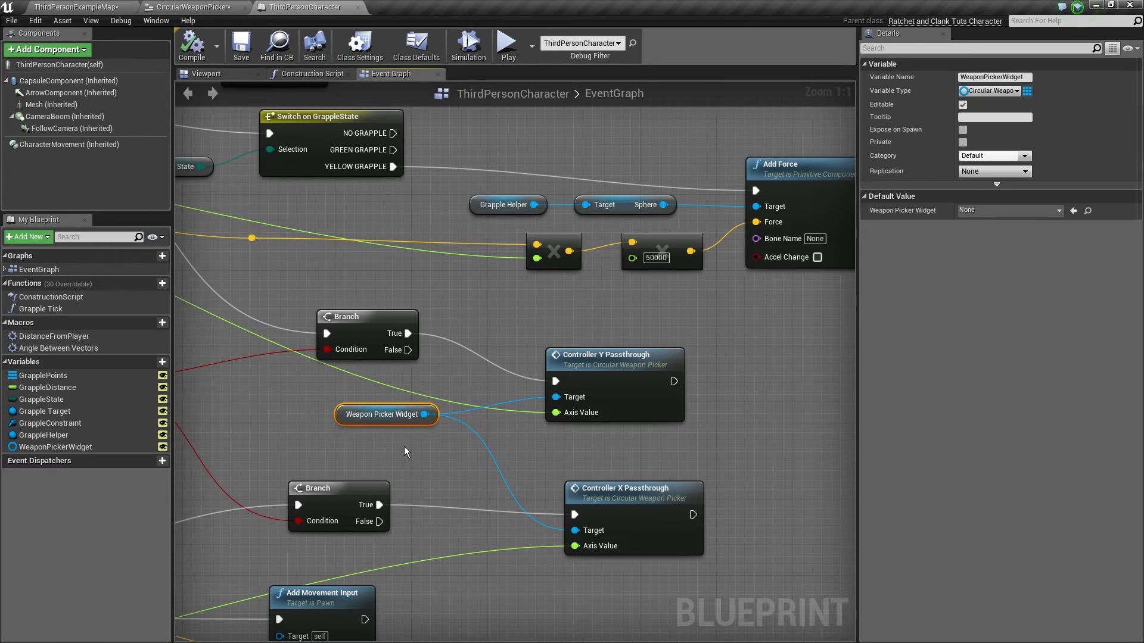
pyautogui.click(193, 7)
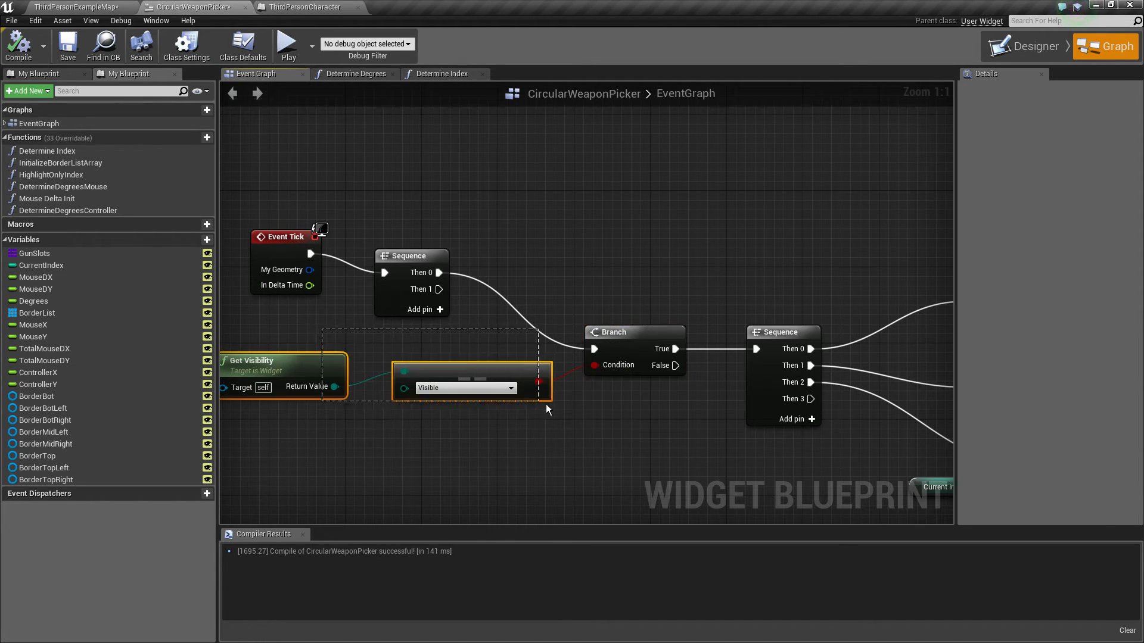
# - Call Gun Pick End from the Gun Picker Released path so release equips the indexed gun
pyautogui.click(699, 463)
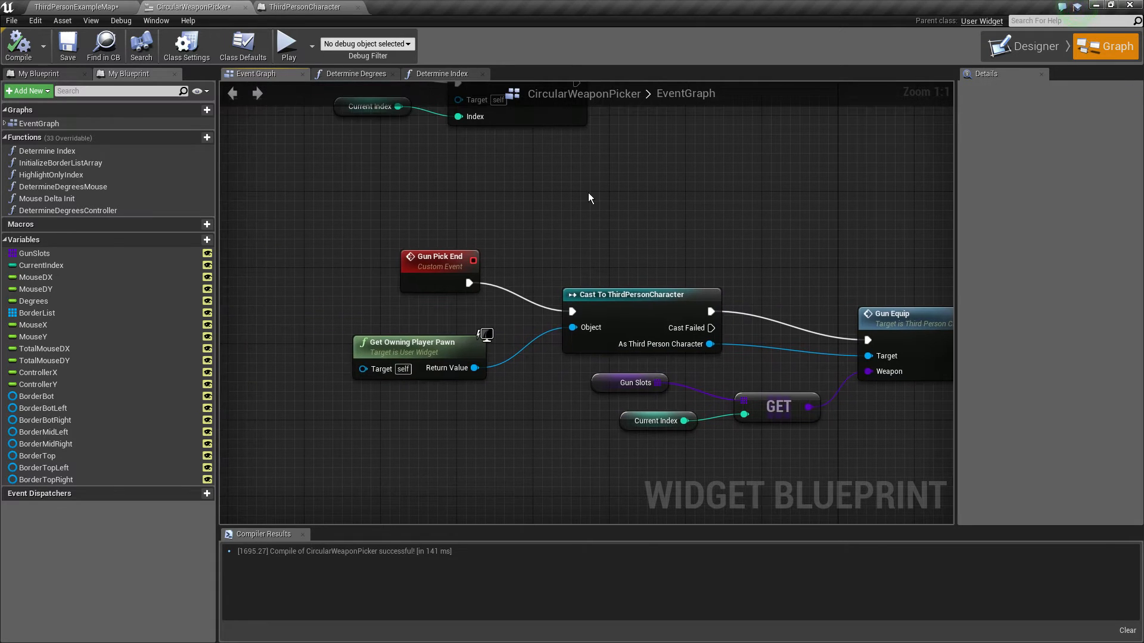
pyautogui.click(302, 6)
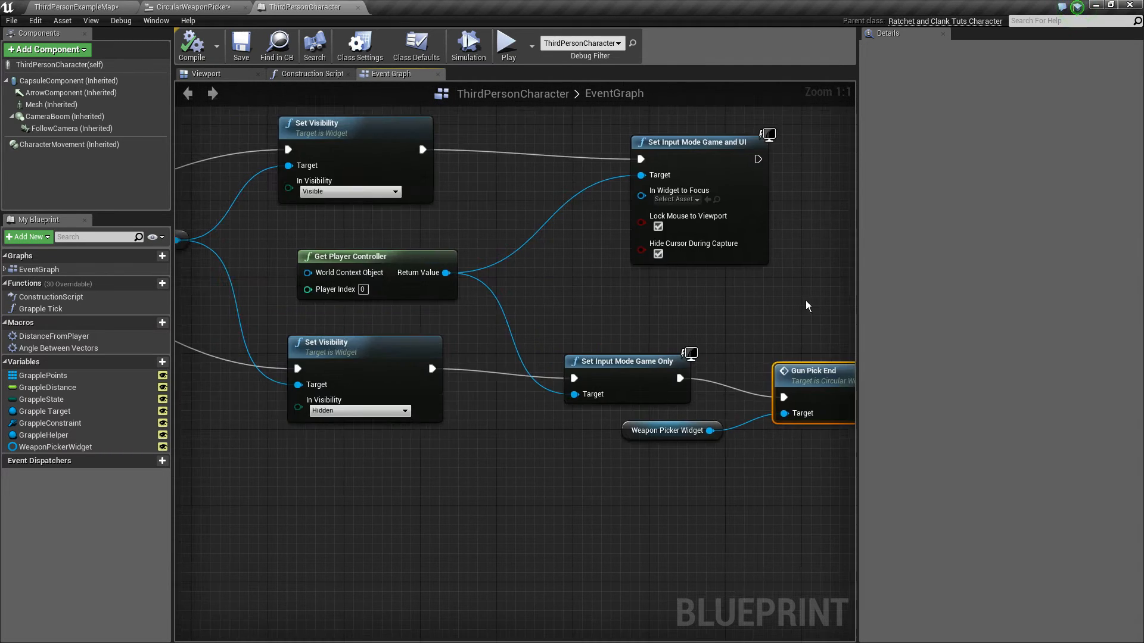
pyautogui.scroll(-3)
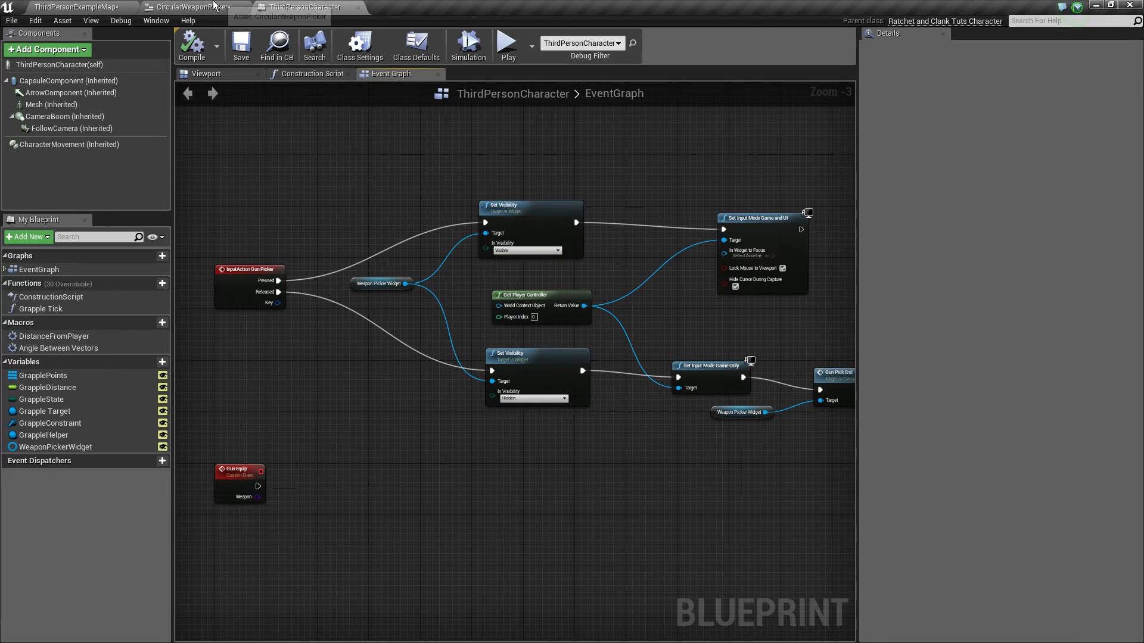
# - Verify Gun Slots is a Weapon array, then view ThirdPersonCharacter's Gun Equip custom event
pyautogui.click(189, 7)
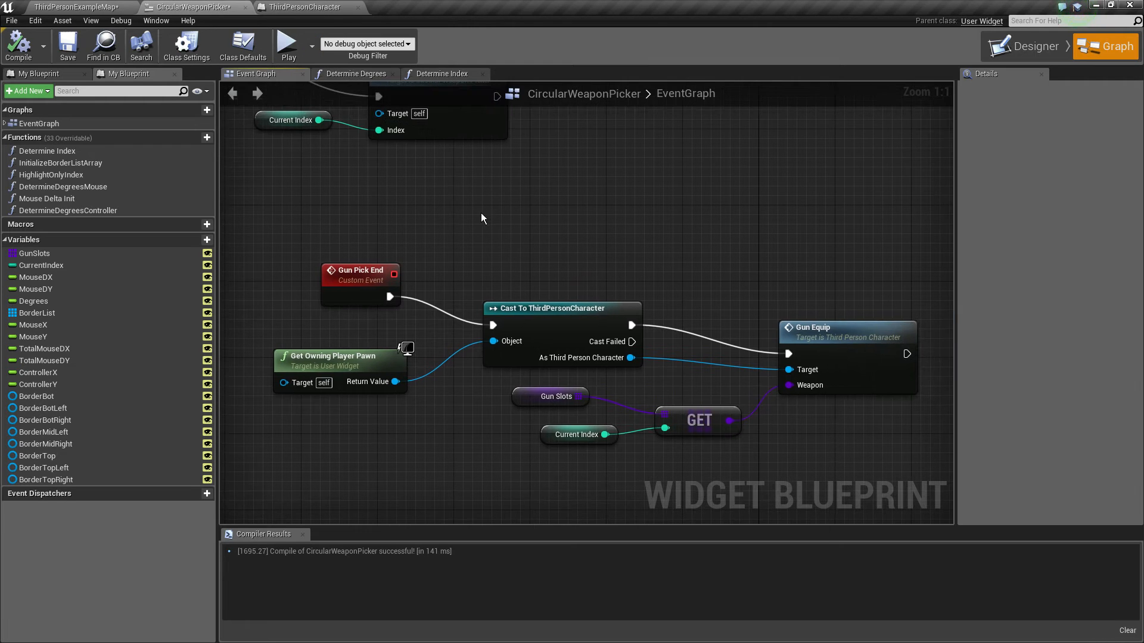
pyautogui.moveTo(501, 244)
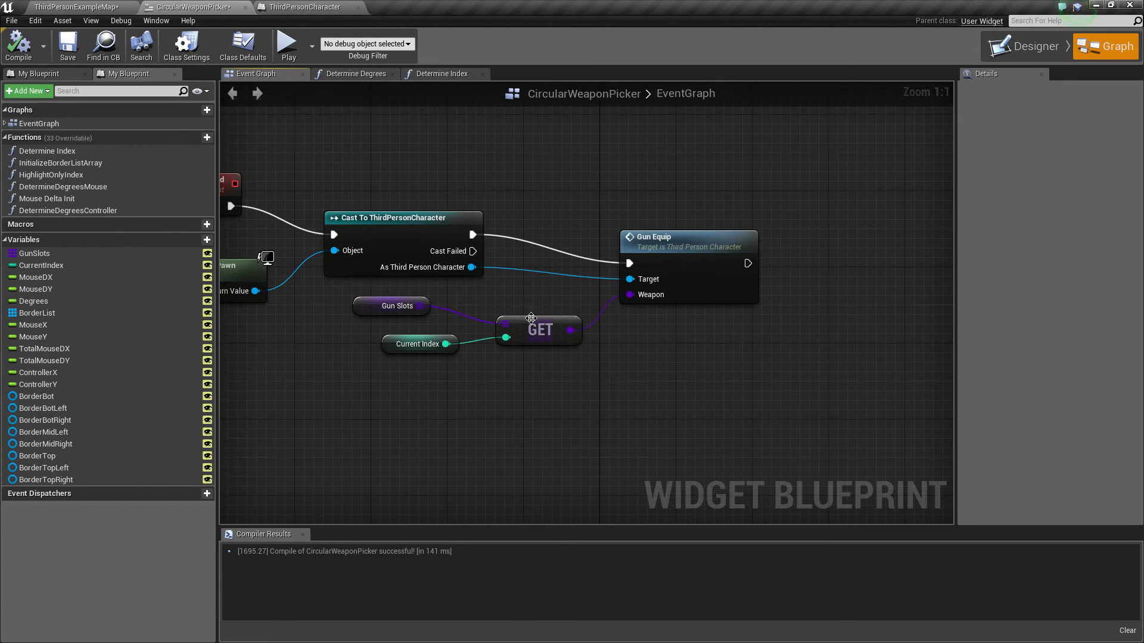
pyautogui.click(429, 315)
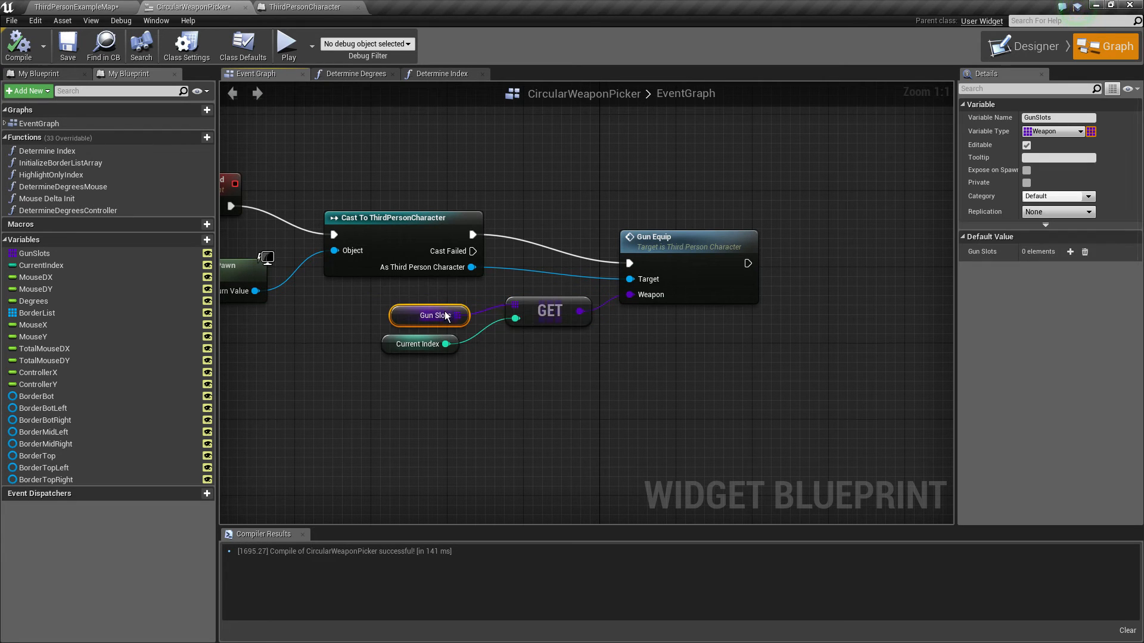
pyautogui.click(419, 343)
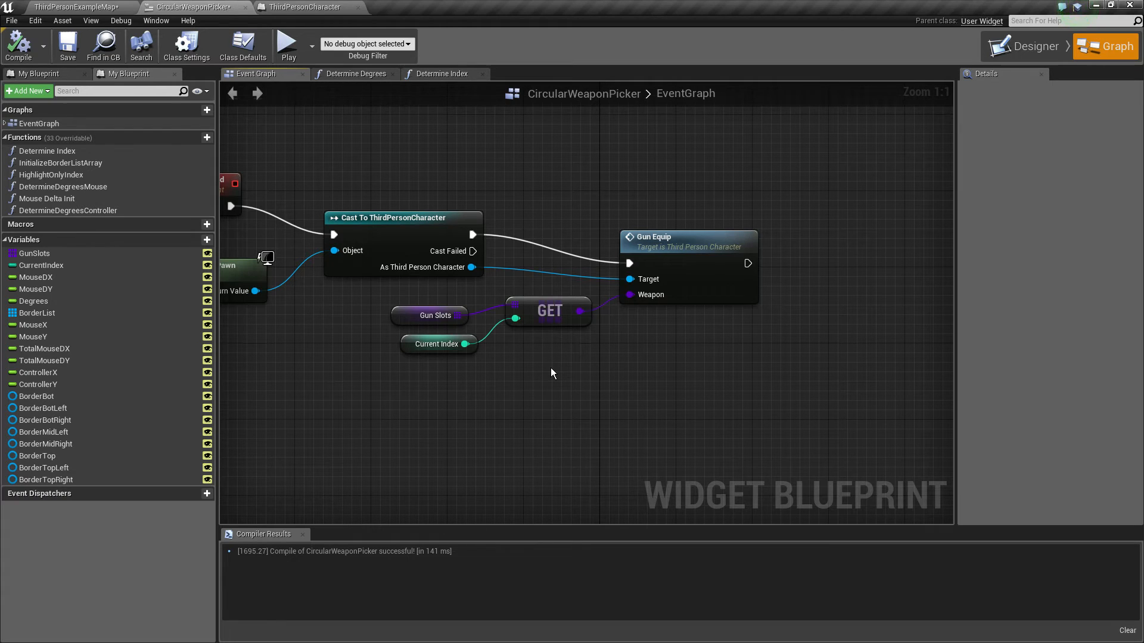
pyautogui.moveTo(413, 311)
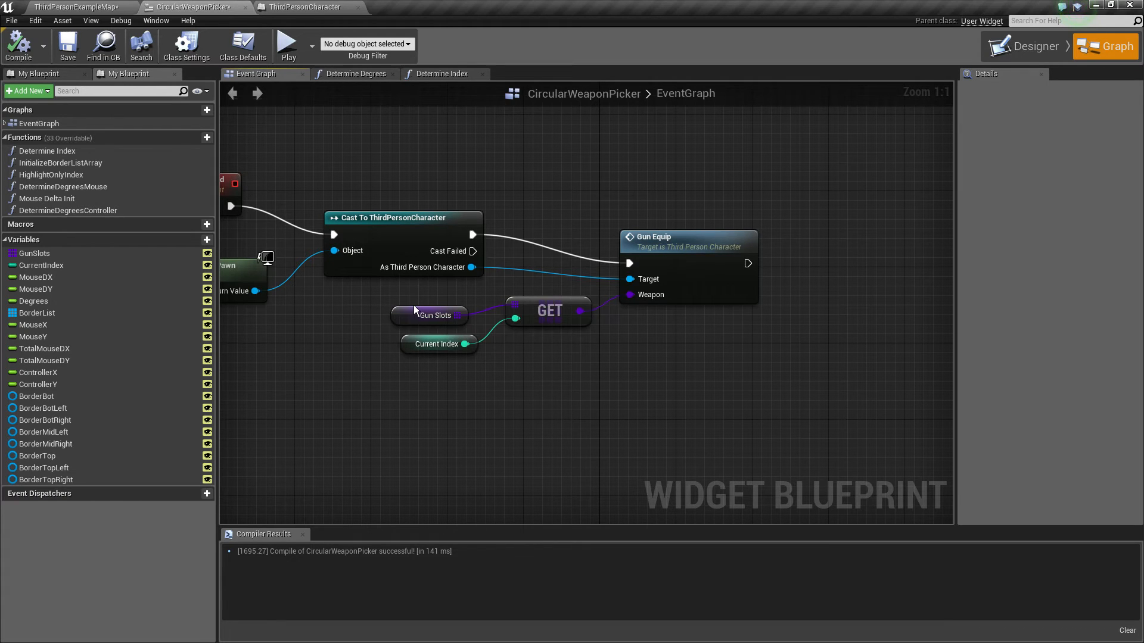
pyautogui.moveTo(522, 211)
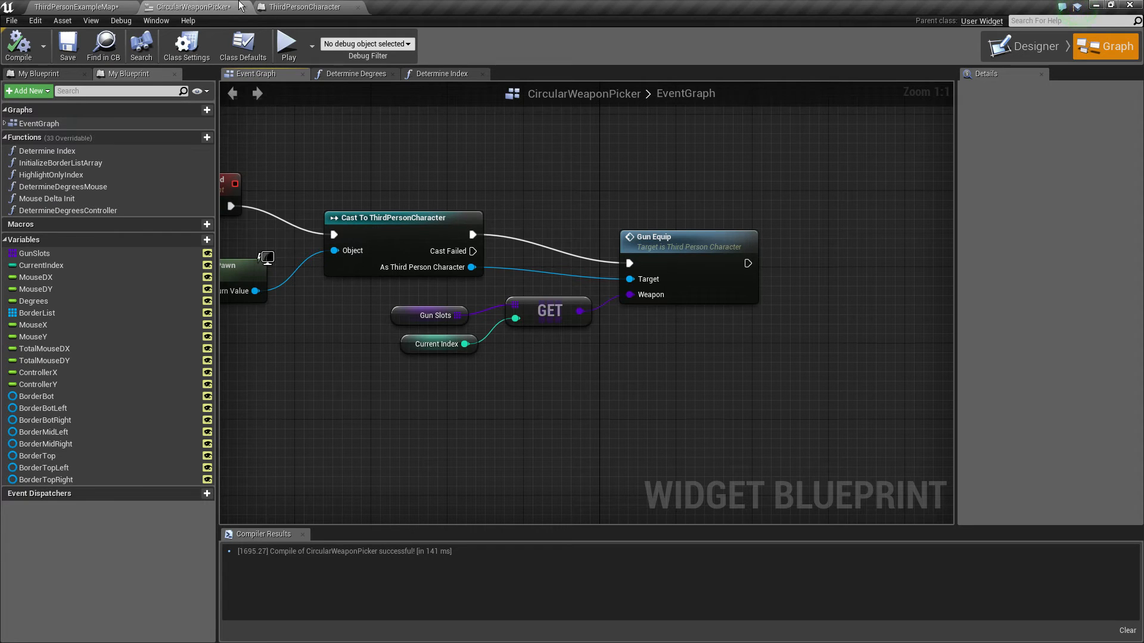
pyautogui.click(304, 6)
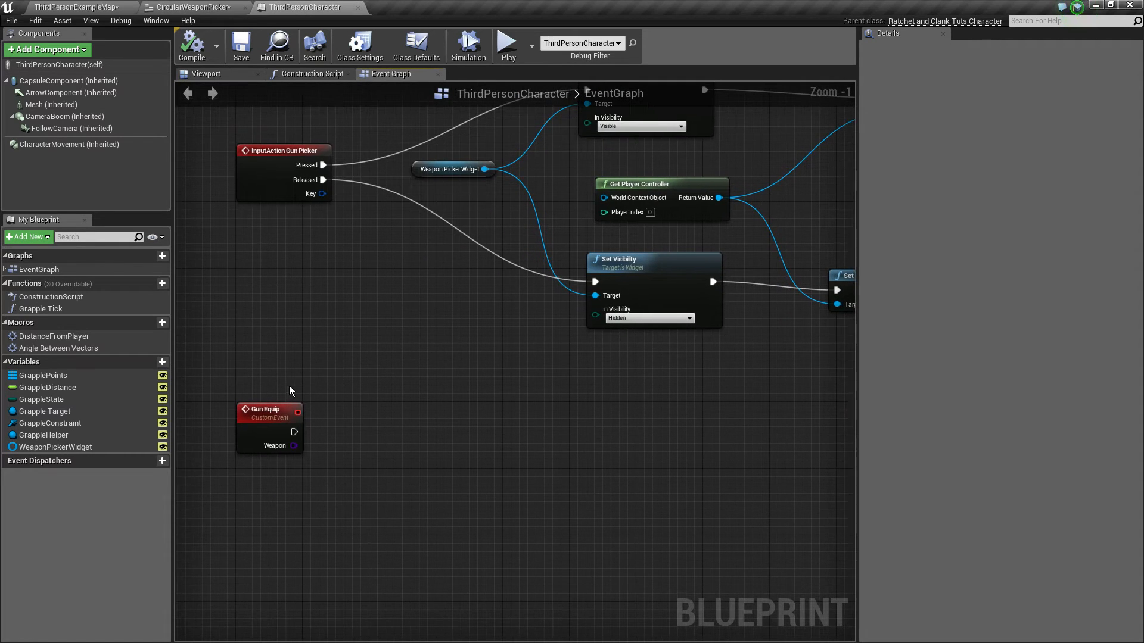
# - Review the data-only Weapon blueprint in Mechanics > Guns, then return to CircularWeaponPicker
pyautogui.click(75, 6)
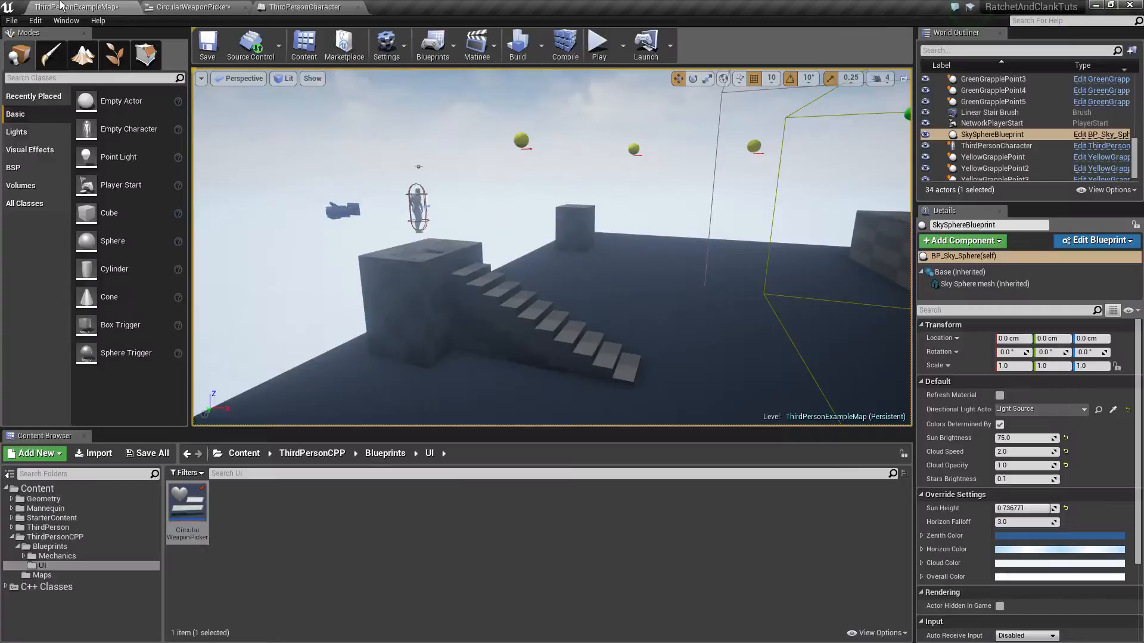
pyautogui.click(58, 556)
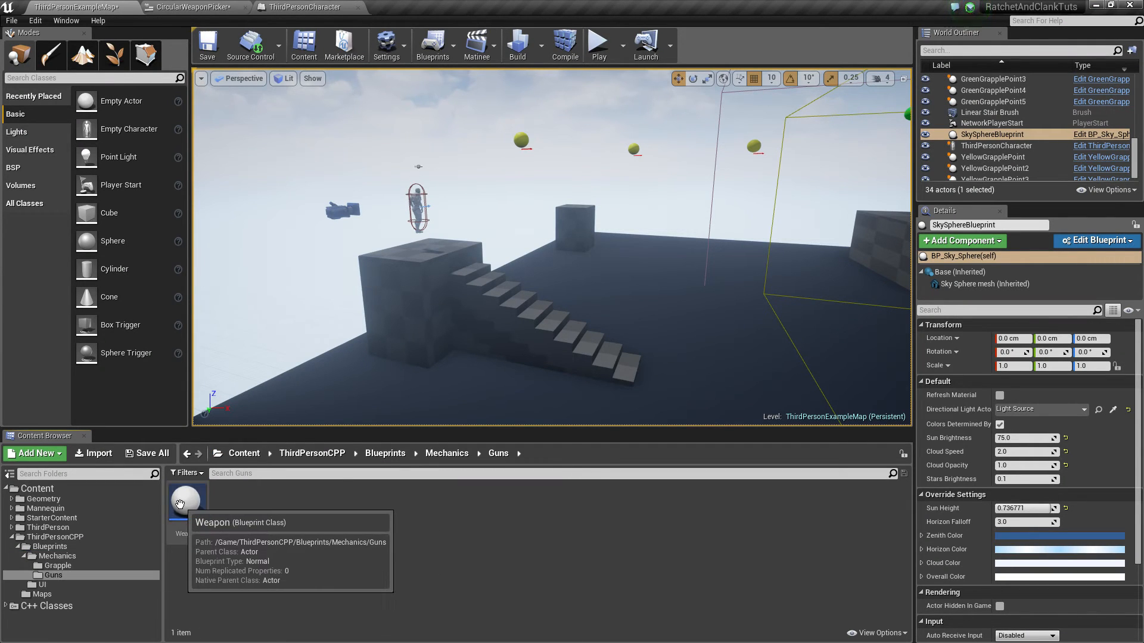
pyautogui.doubleClick(185, 500)
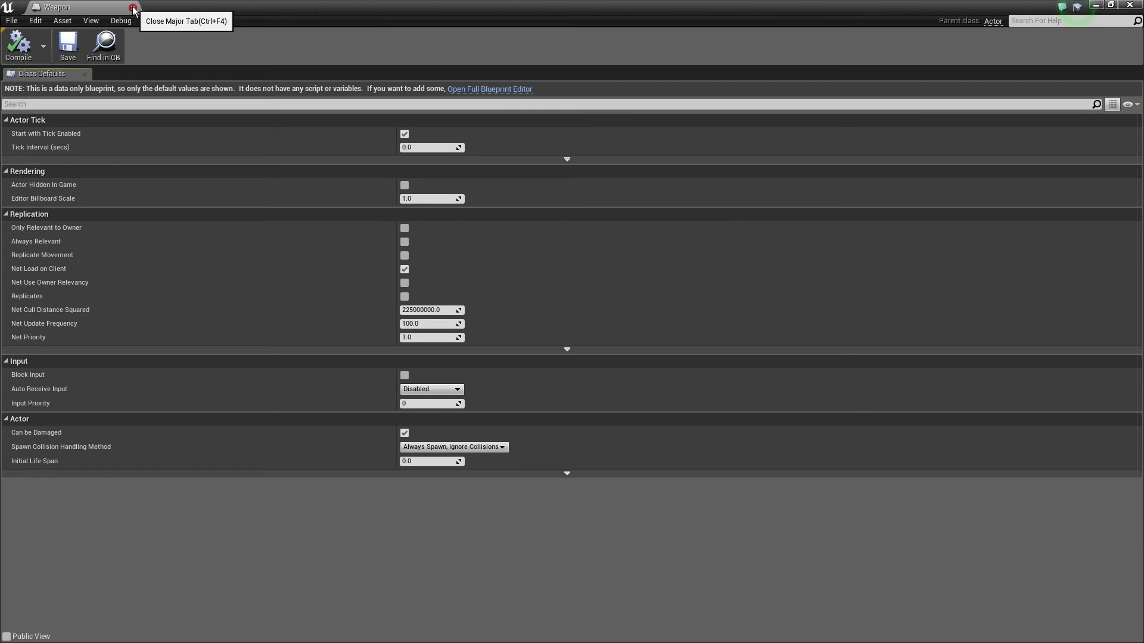
pyautogui.click(133, 8)
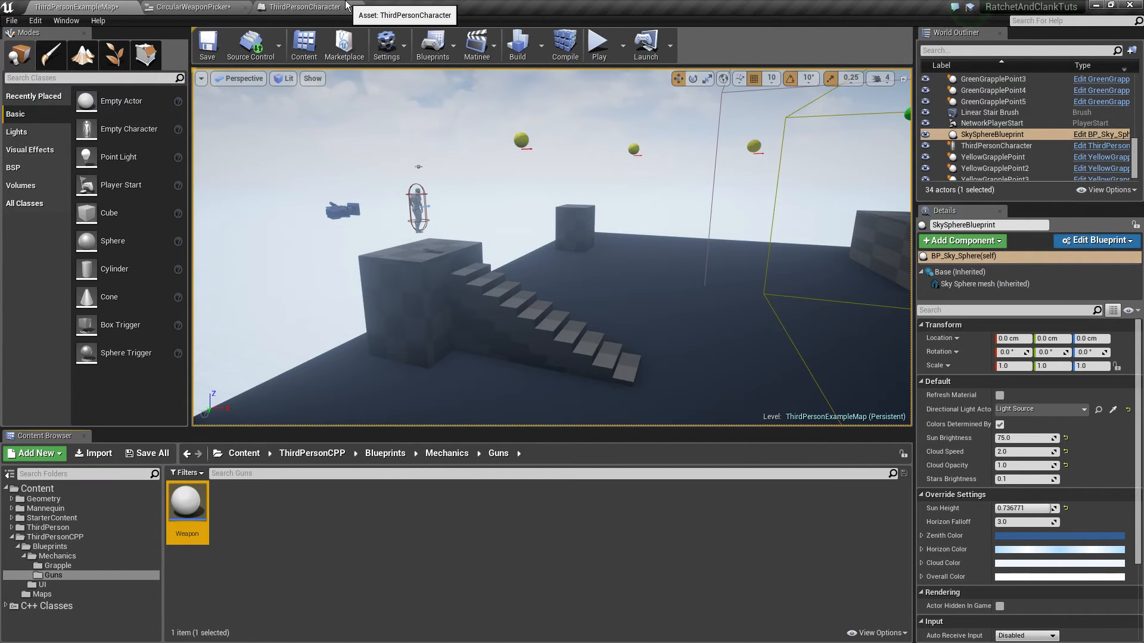
pyautogui.click(302, 7)
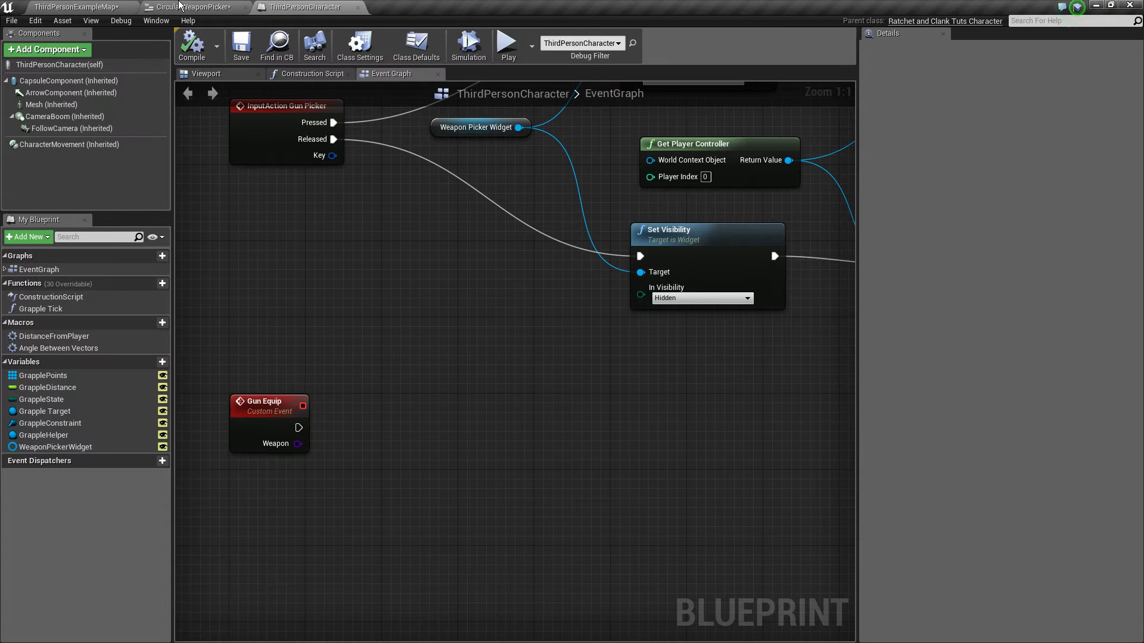
pyautogui.click(196, 6)
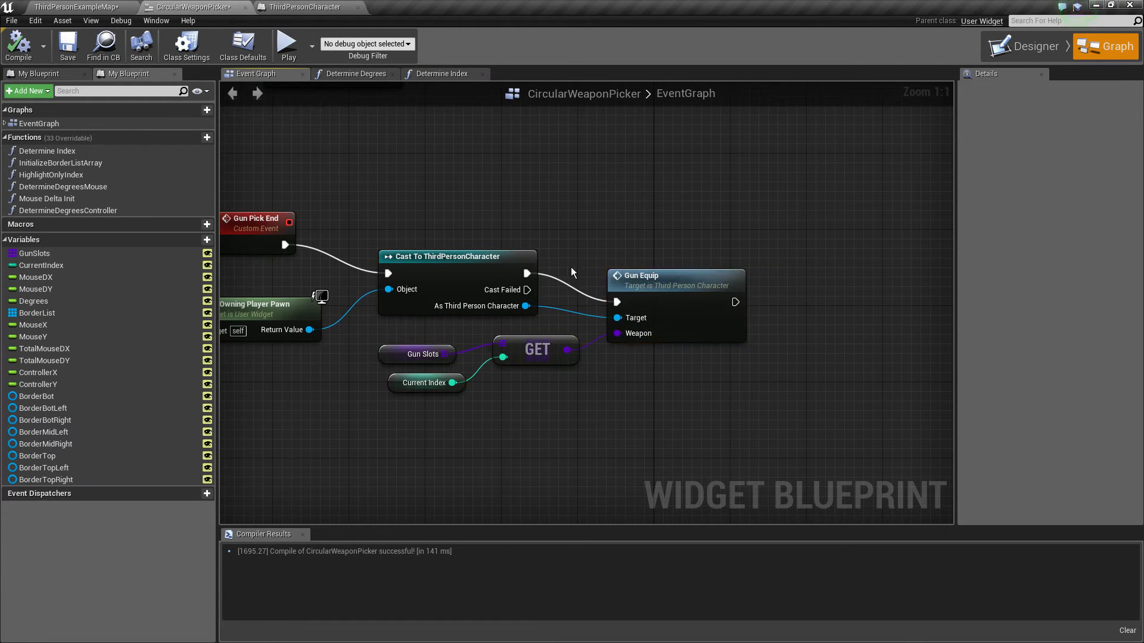
pyautogui.moveTo(600, 407)
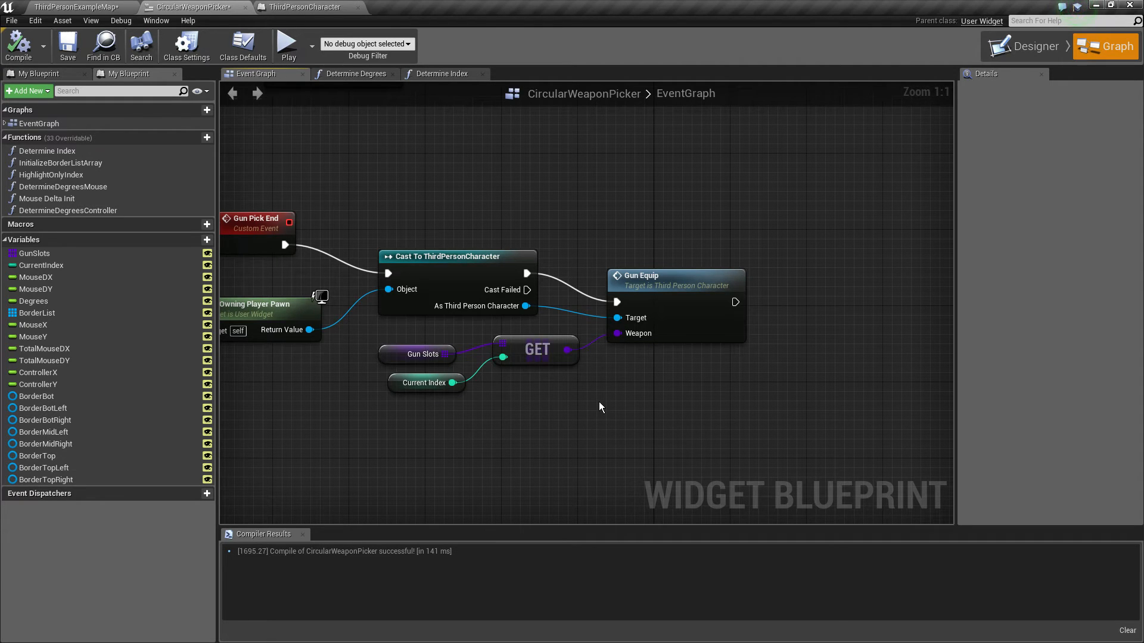
# - Revisit the HighlightOnlyIndex function, then view the construct sequence highlighting index 2
pyautogui.scroll(-3)
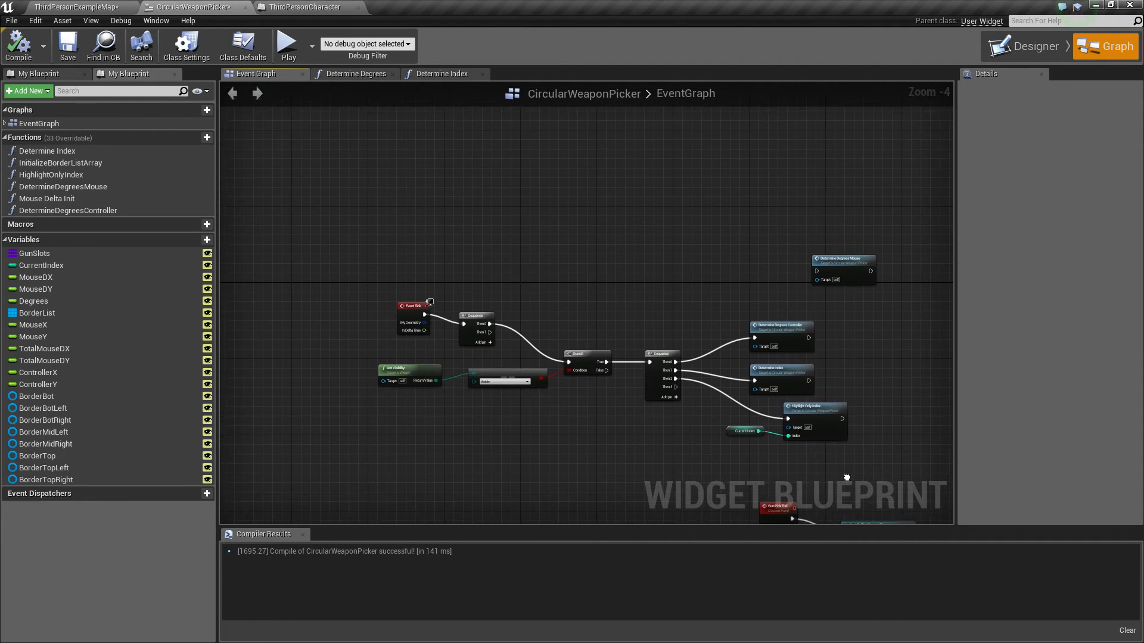
pyautogui.scroll(3)
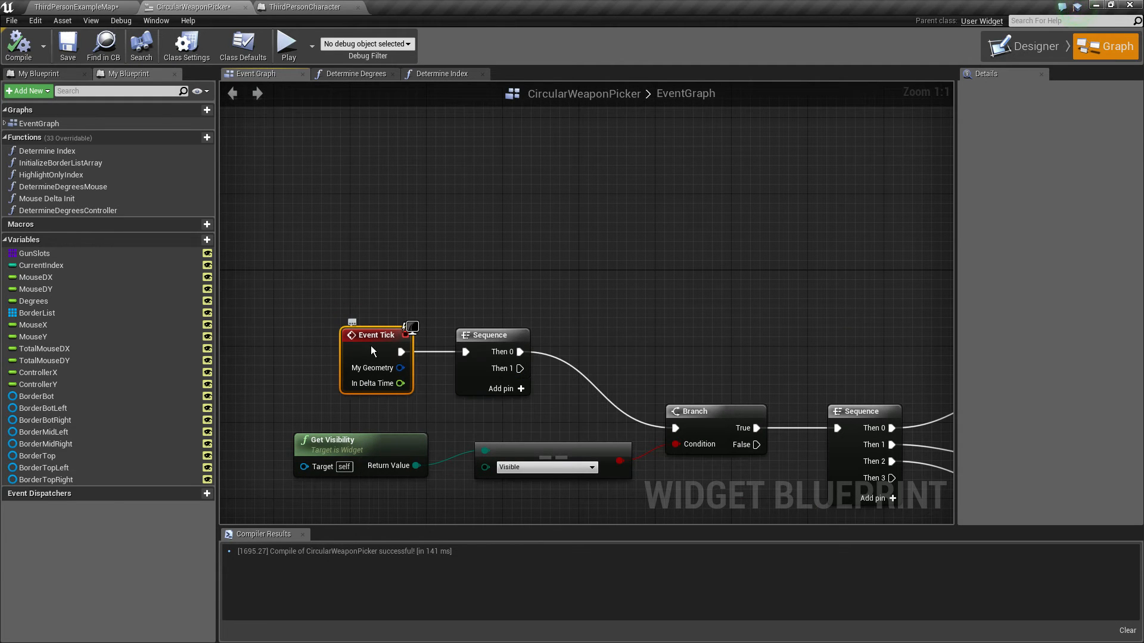
pyautogui.scroll(-3)
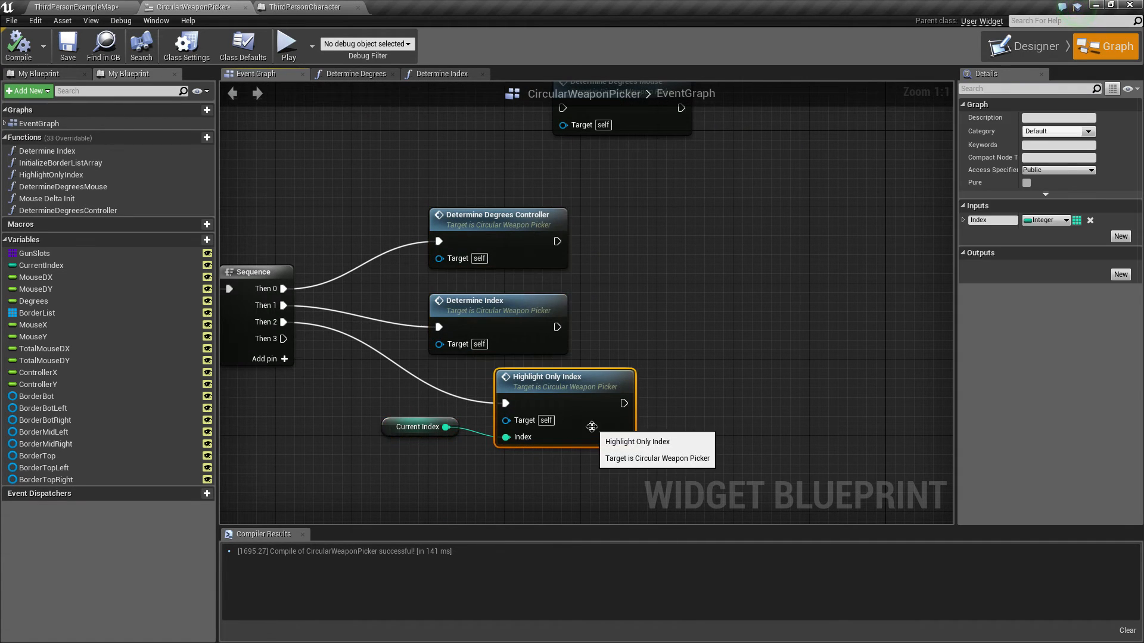
pyautogui.doubleClick(562, 377)
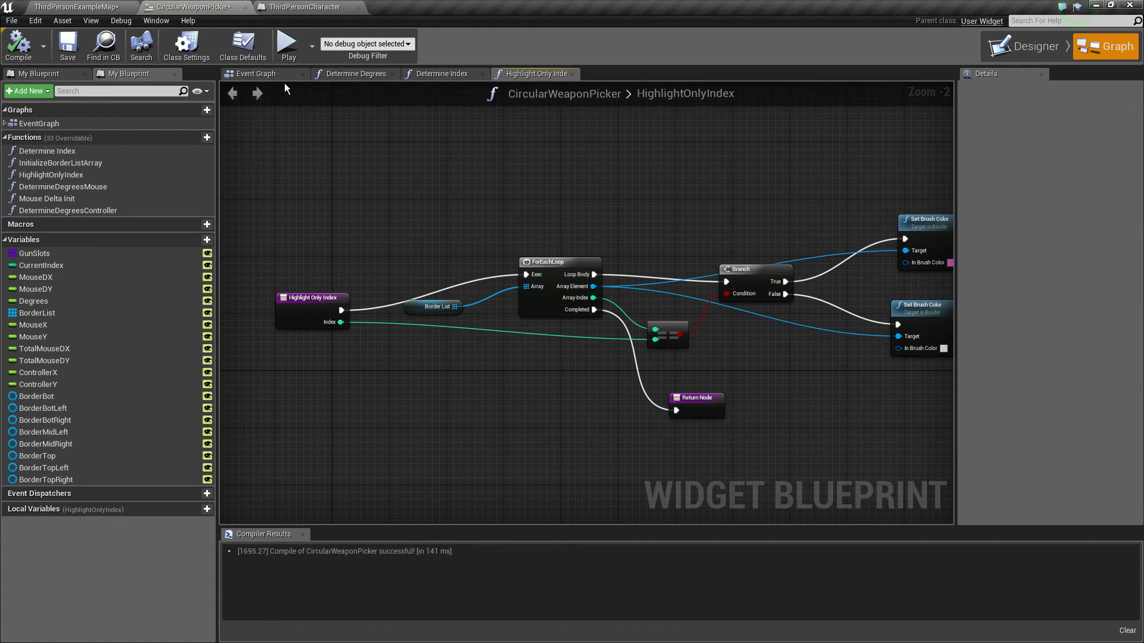
pyautogui.click(256, 74)
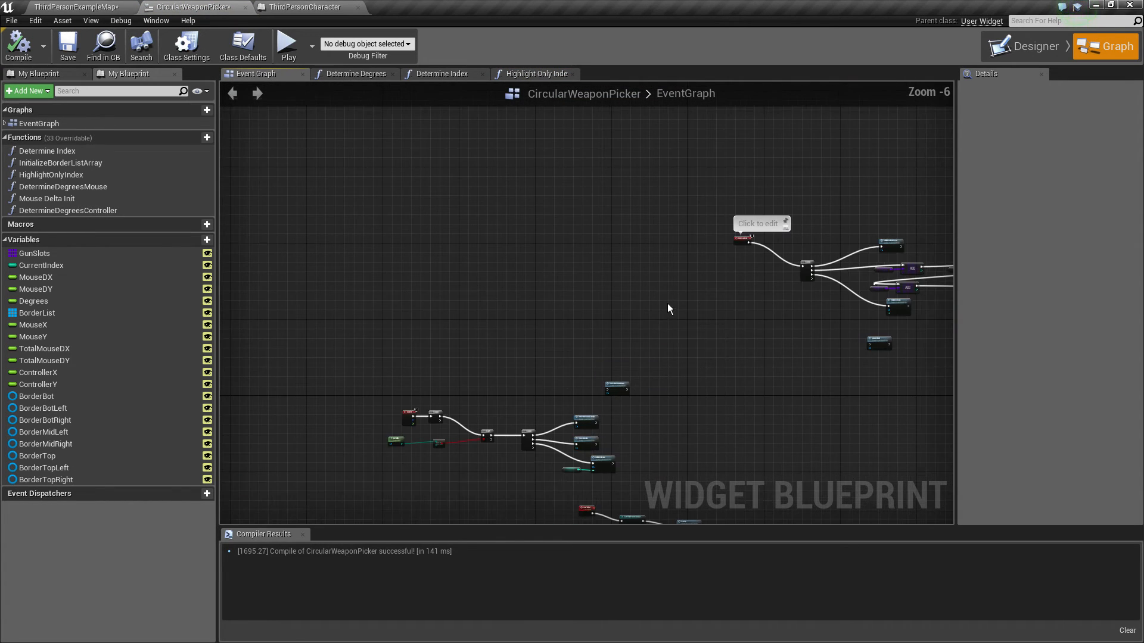
pyautogui.scroll(3)
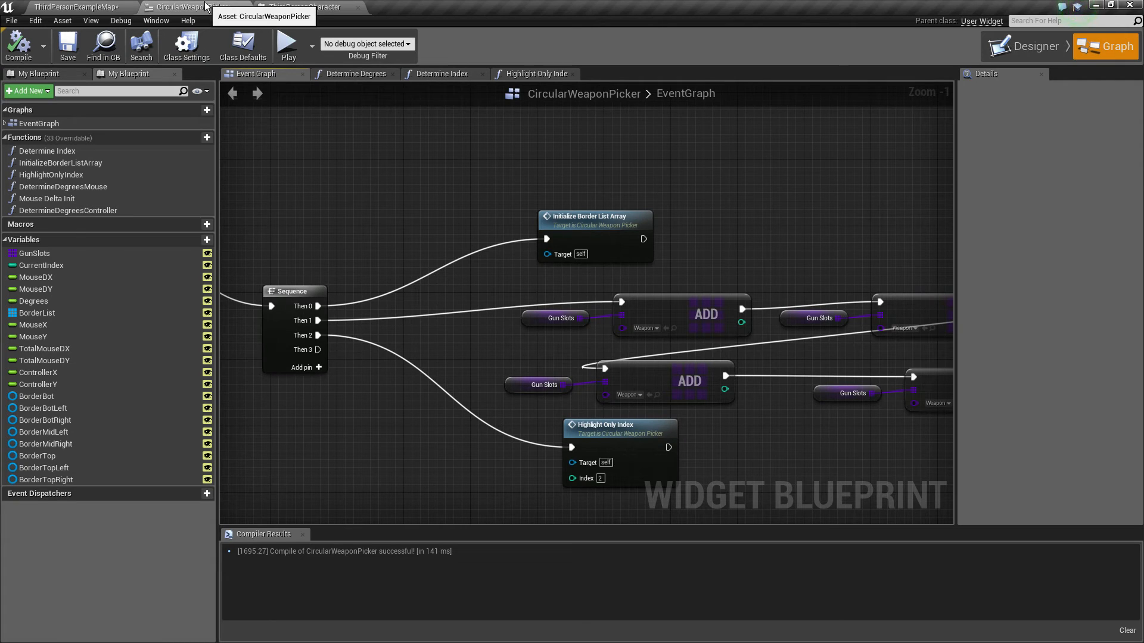
pyautogui.moveTo(397, 211)
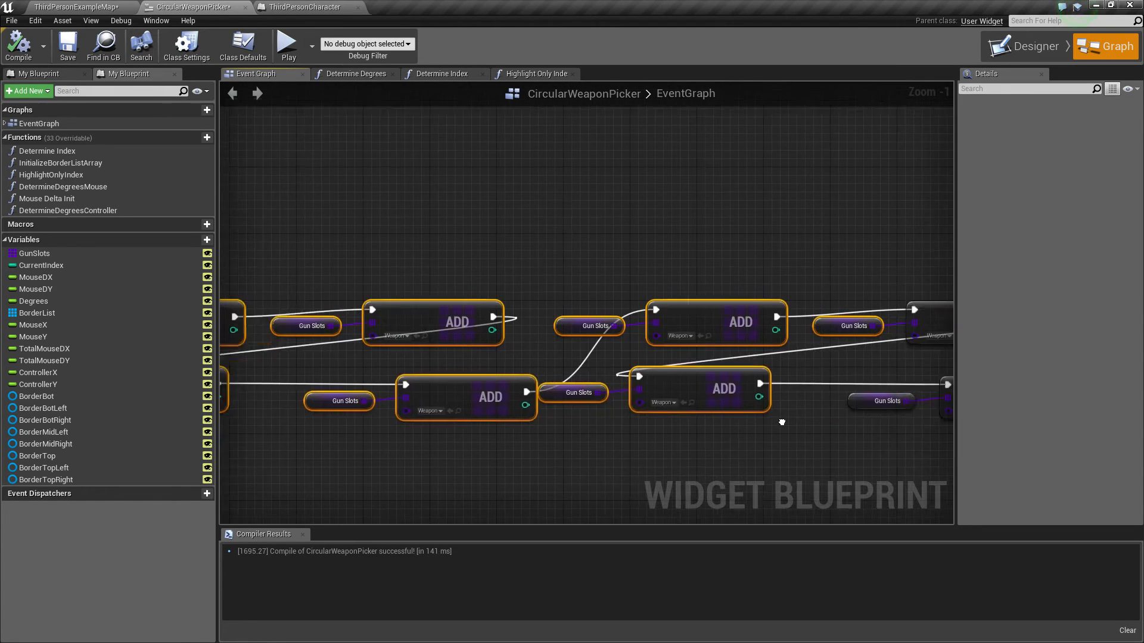
# - Wire Gun Pick End to Cast To ThirdPersonCharacter and Gun Equip with Gun Slots at Current Index
pyautogui.scroll(-3)
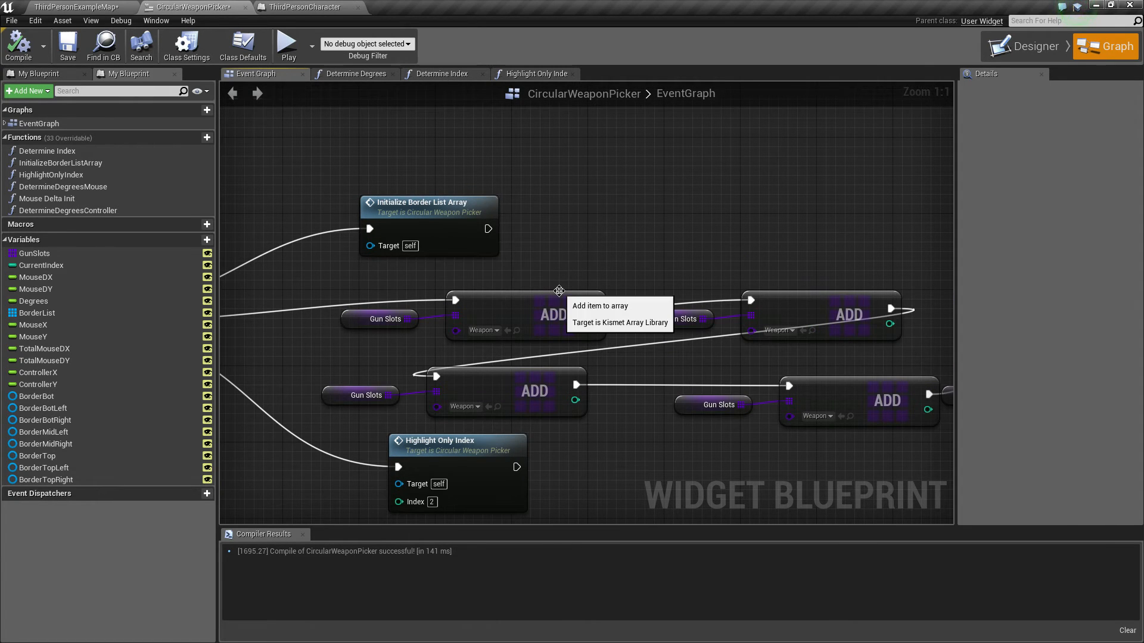
pyautogui.moveTo(408, 292)
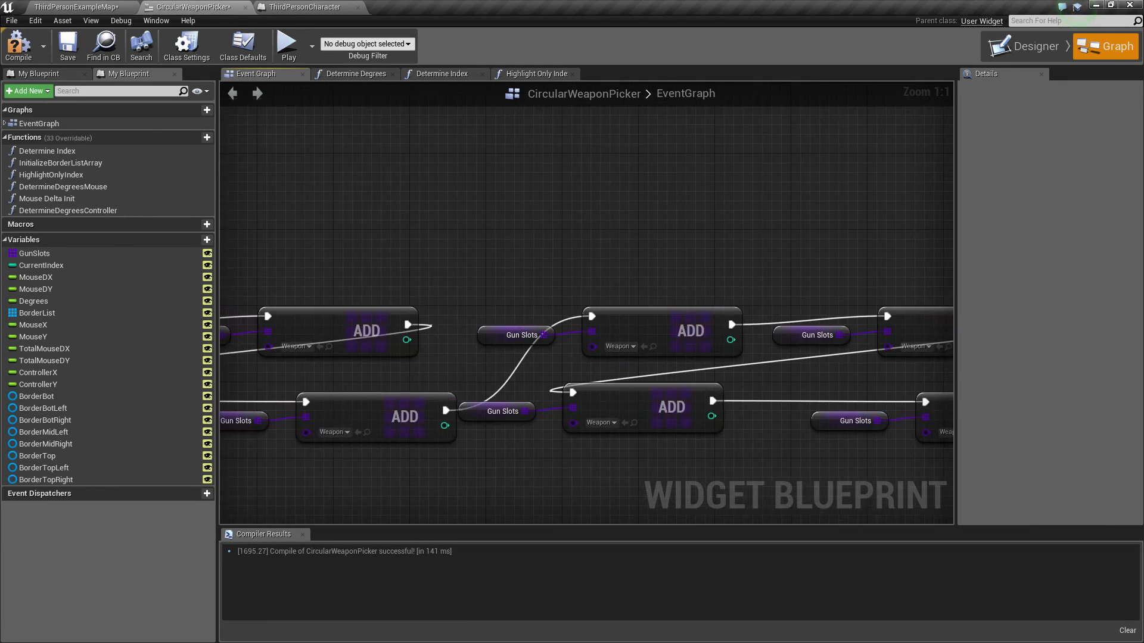
pyautogui.rightClick(646, 158)
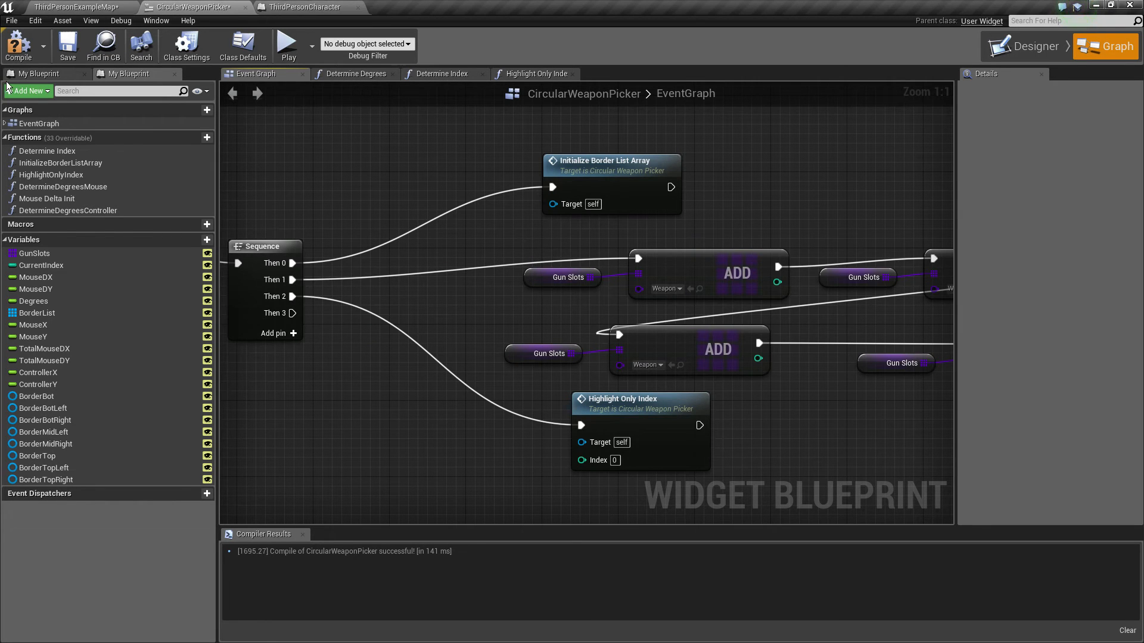
pyautogui.click(306, 7)
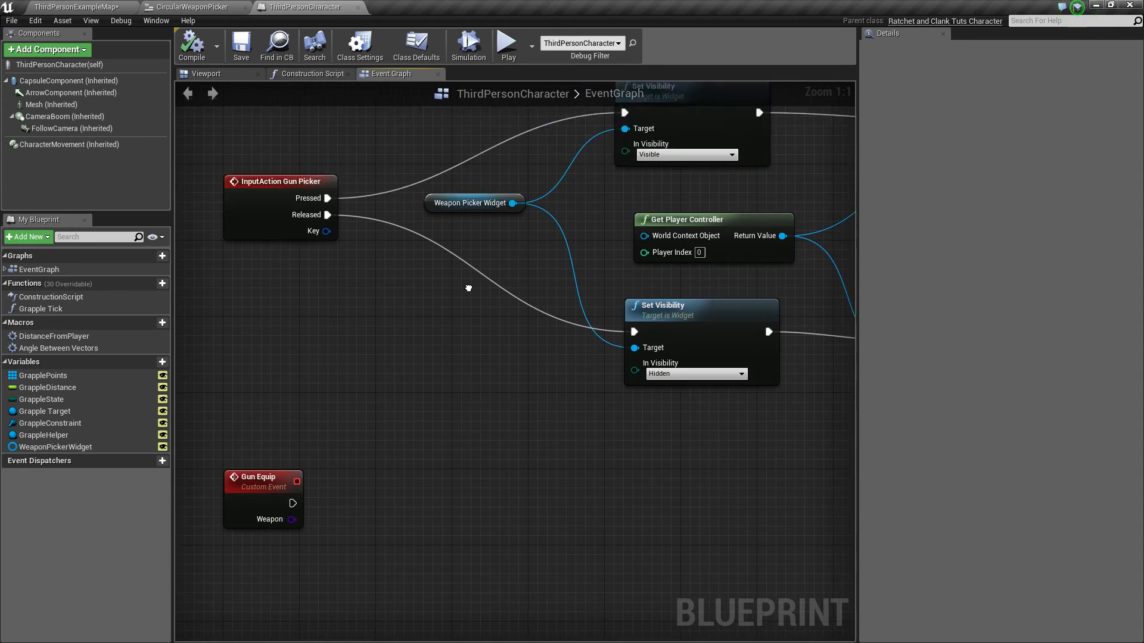
pyautogui.click(195, 6)
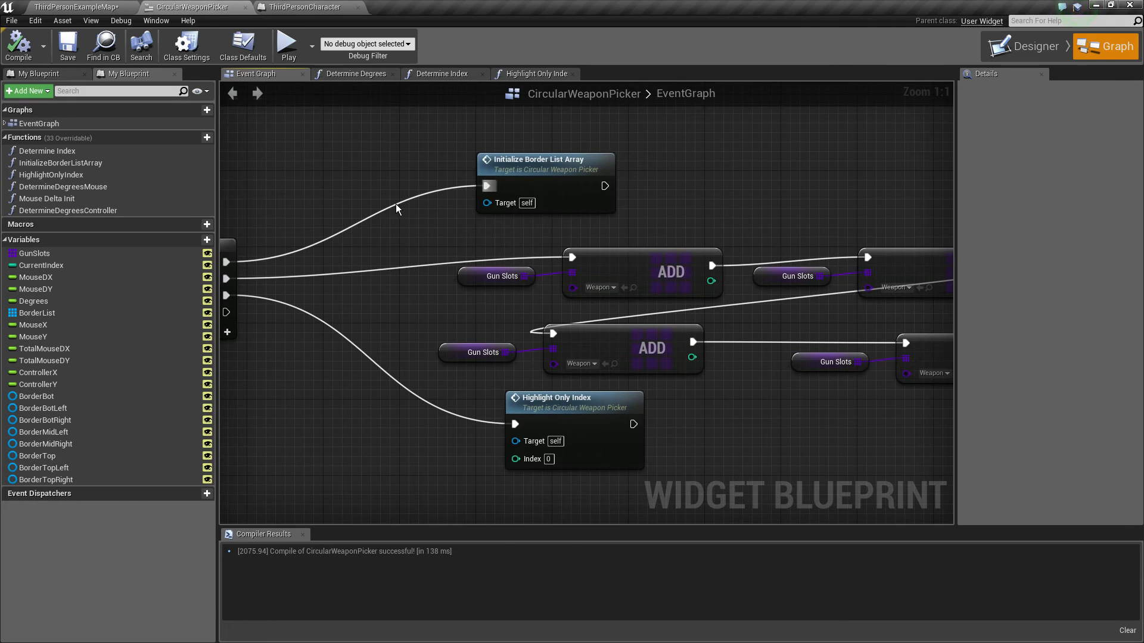
pyautogui.moveTo(420, 253)
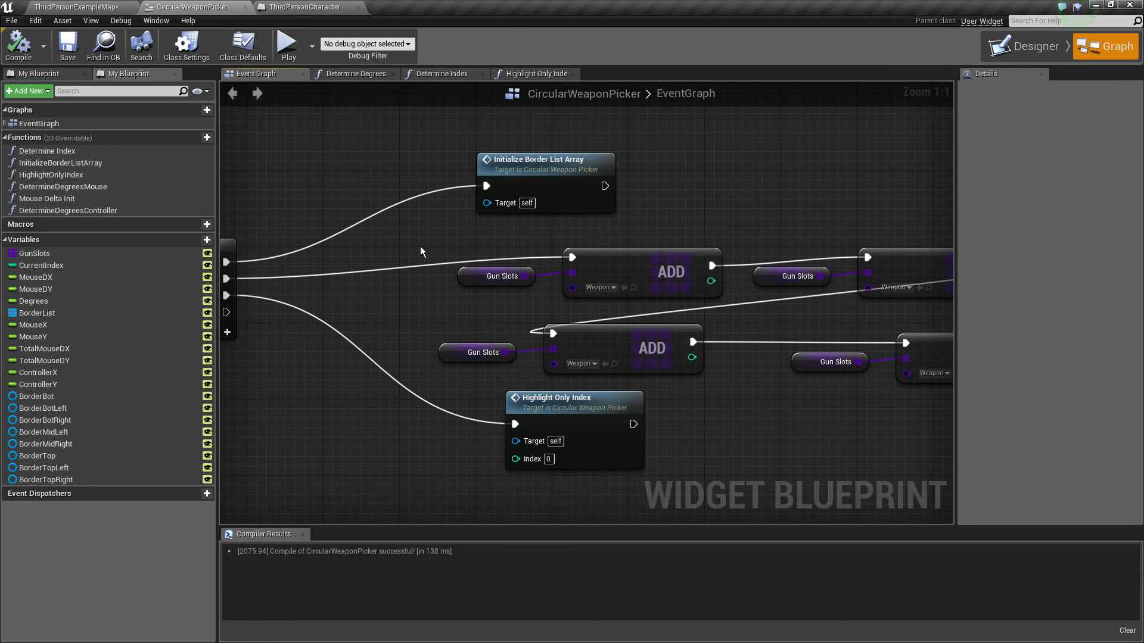
pyautogui.scroll(-3)
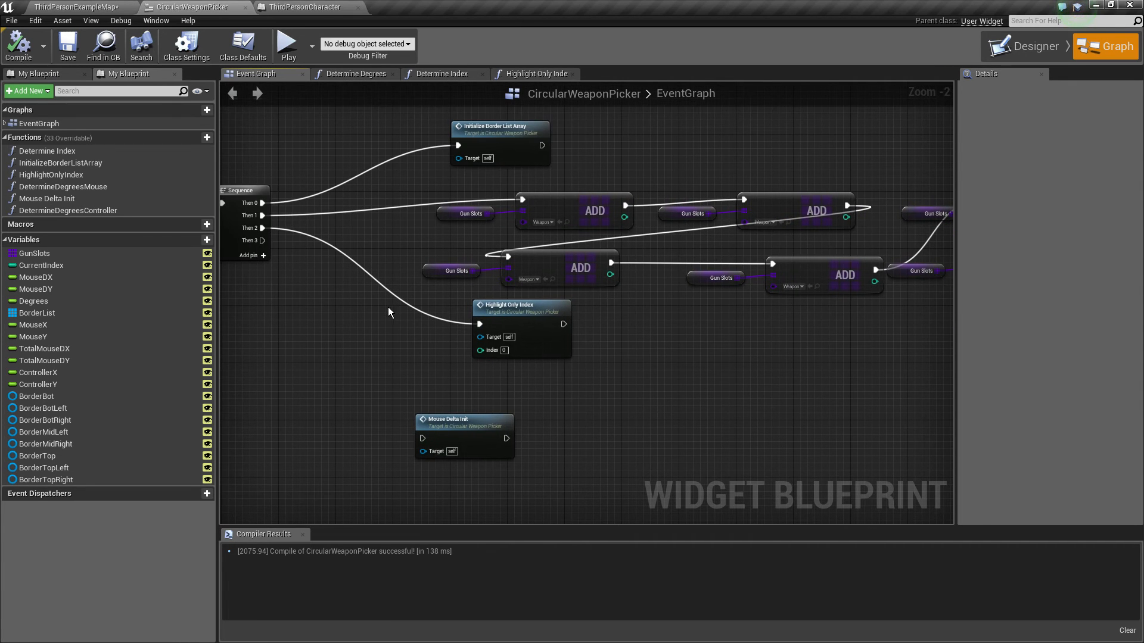
pyautogui.scroll(3)
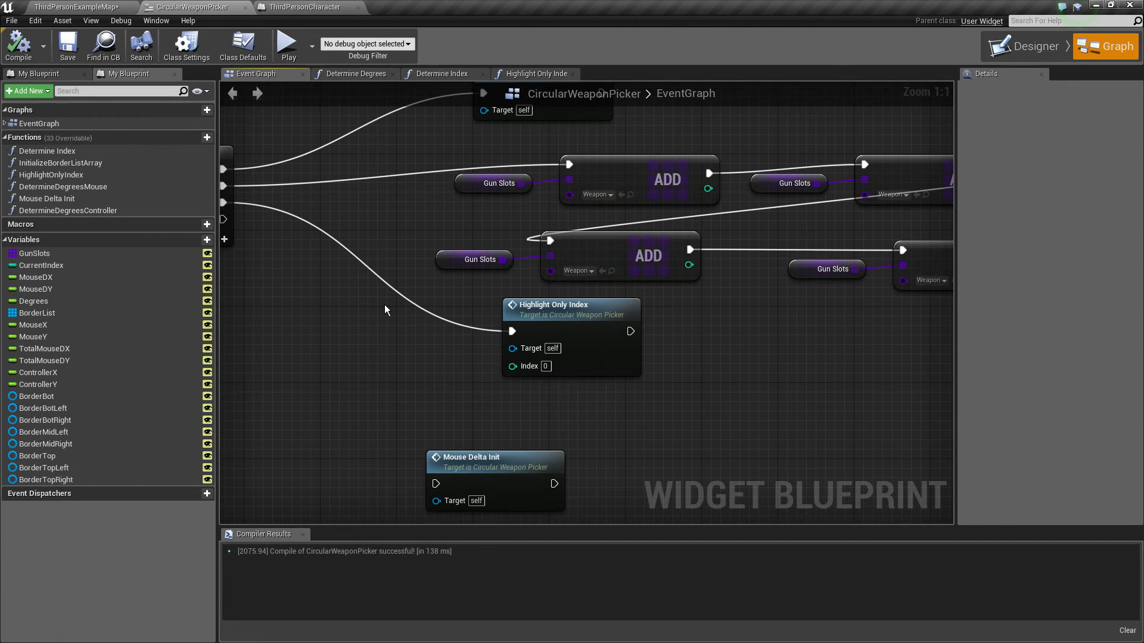
pyautogui.scroll(-3)
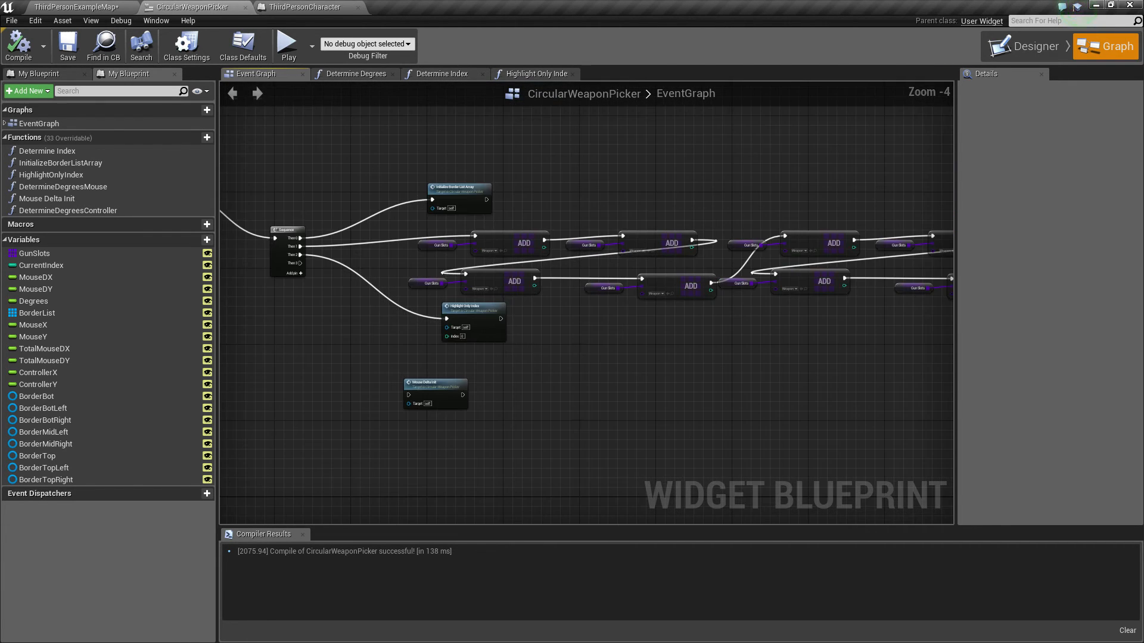
pyautogui.scroll(3)
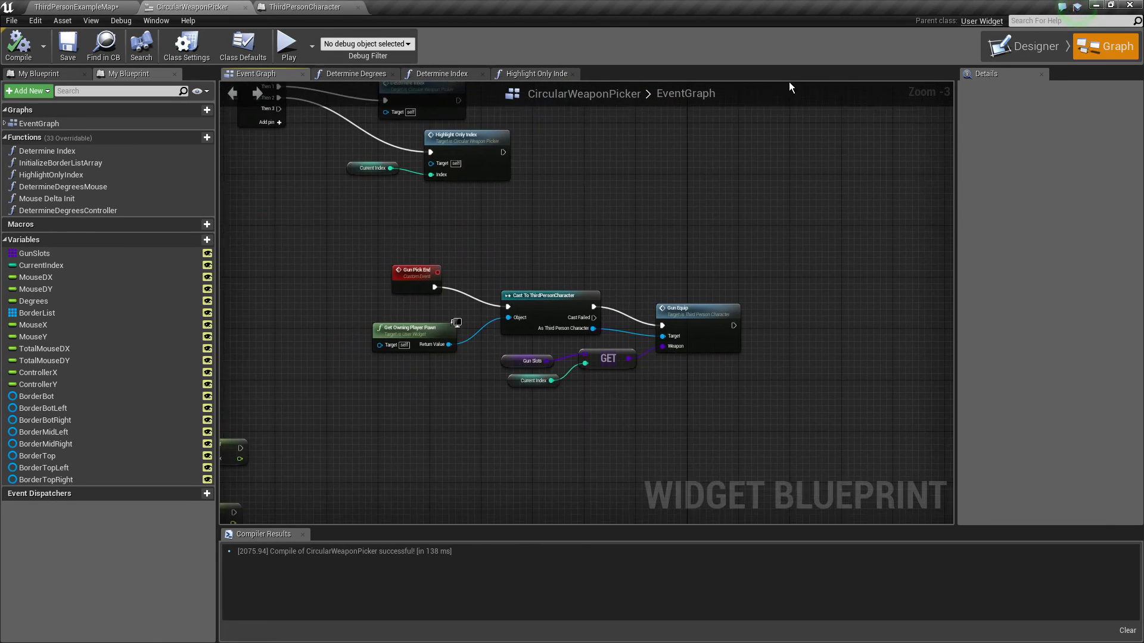
# - Play ThirdPersonExampleMap in the editor and try the circular weapon picker in the viewport
pyautogui.click(75, 6)
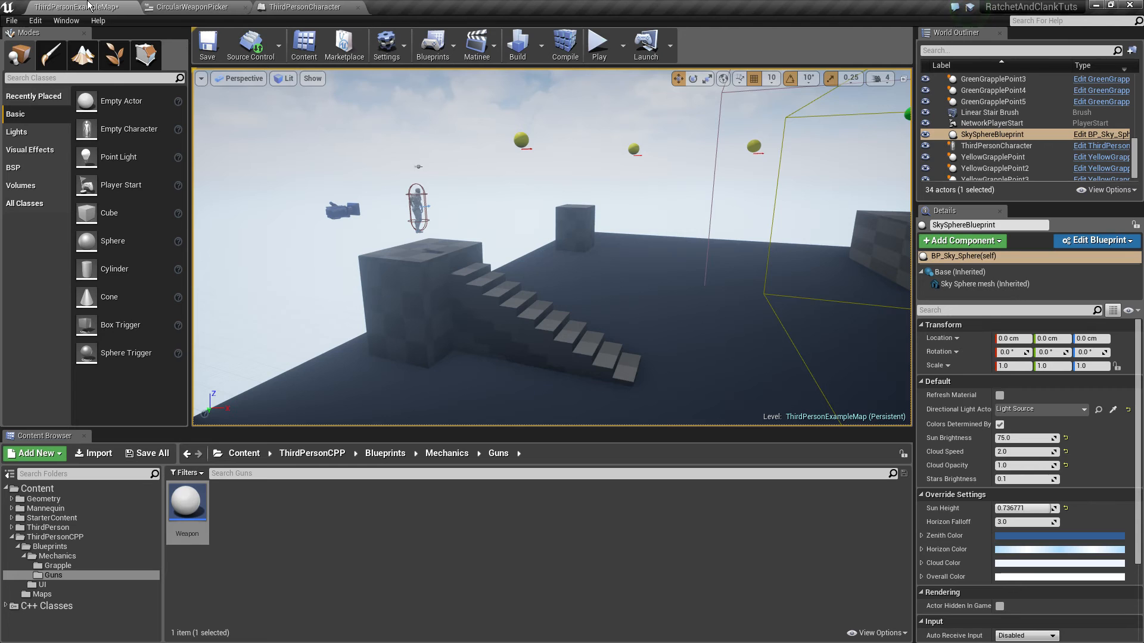
pyautogui.click(597, 43)
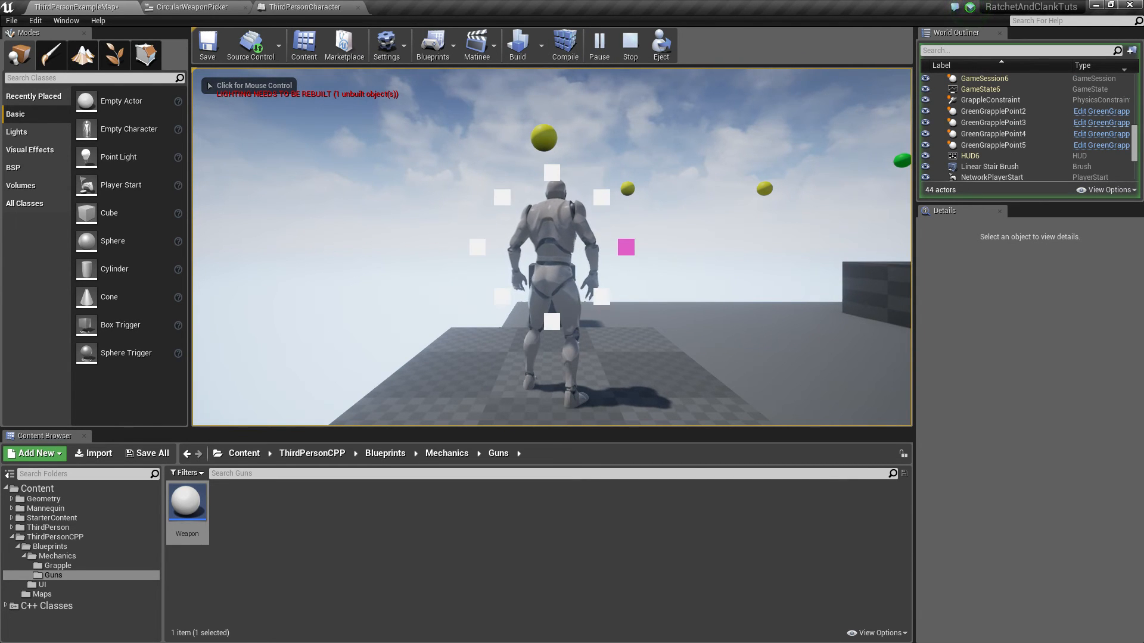
pyautogui.click(550, 247)
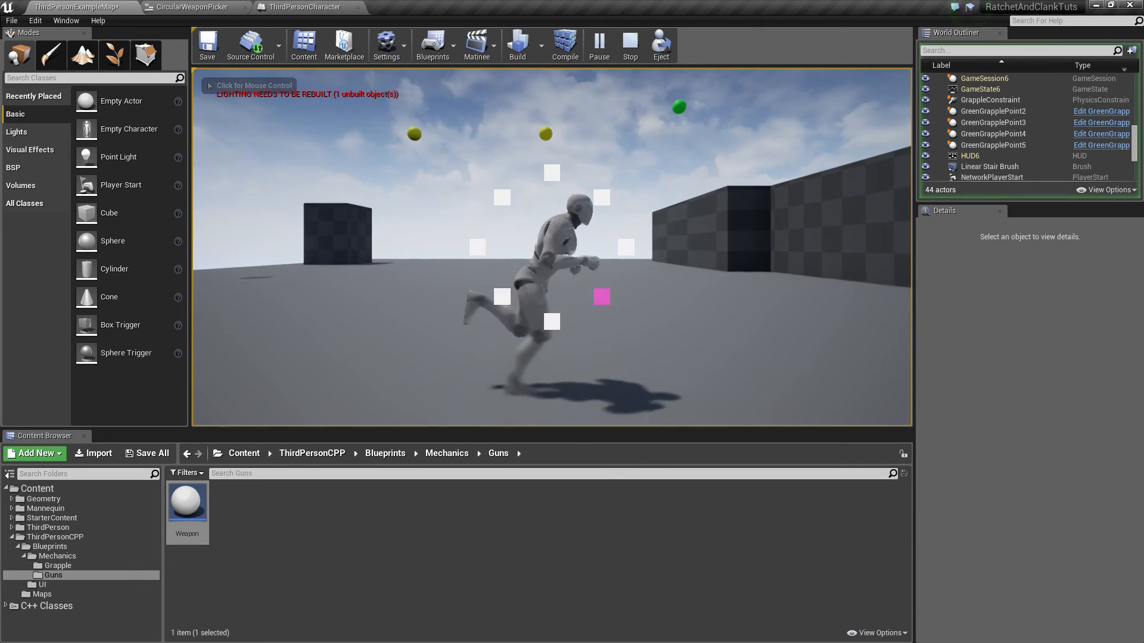
pyautogui.click(550, 248)
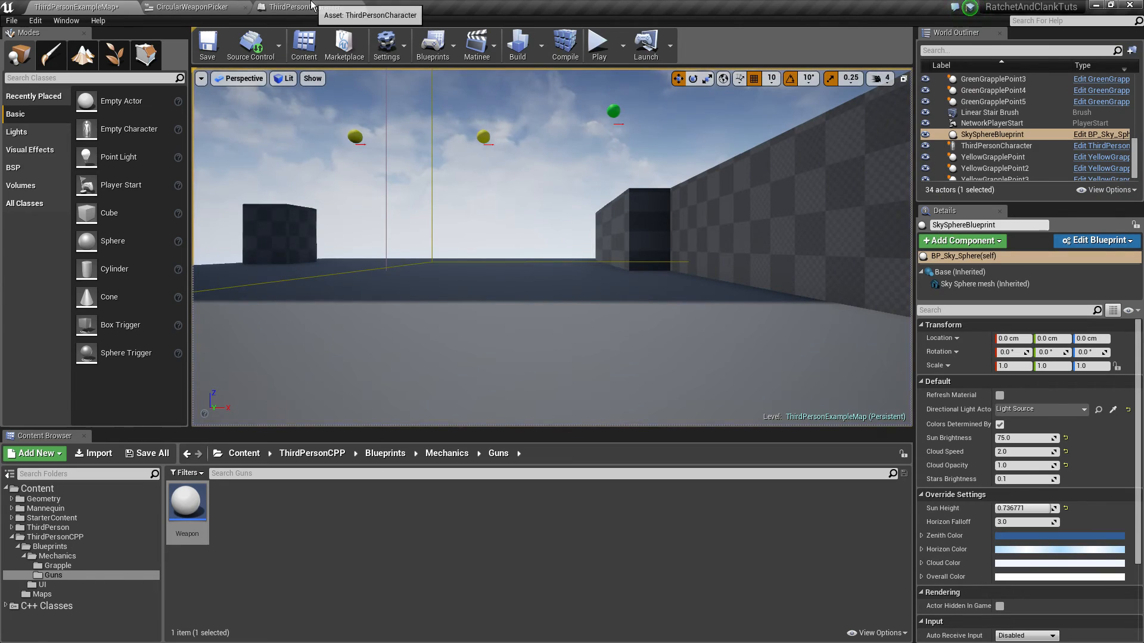
# - Switch to ThirdPersonCharacter to inspect the InputAction Gun Picker nodes
pyautogui.click(288, 6)
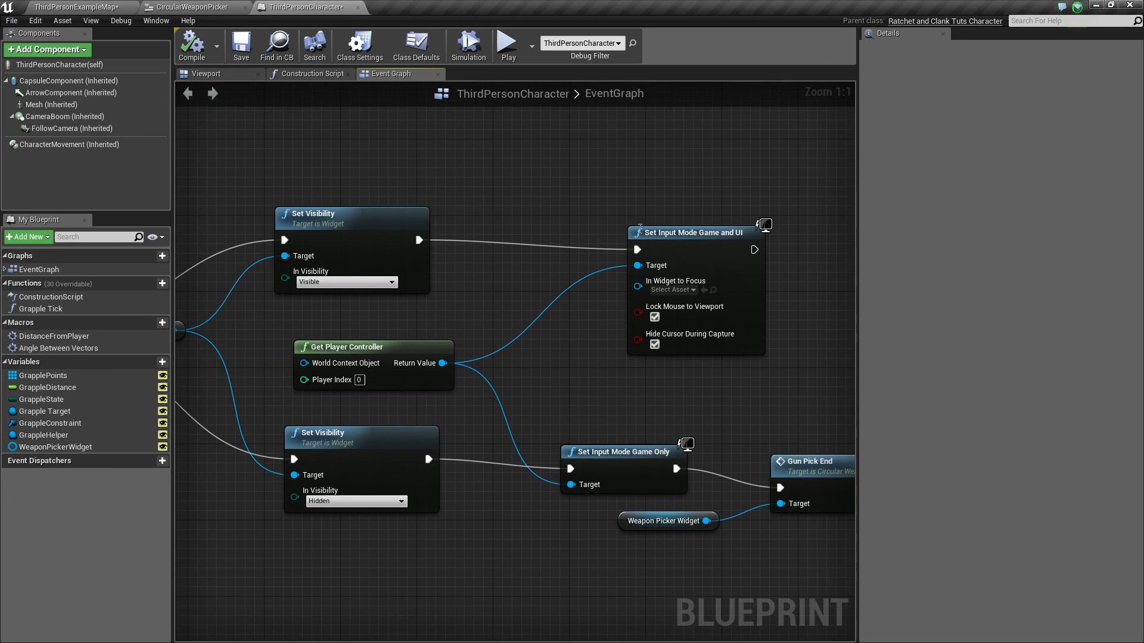
pyautogui.moveTo(672, 261)
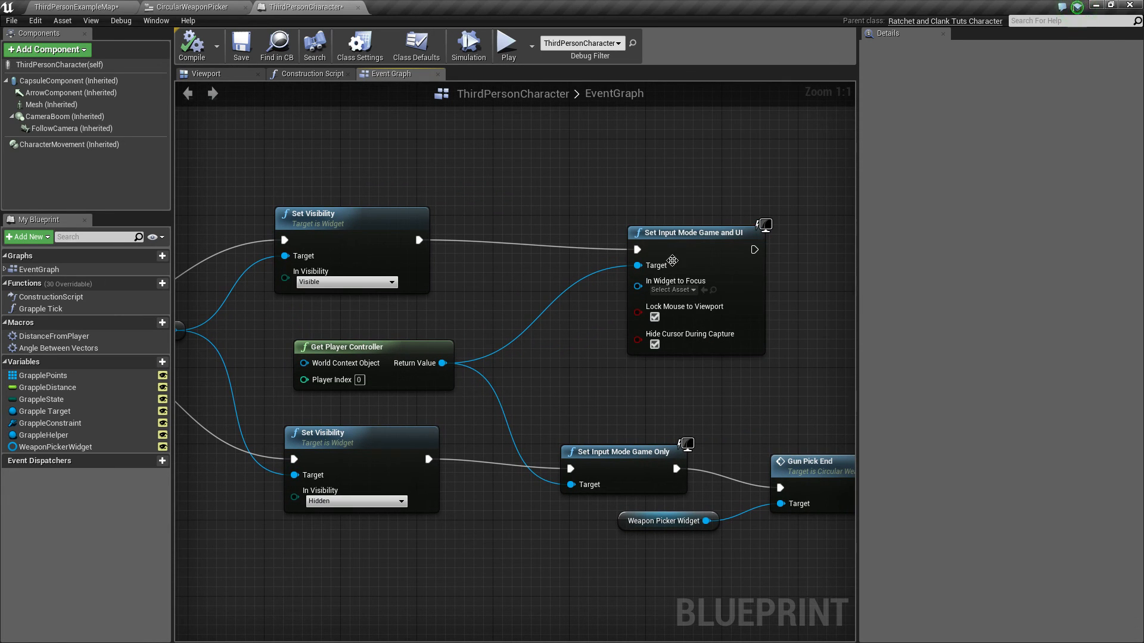
pyautogui.moveTo(675, 281)
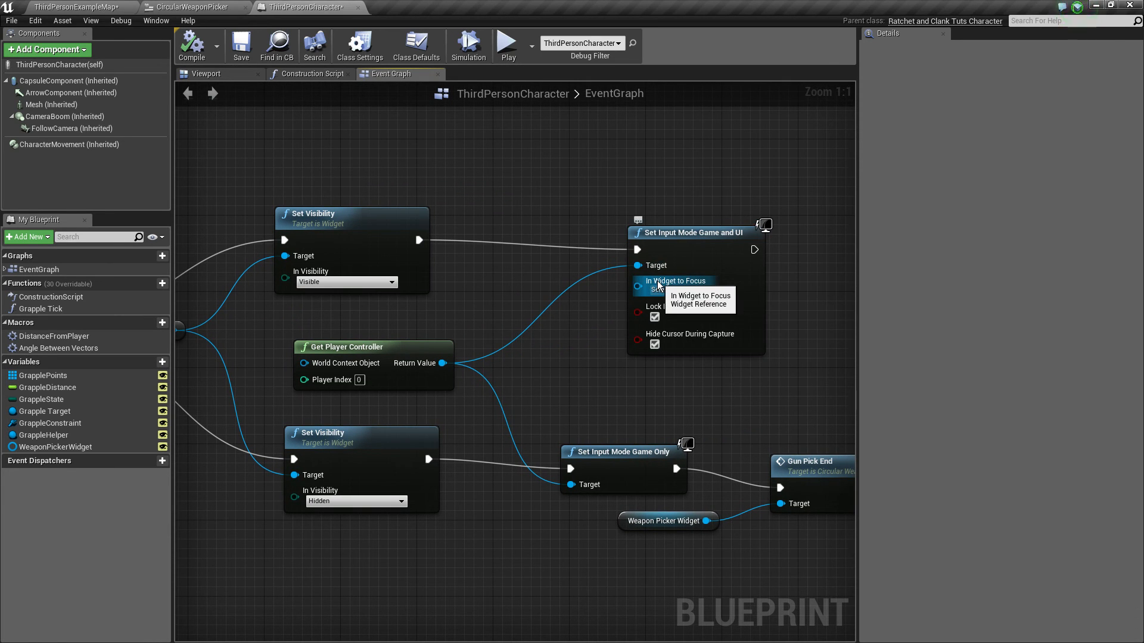
pyautogui.moveTo(654, 316)
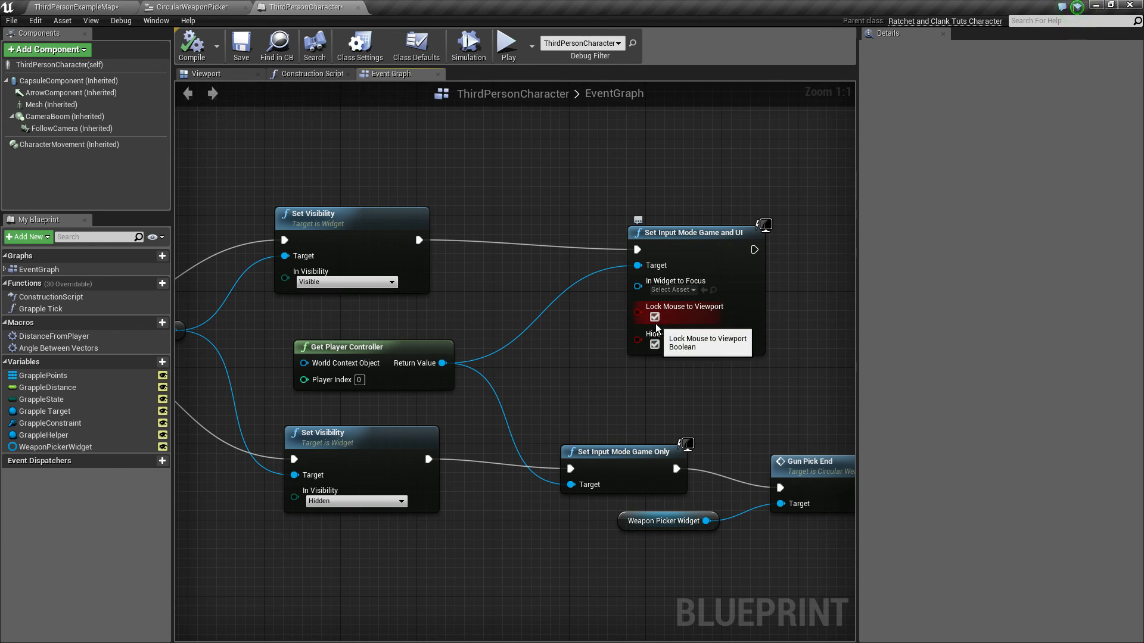
pyautogui.moveTo(657, 343)
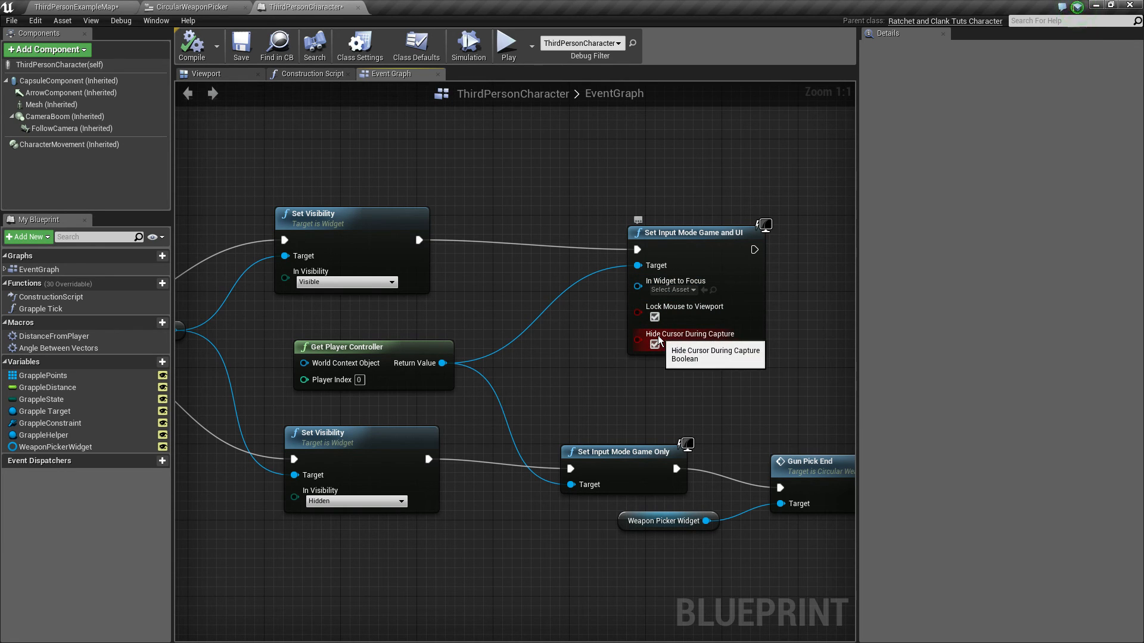
pyautogui.moveTo(520, 191)
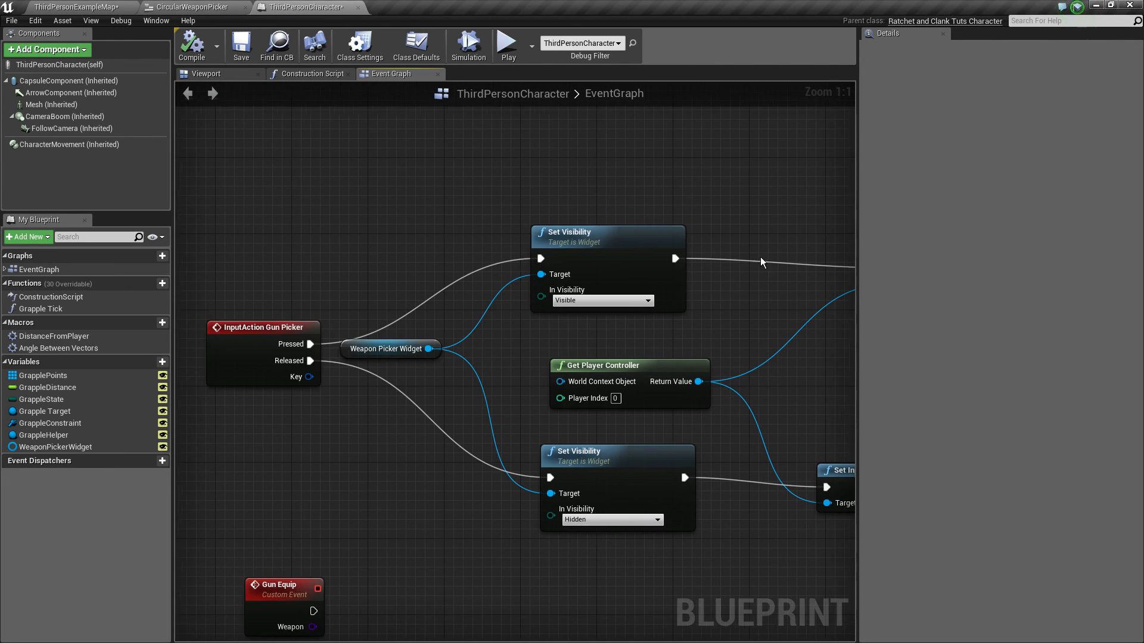
pyautogui.moveTo(501, 348)
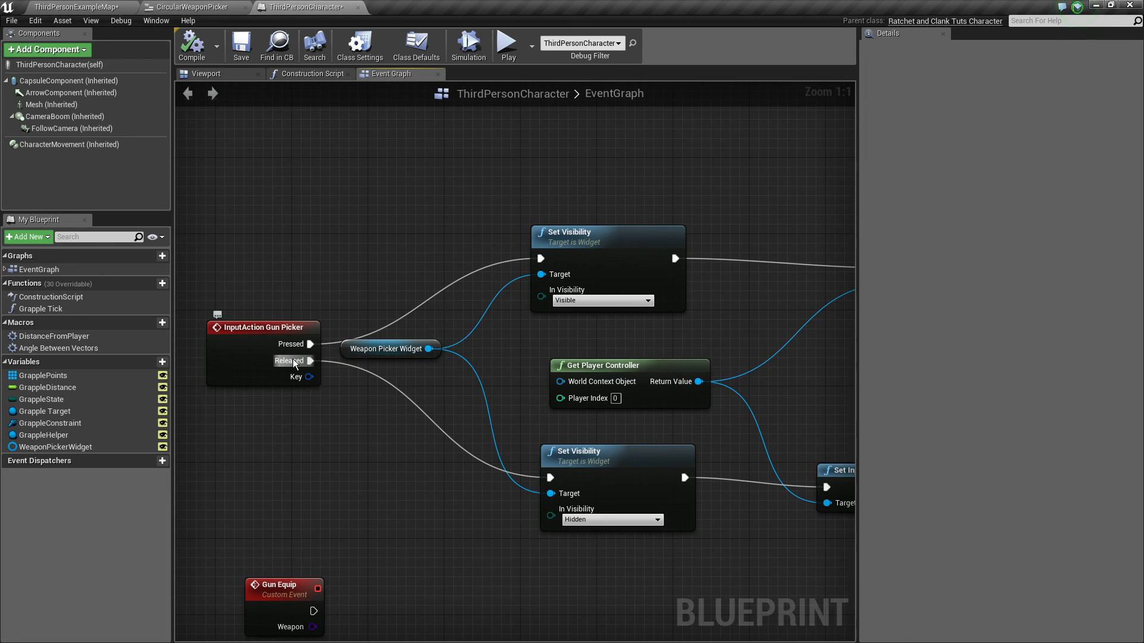
pyautogui.moveTo(430, 404)
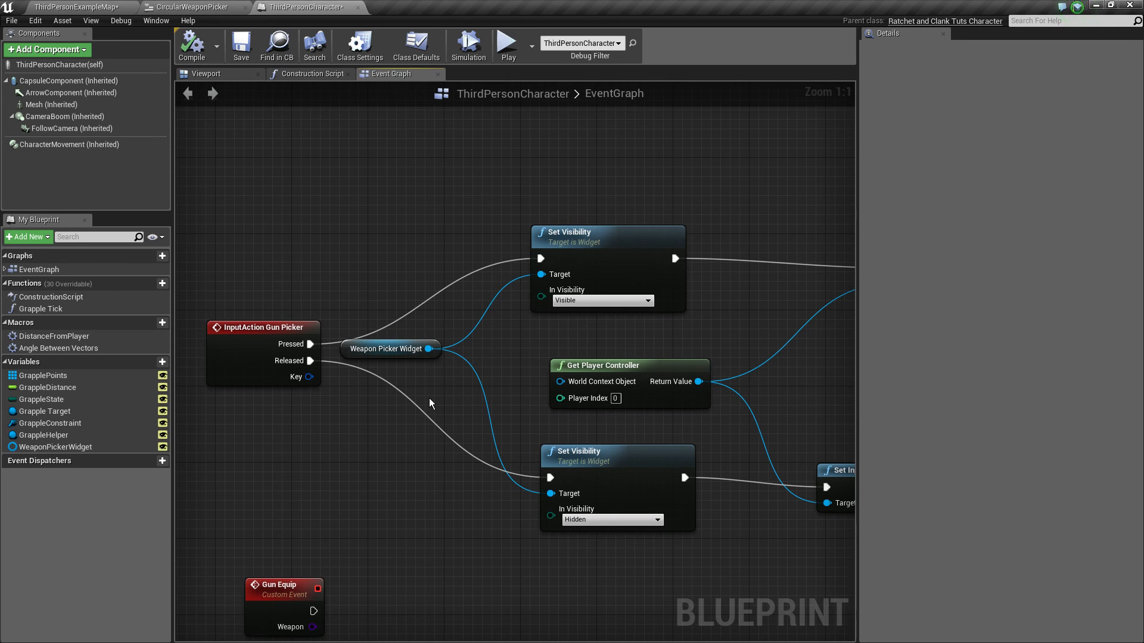
pyautogui.moveTo(448, 397)
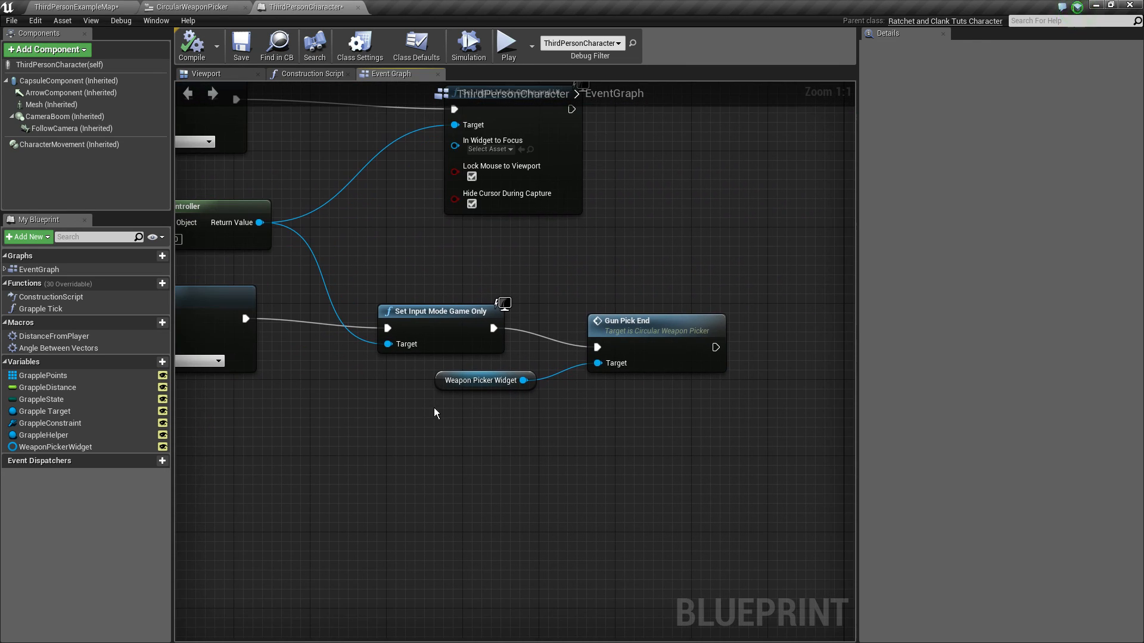
pyautogui.moveTo(727, 500)
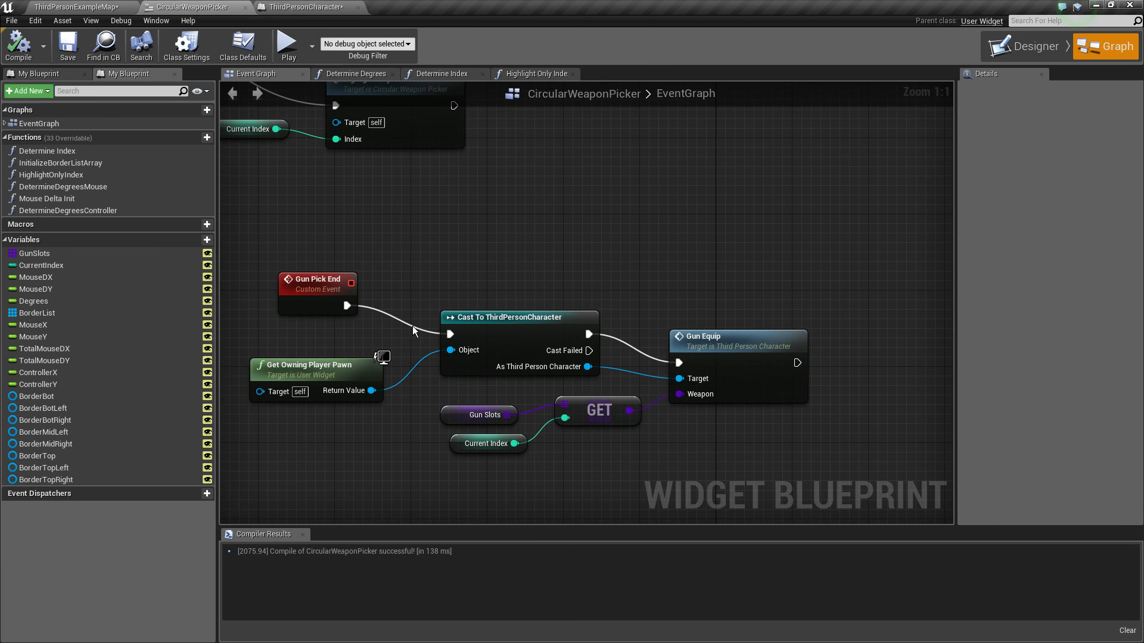
pyautogui.click(299, 6)
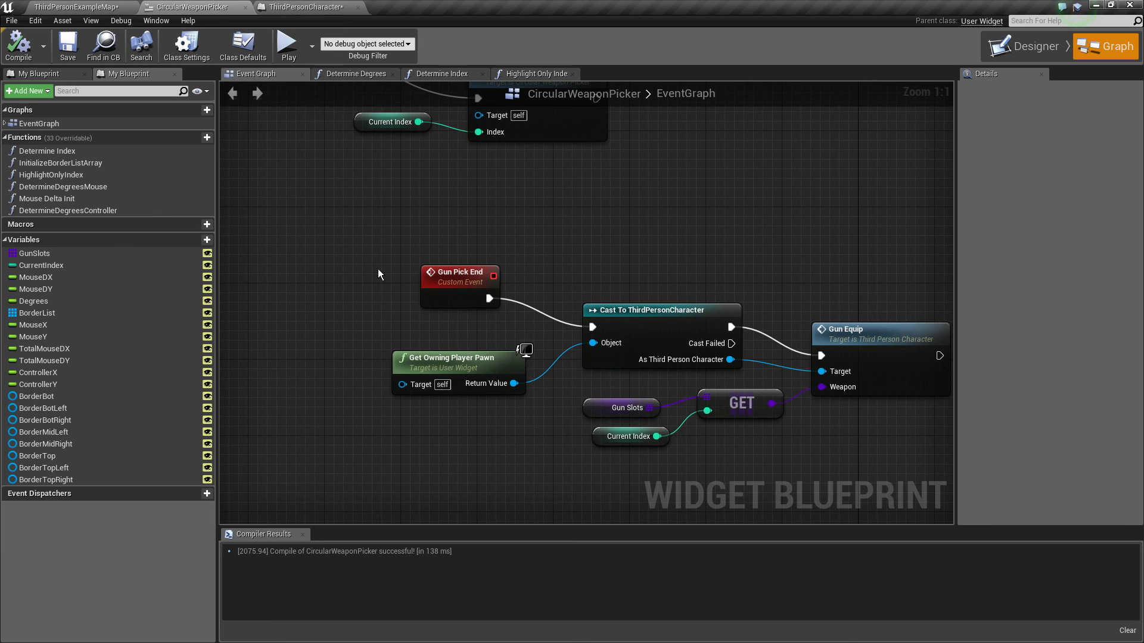
pyautogui.moveTo(621, 407)
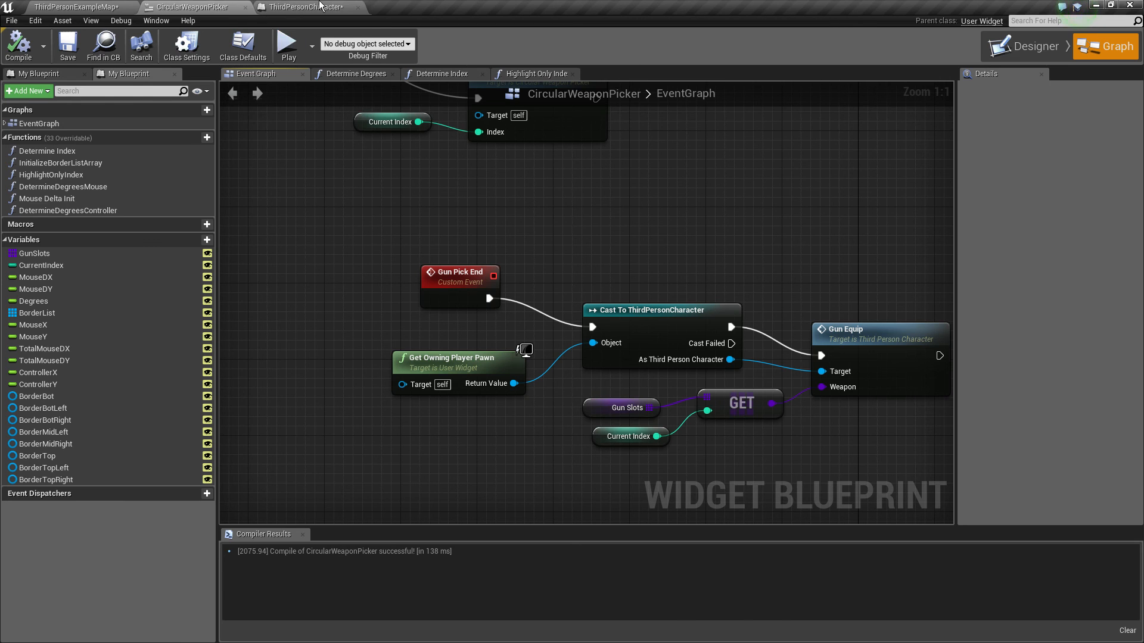
# - Select ThirdPersonCharacter's Gun Equip event to confirm its single Weapon input
pyautogui.click(305, 7)
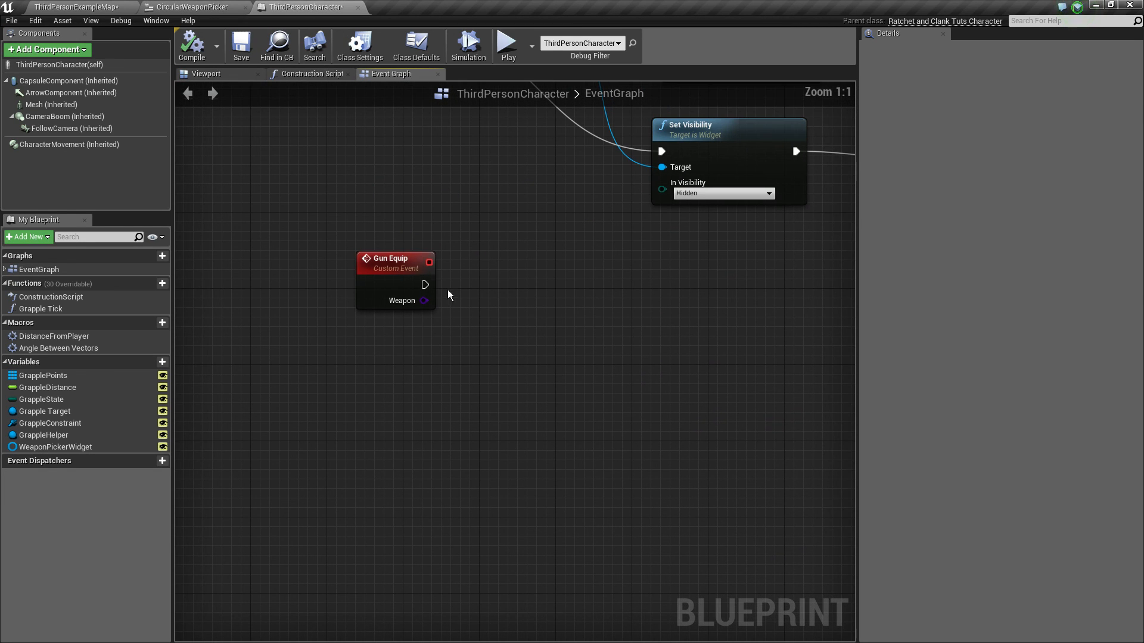
pyautogui.click(394, 259)
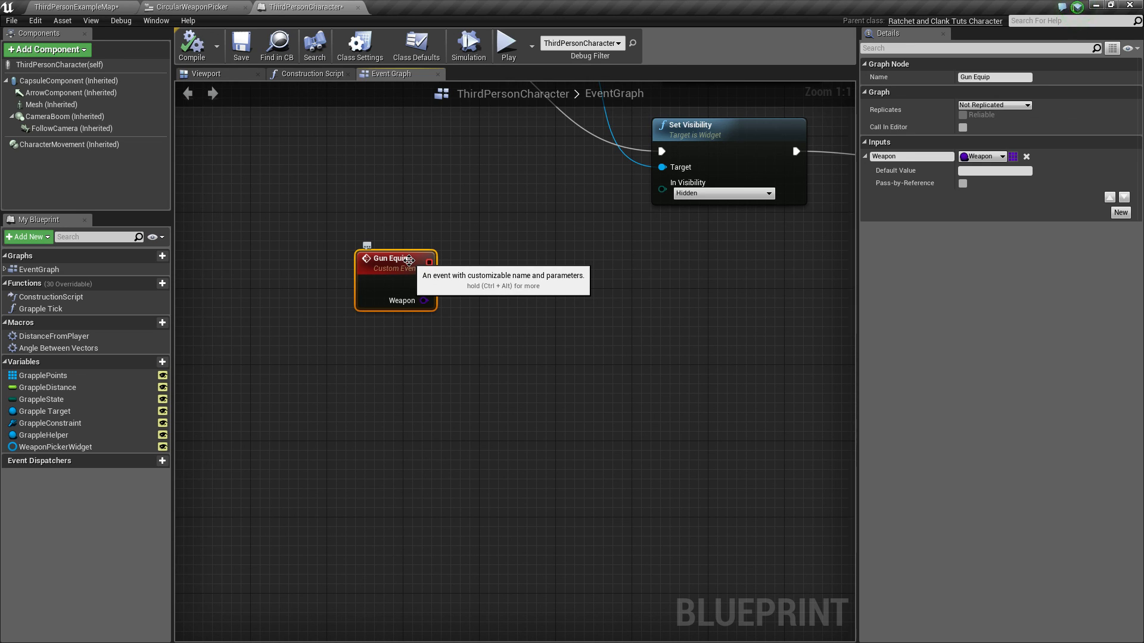
pyautogui.moveTo(380, 180)
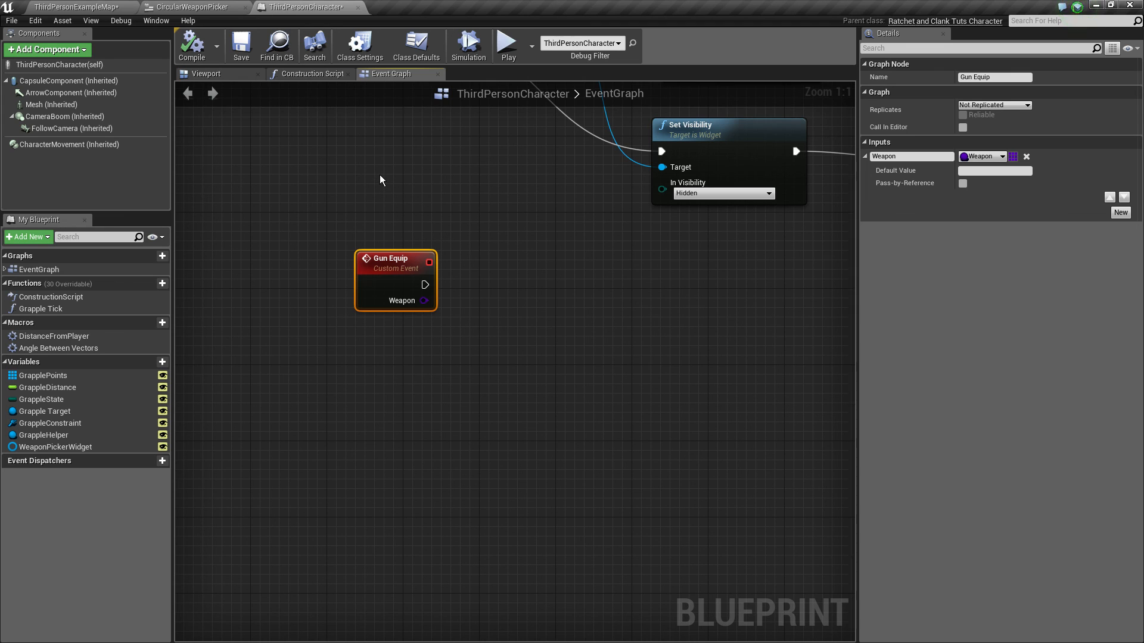
pyautogui.moveTo(256, 98)
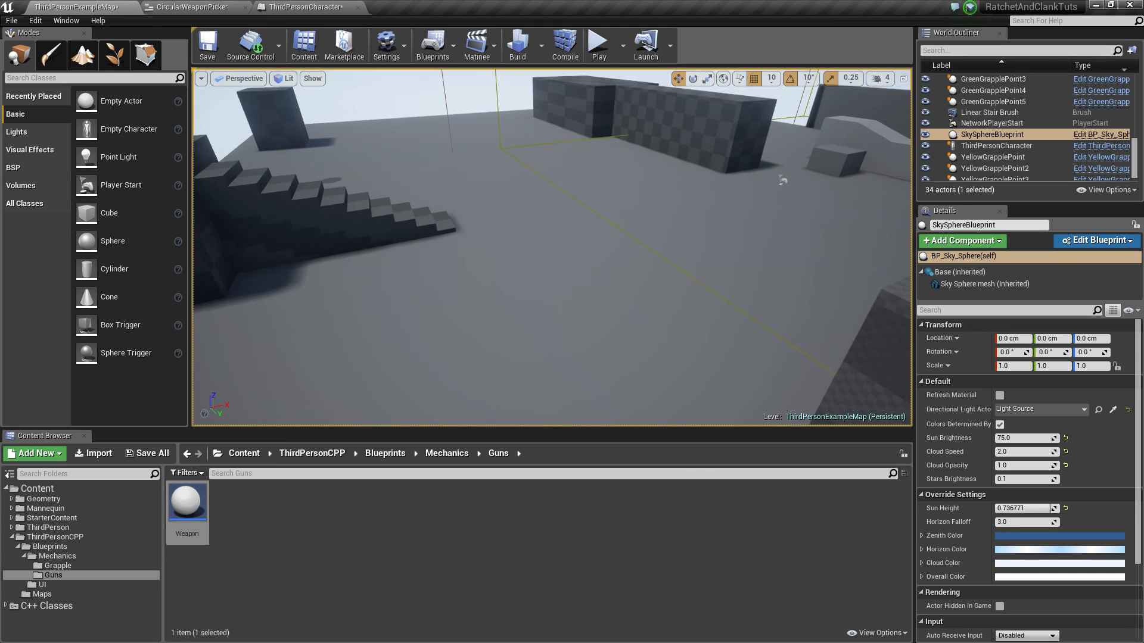
# - Return to the CircularWeaponPicker tab and zoom out over its compiled event graph
pyautogui.click(299, 7)
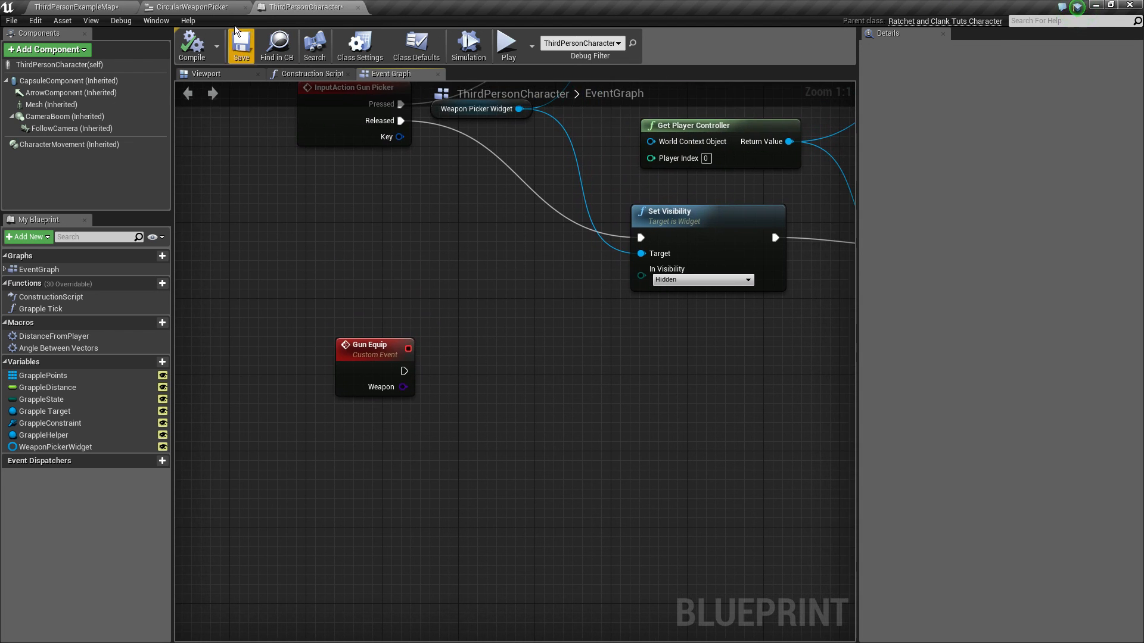
pyautogui.click(195, 7)
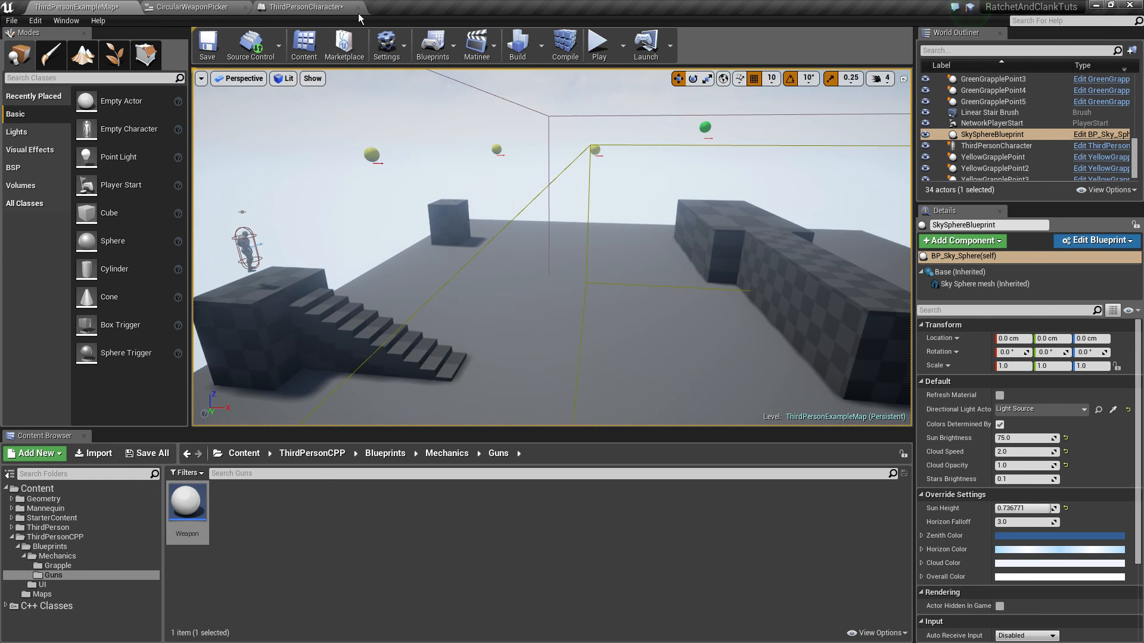
pyautogui.click(302, 6)
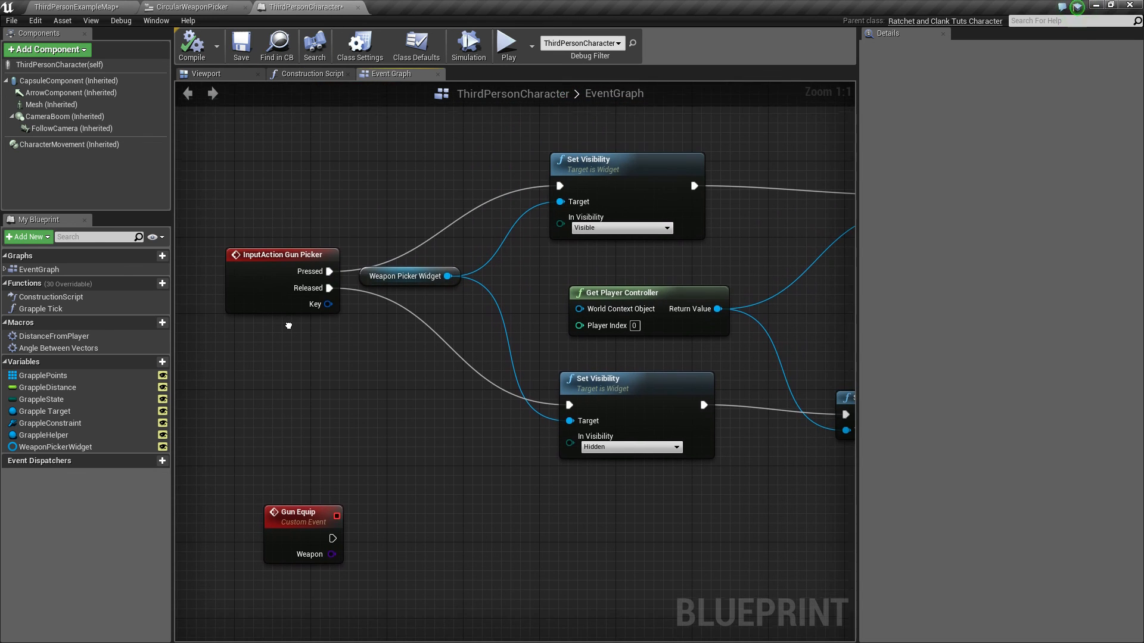
pyautogui.click(197, 7)
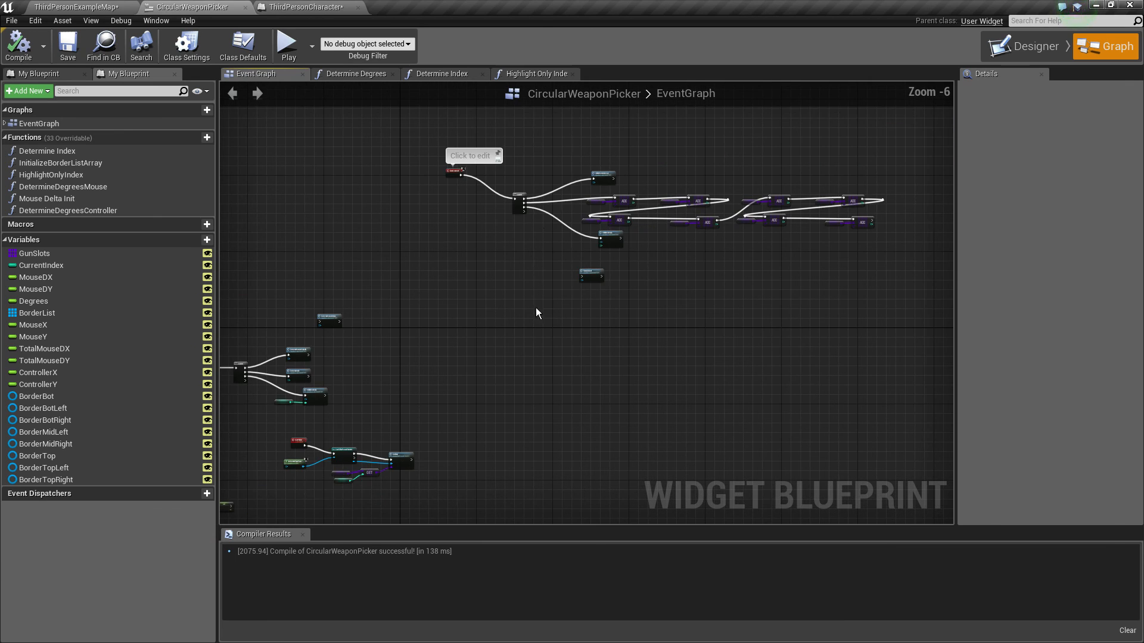
pyautogui.scroll(3)
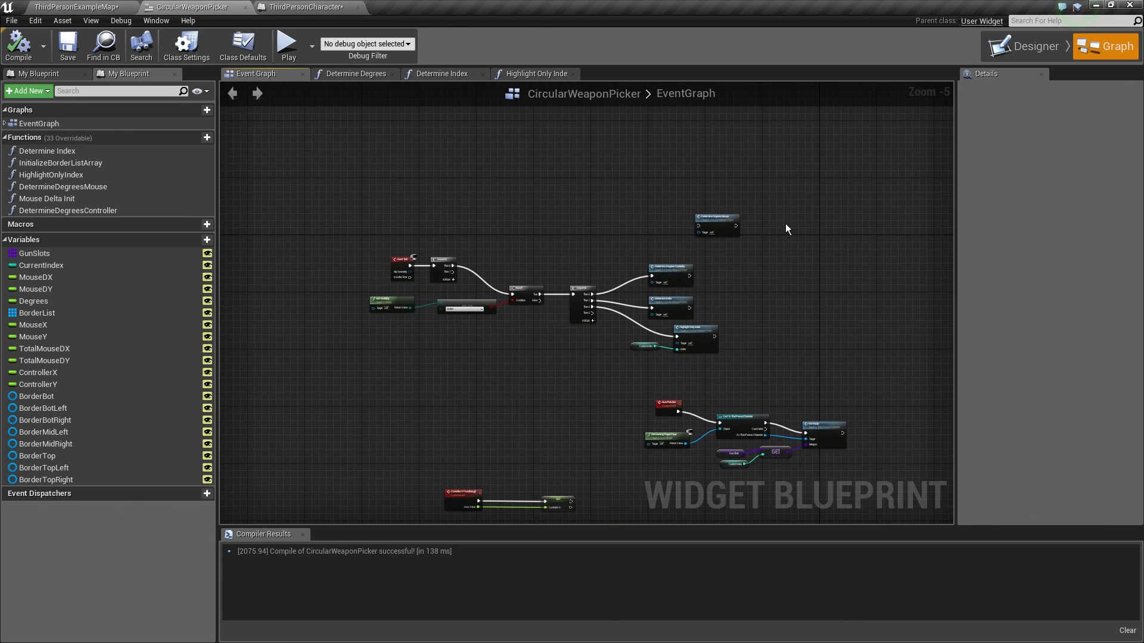